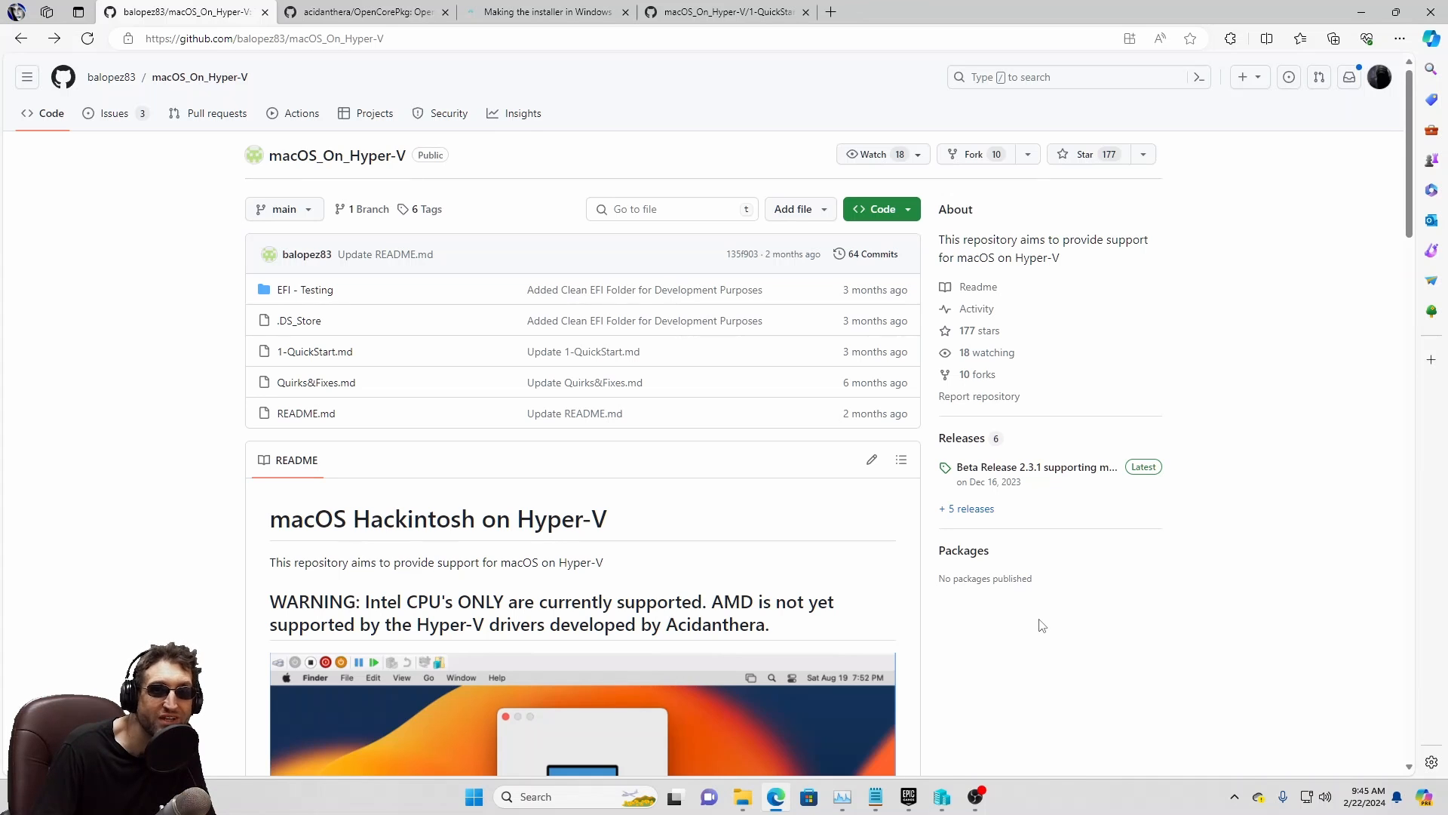
mouse_move(1038, 613)
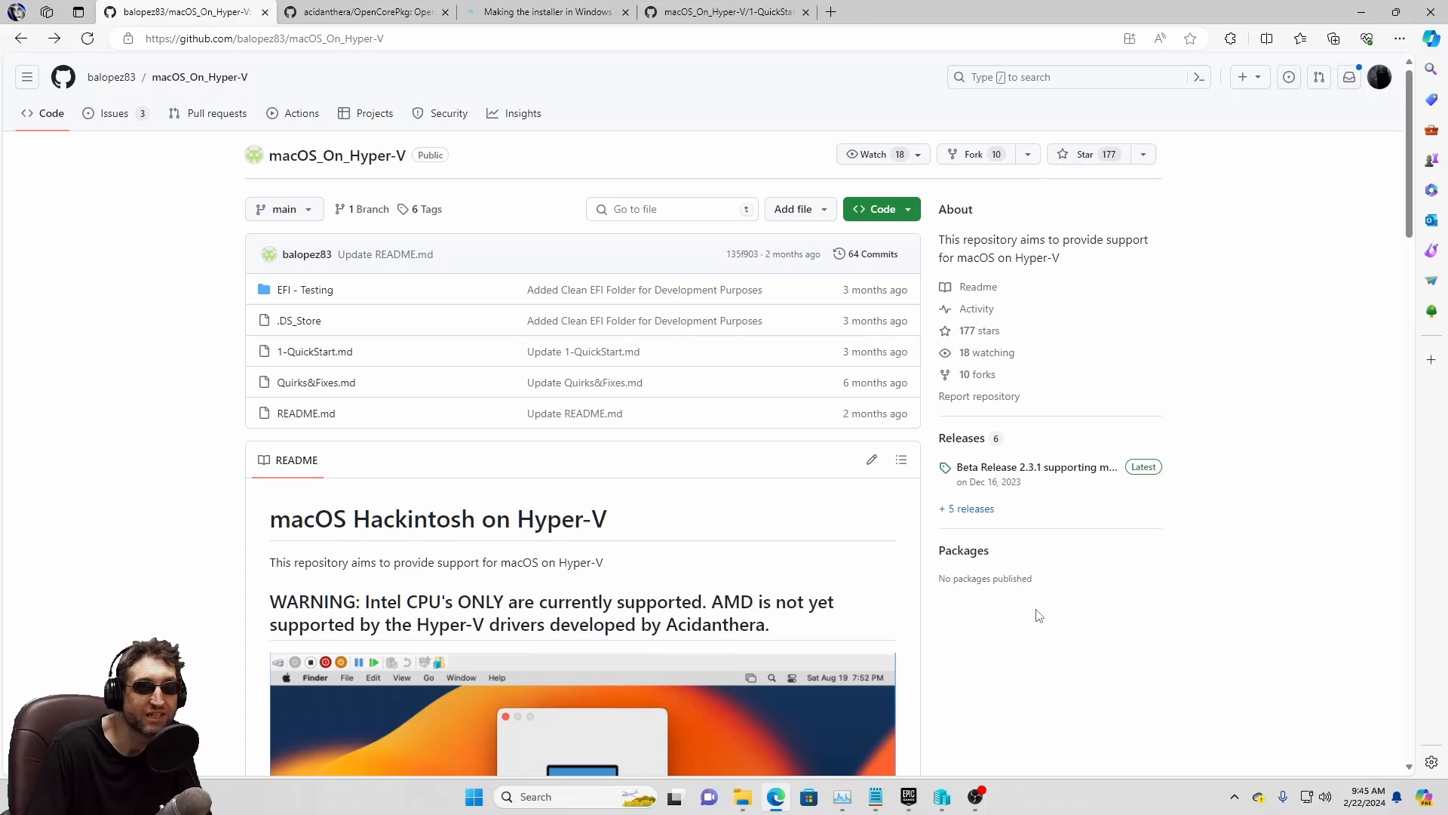
mouse_move(1050, 477)
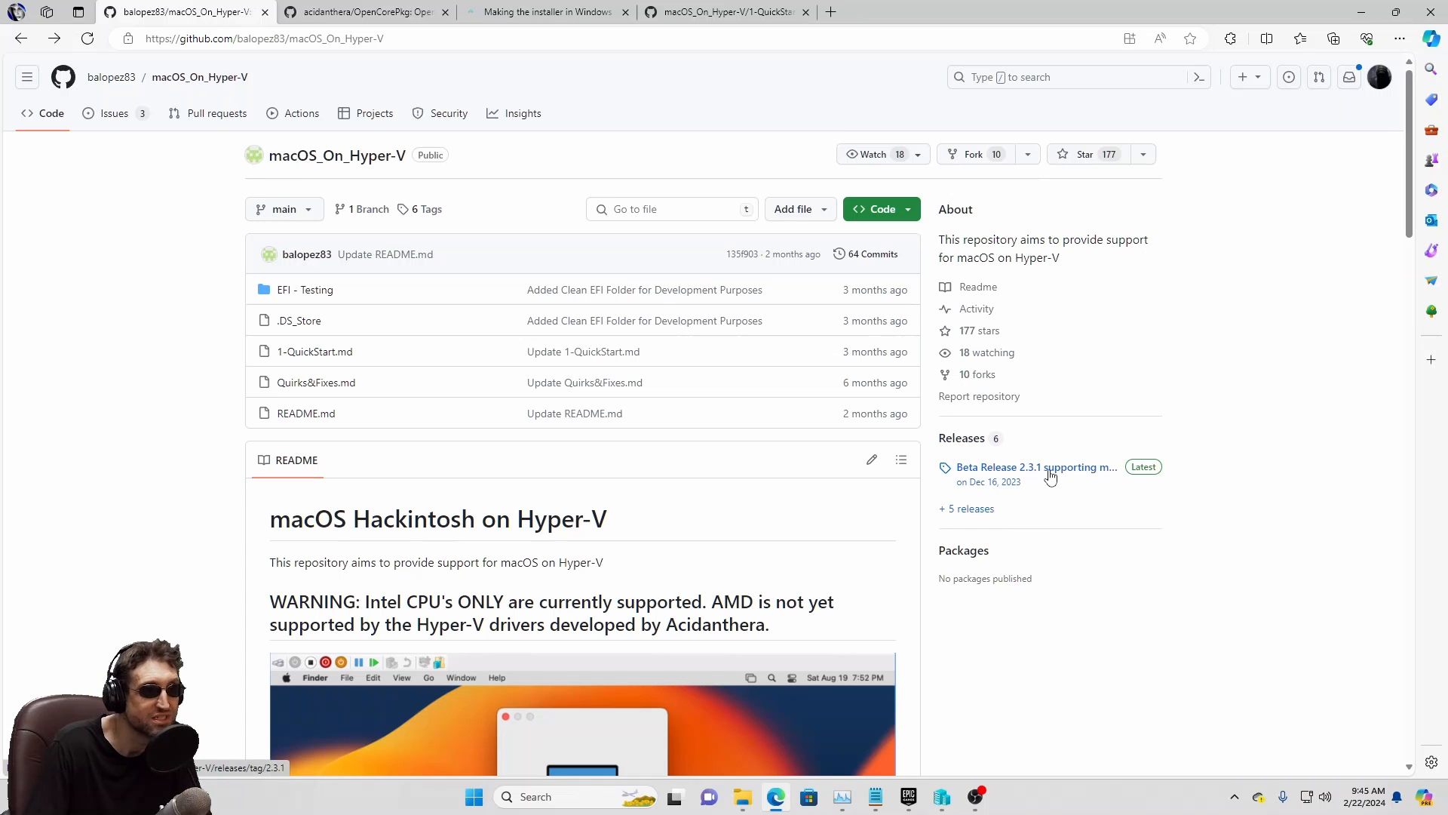
Open the Beta Release 2.3.1 page, scroll to its assets, then switch to OpenCorePkg.
click(1037, 467)
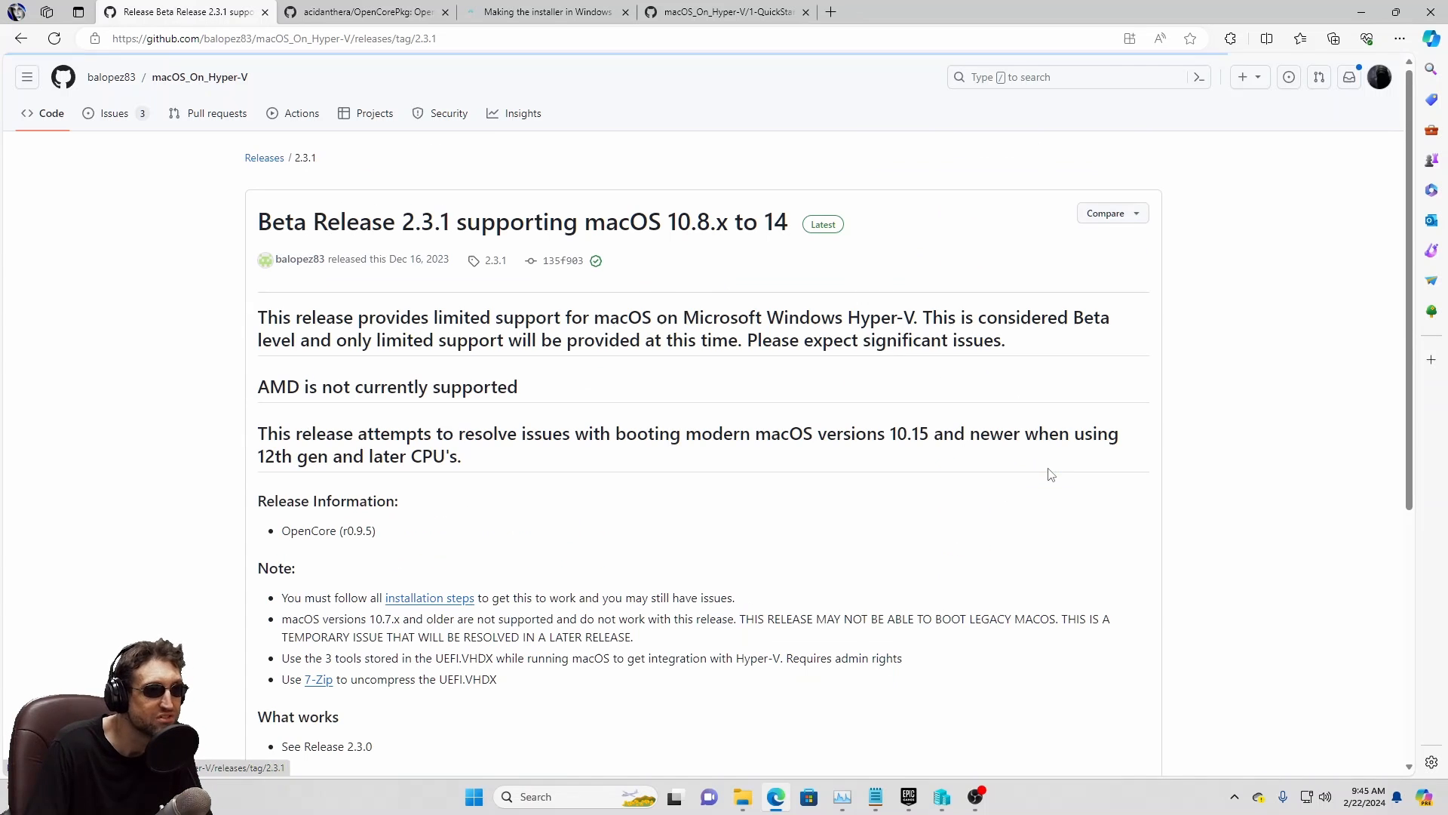
scroll(down, 3)
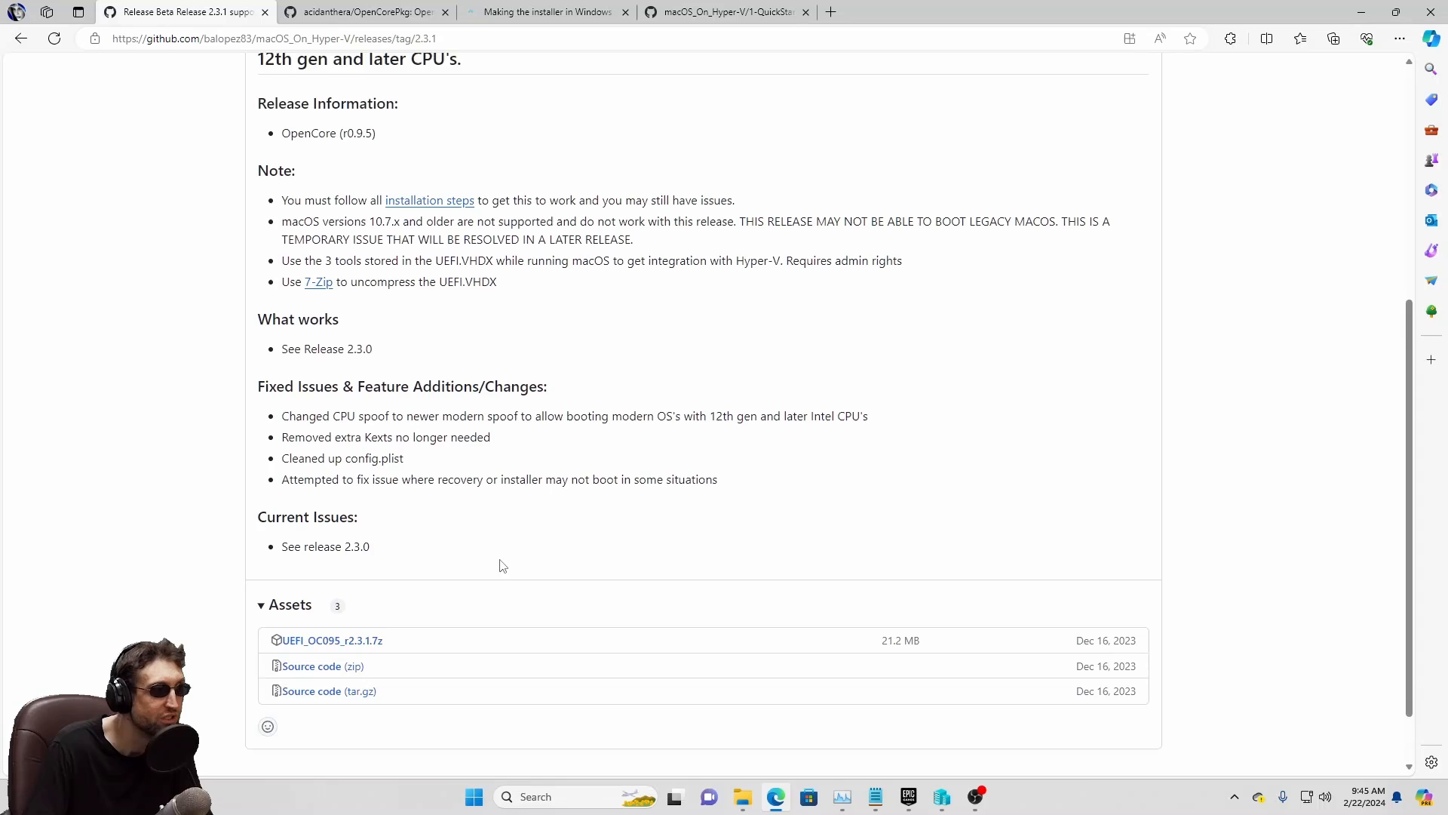
scroll(down, 3)
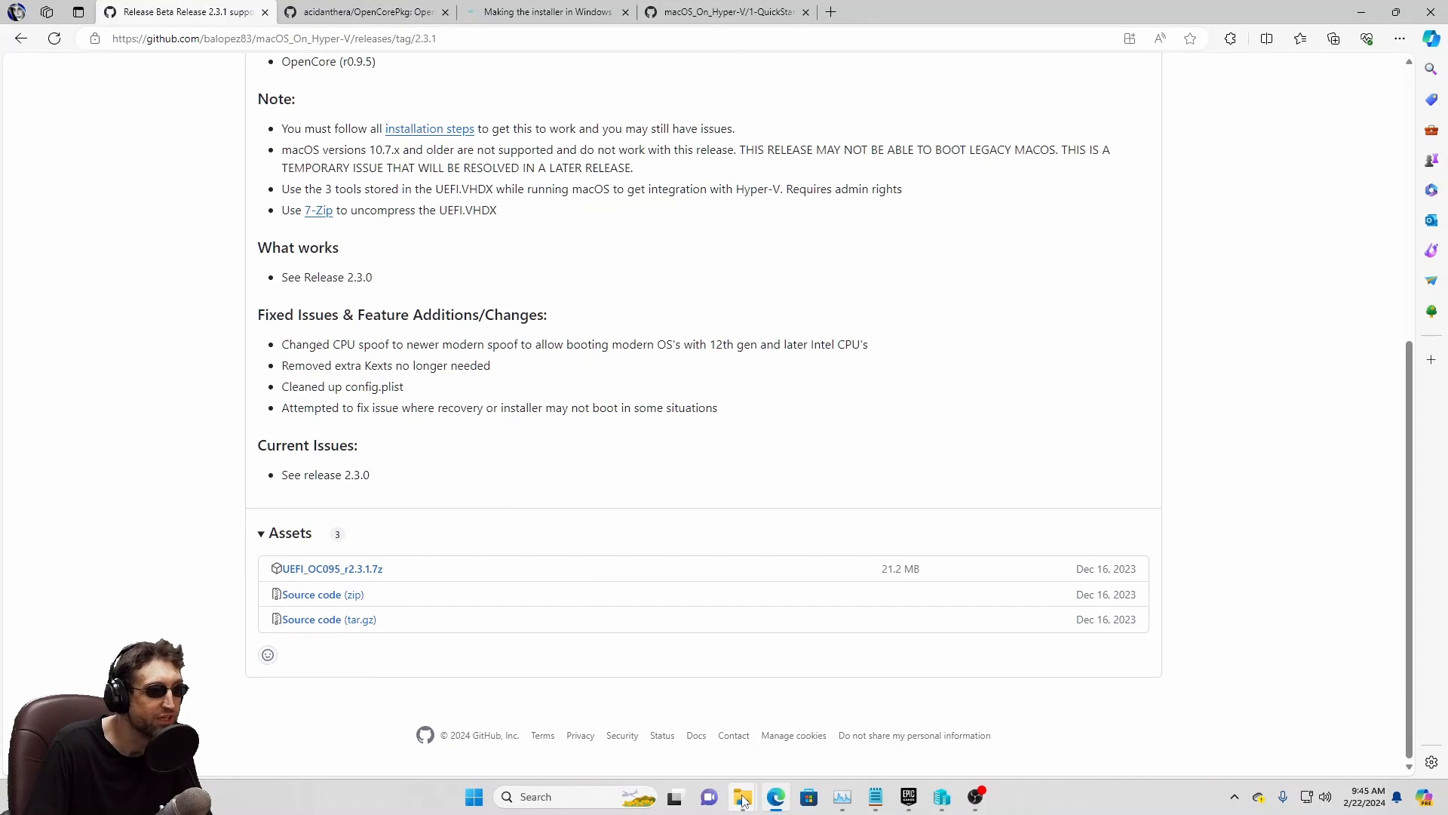
click(742, 797)
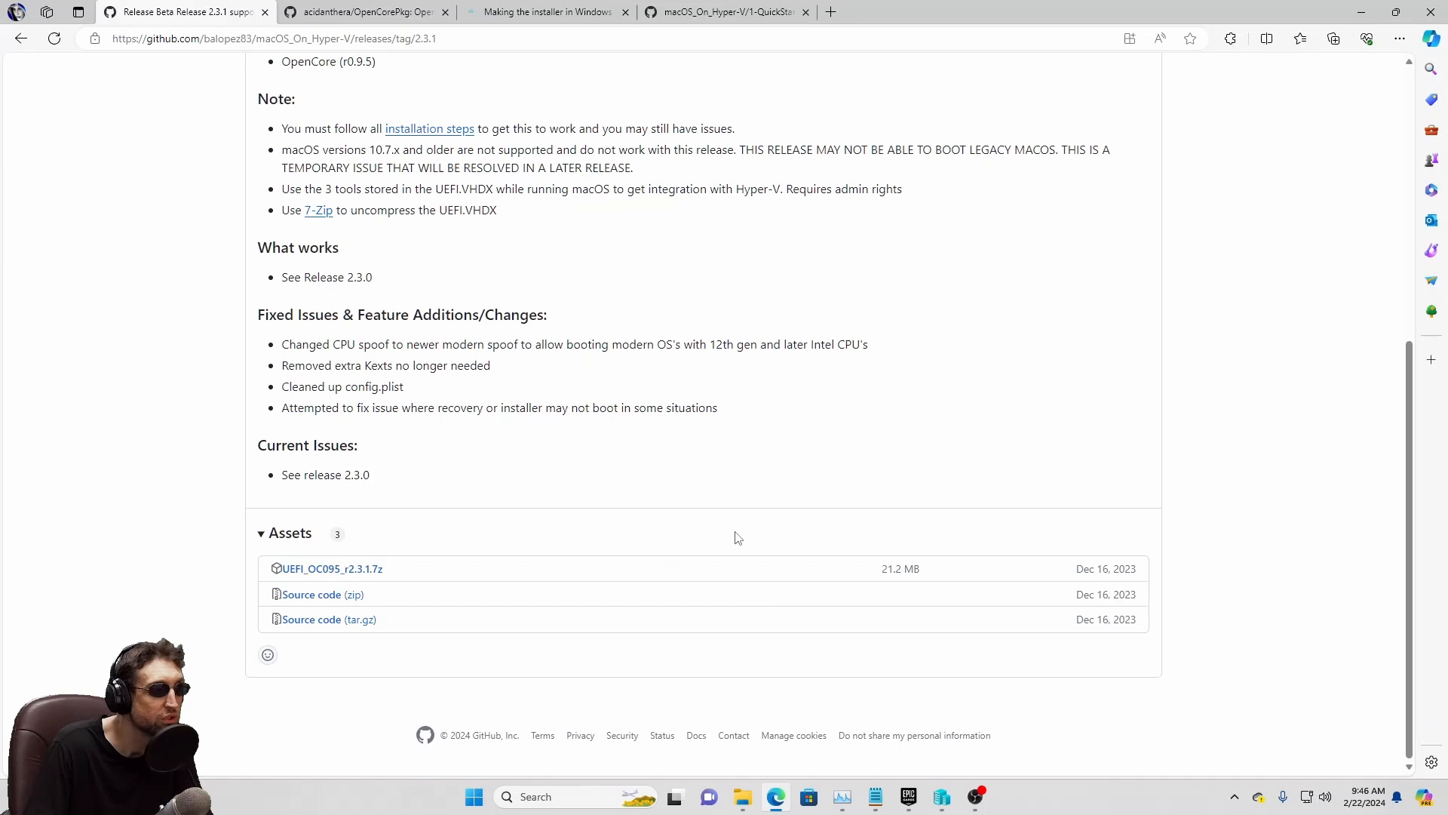
click(365, 12)
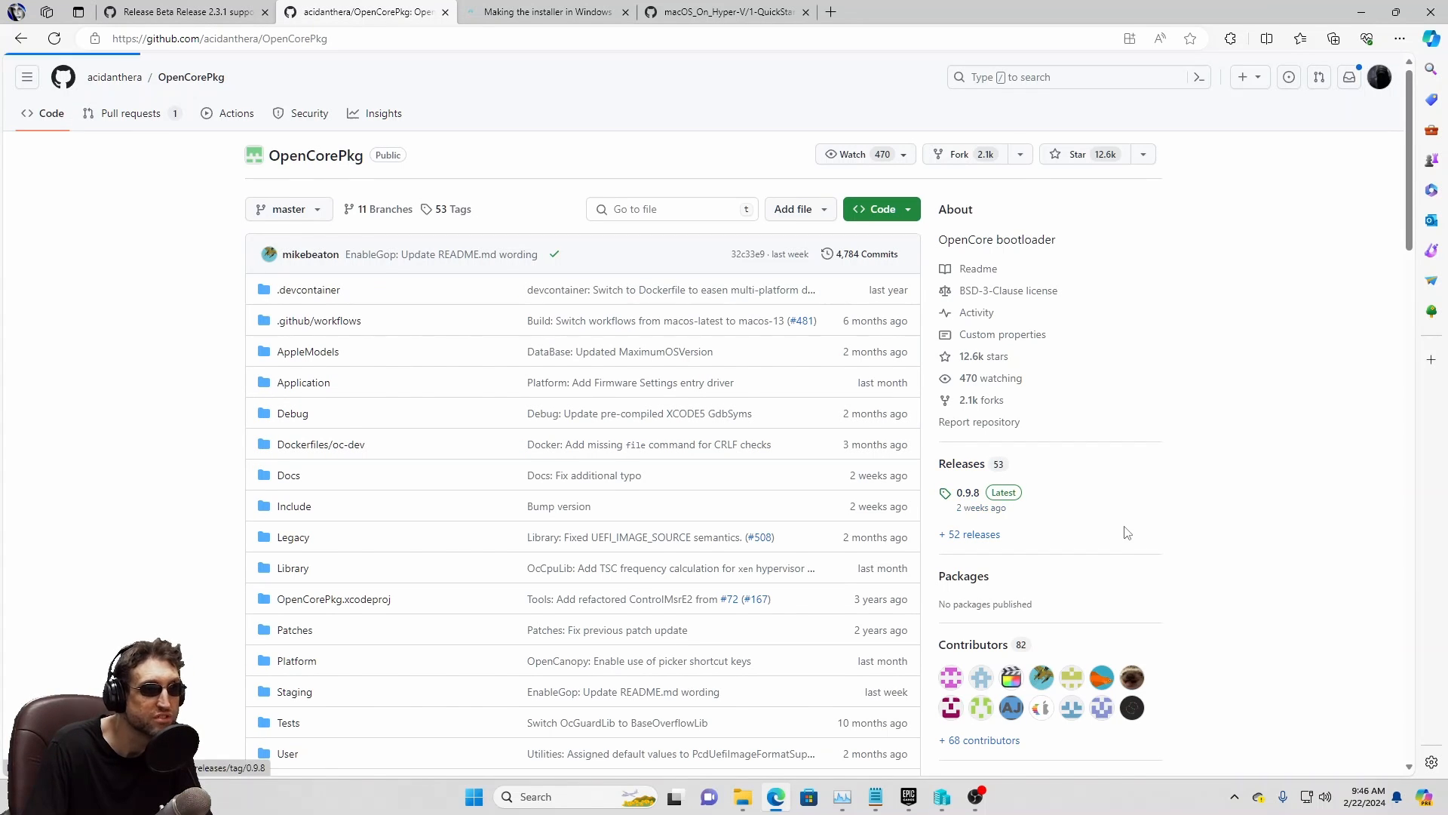
Open the OpenCore 0.9.8 release and enter its Utilities folder.
click(968, 492)
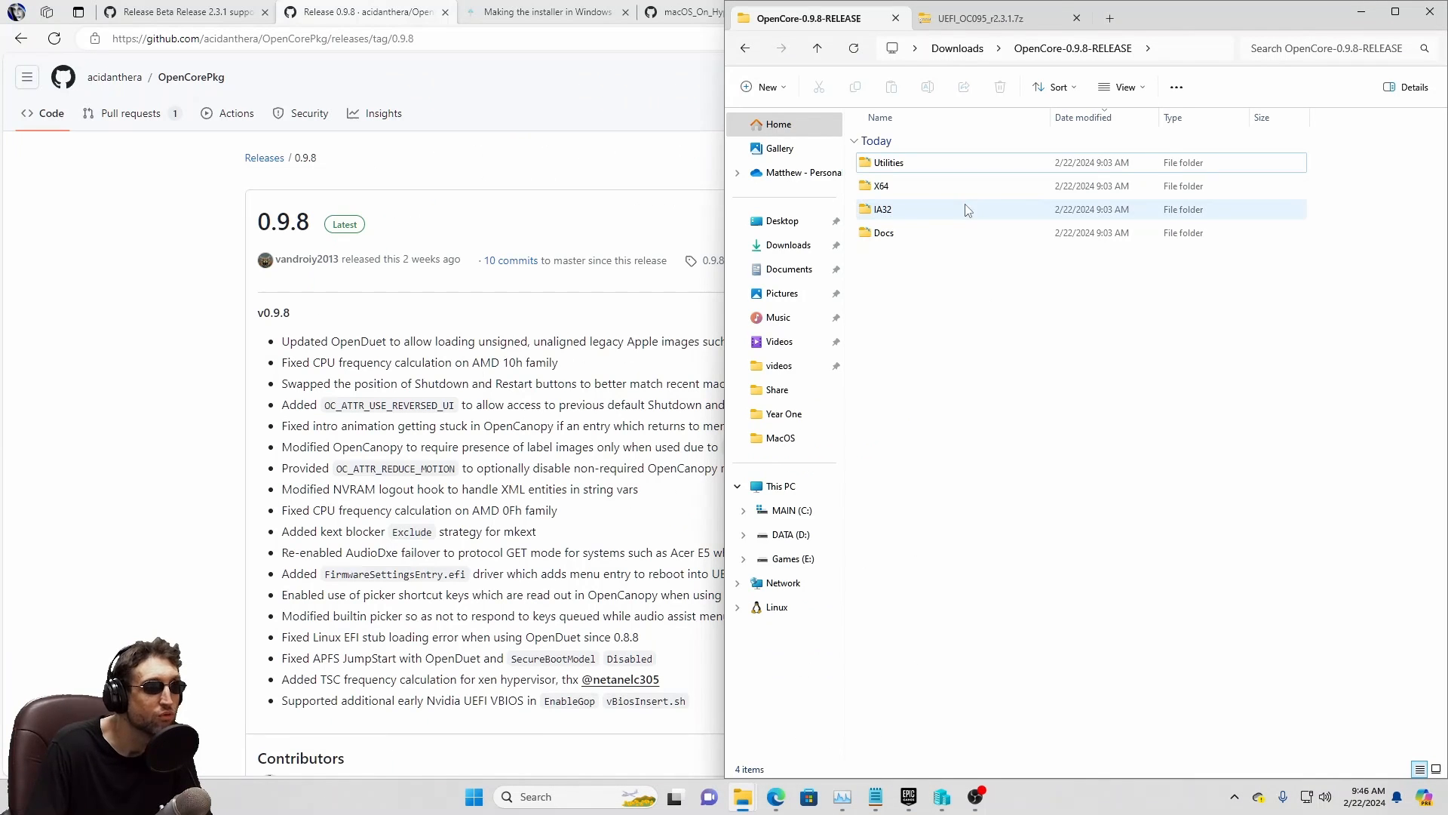
double_click(888, 162)
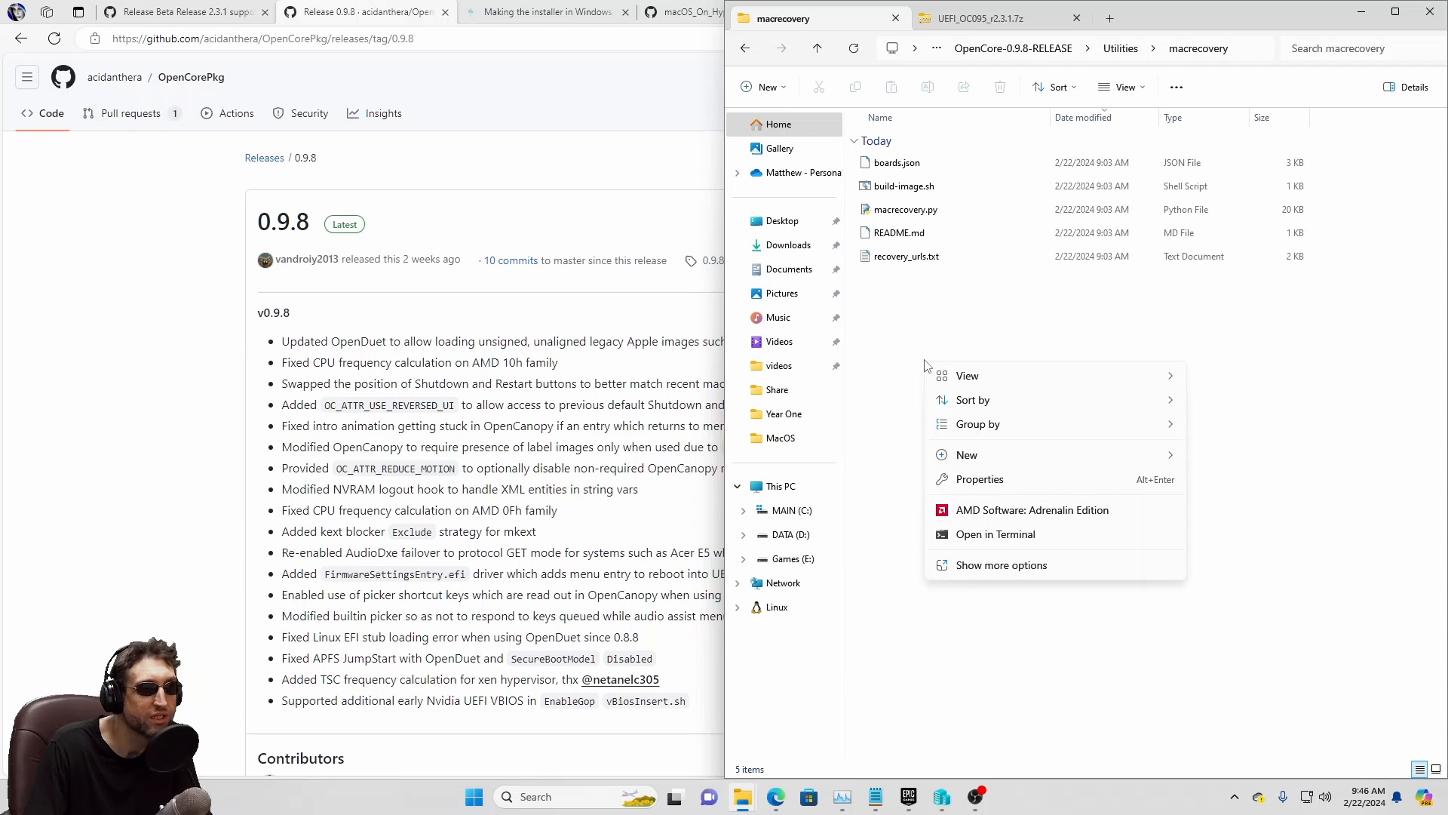
Open a terminal in the macrecovery folder and enter the python macrecovery.py command.
click(994, 534)
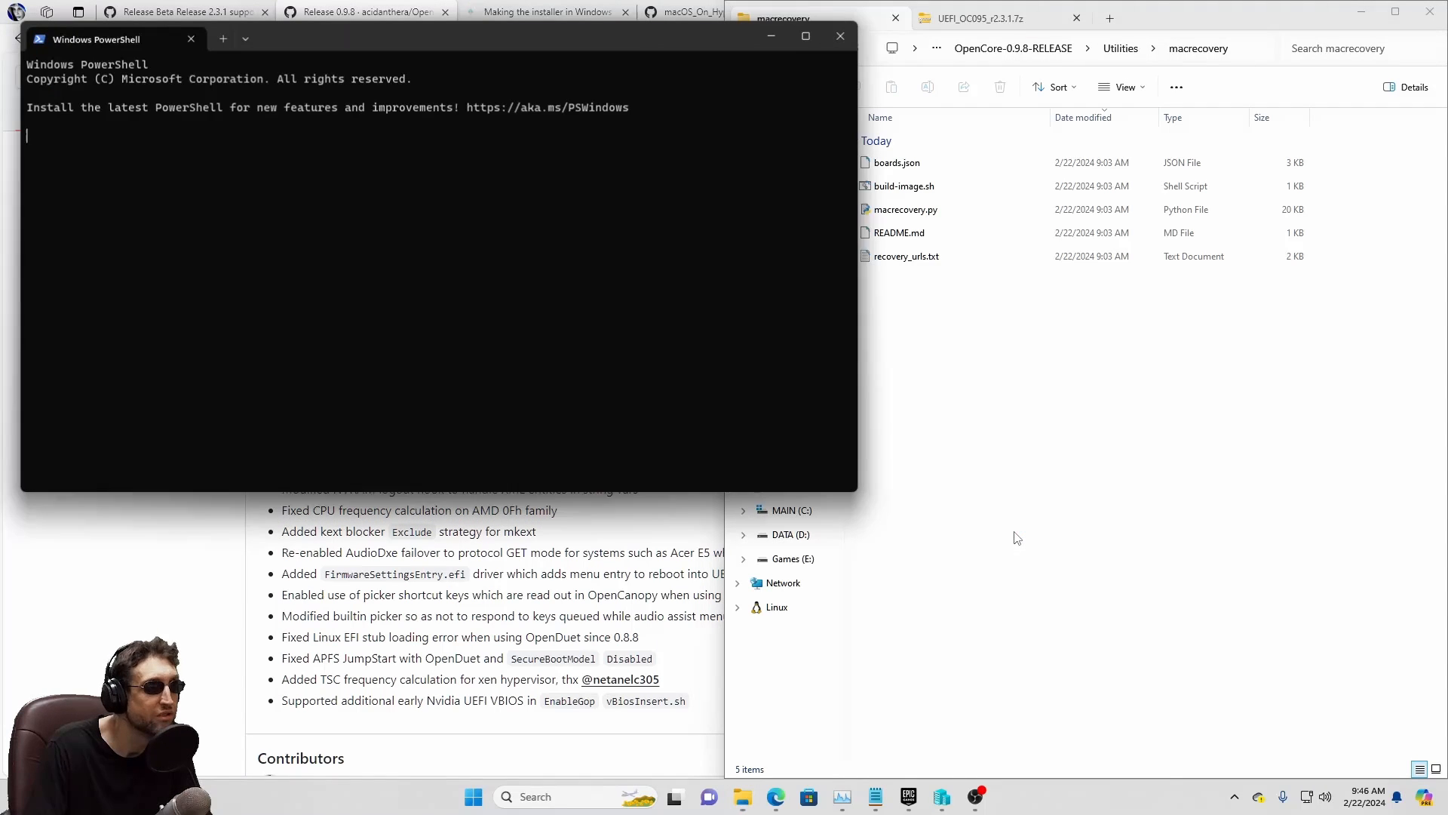
text(p)
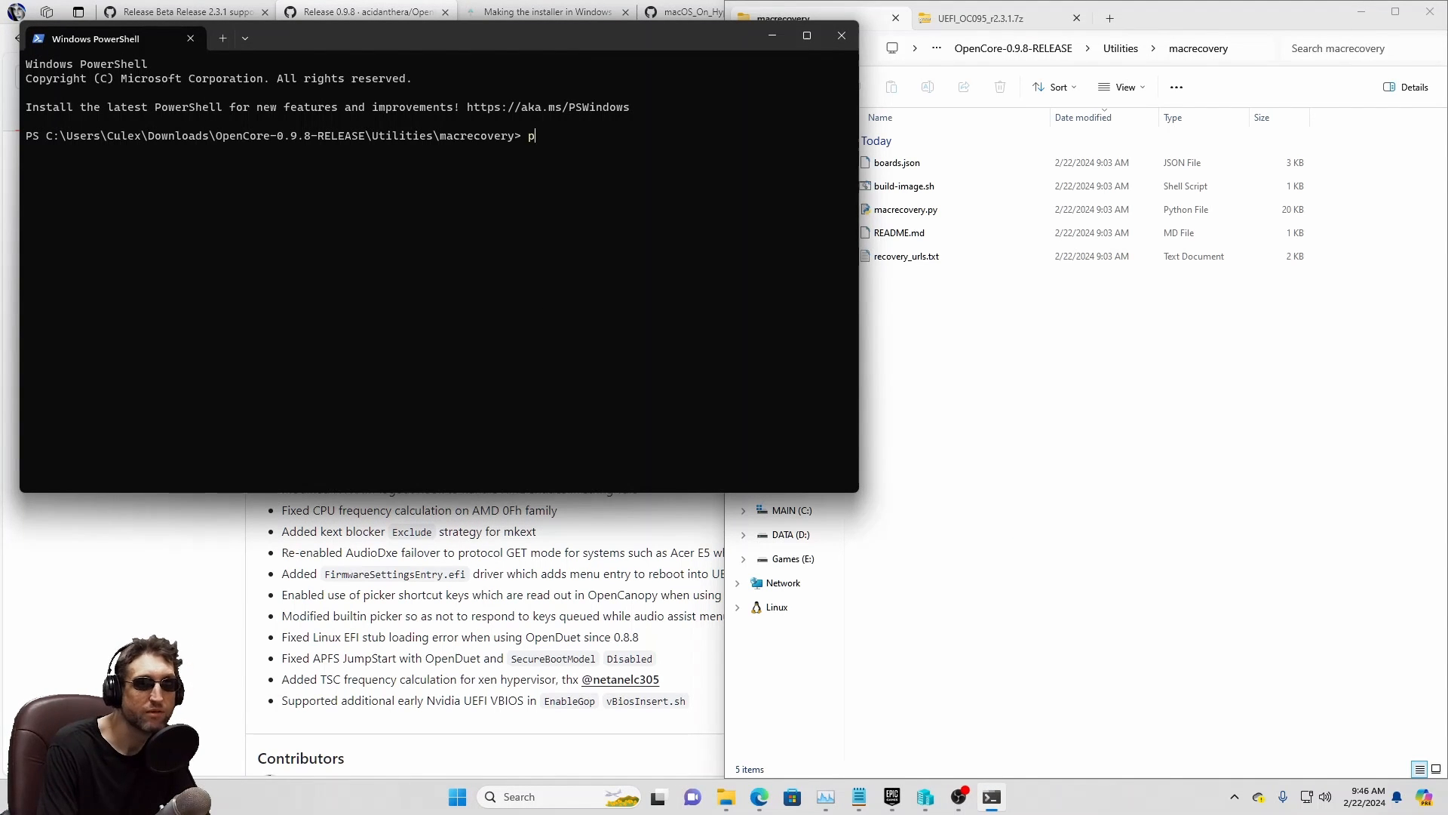
text(ython macrecovery.py -os latest download)
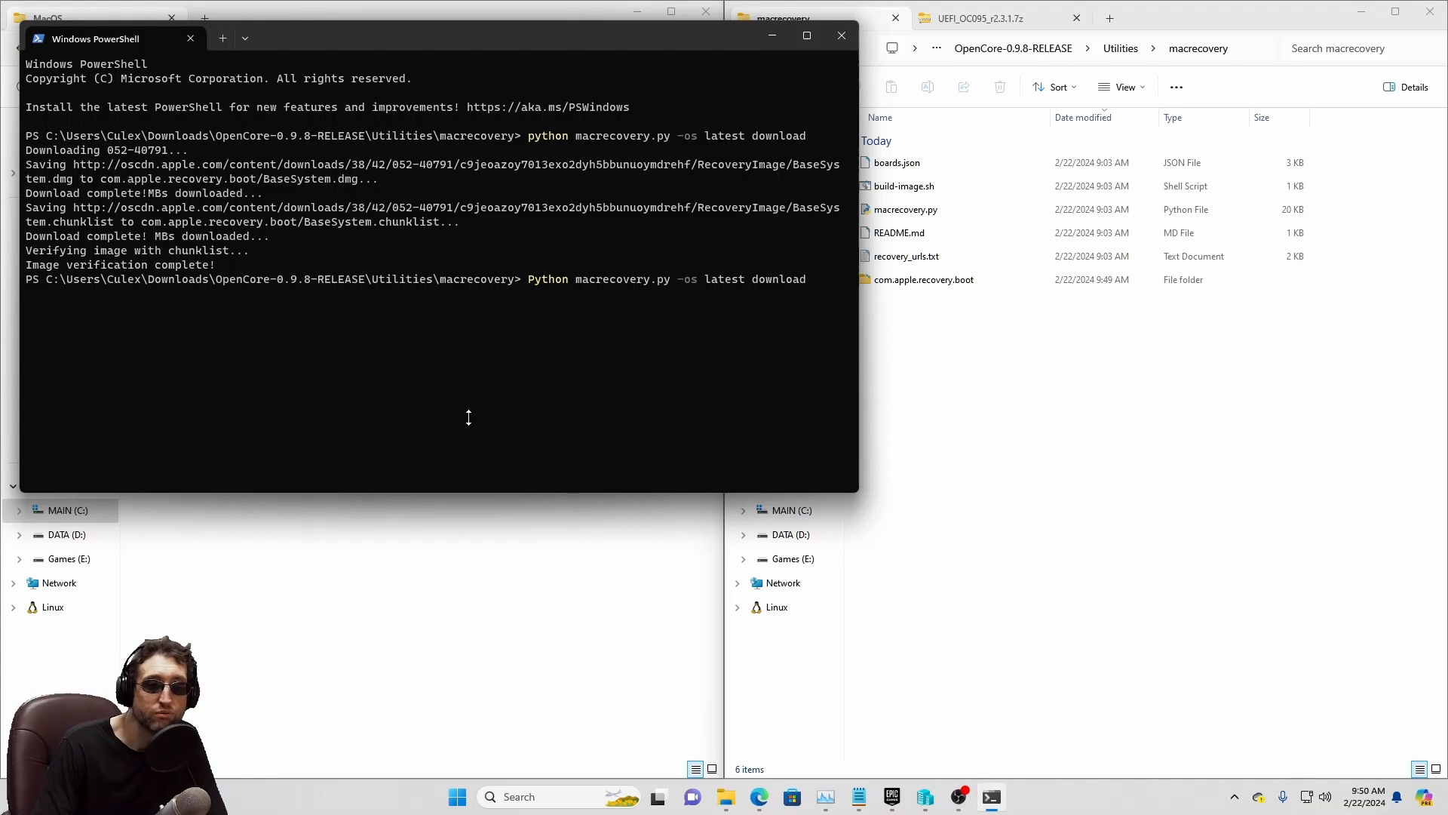
mouse_move(354, 391)
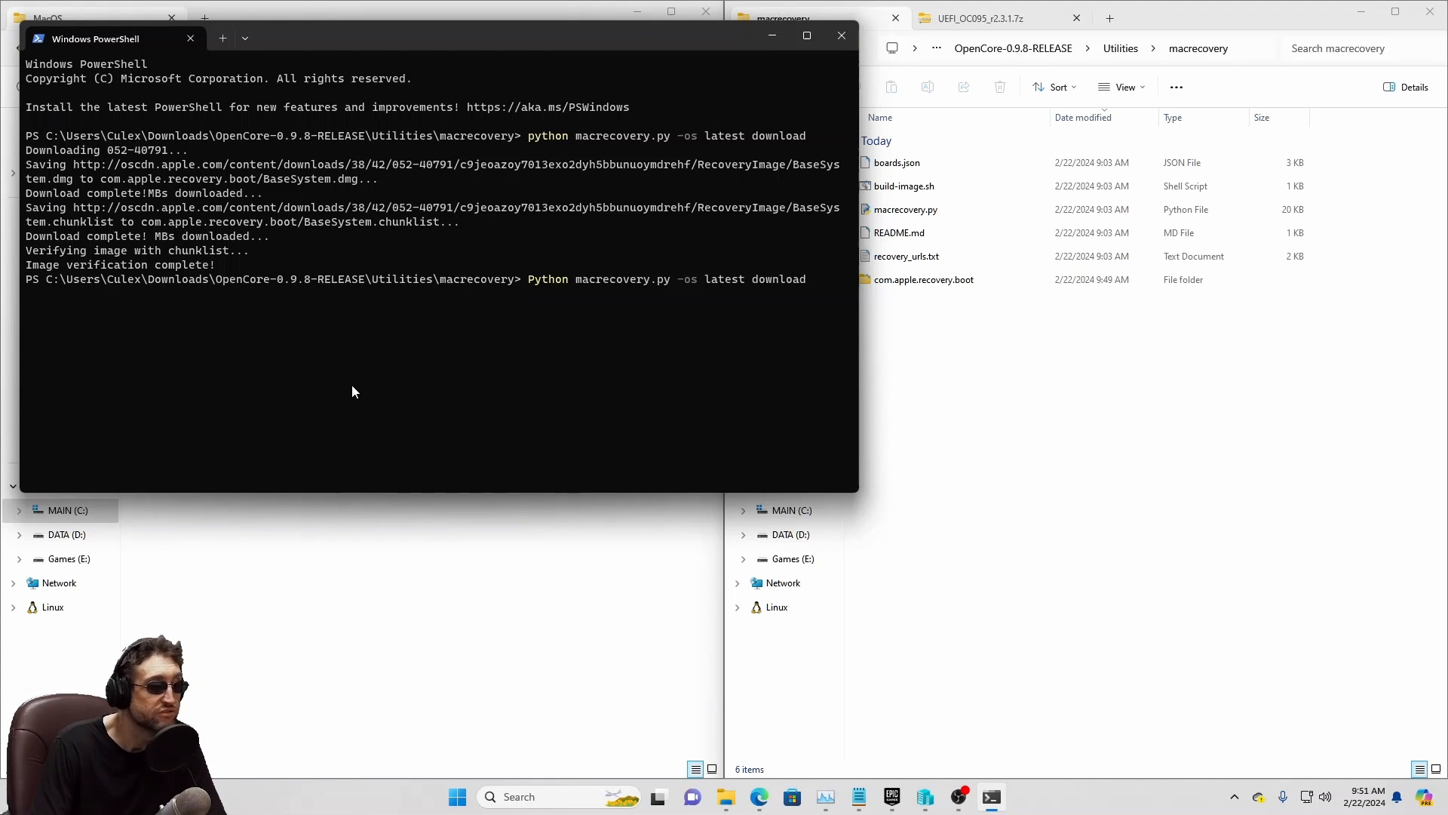
mouse_move(840, 35)
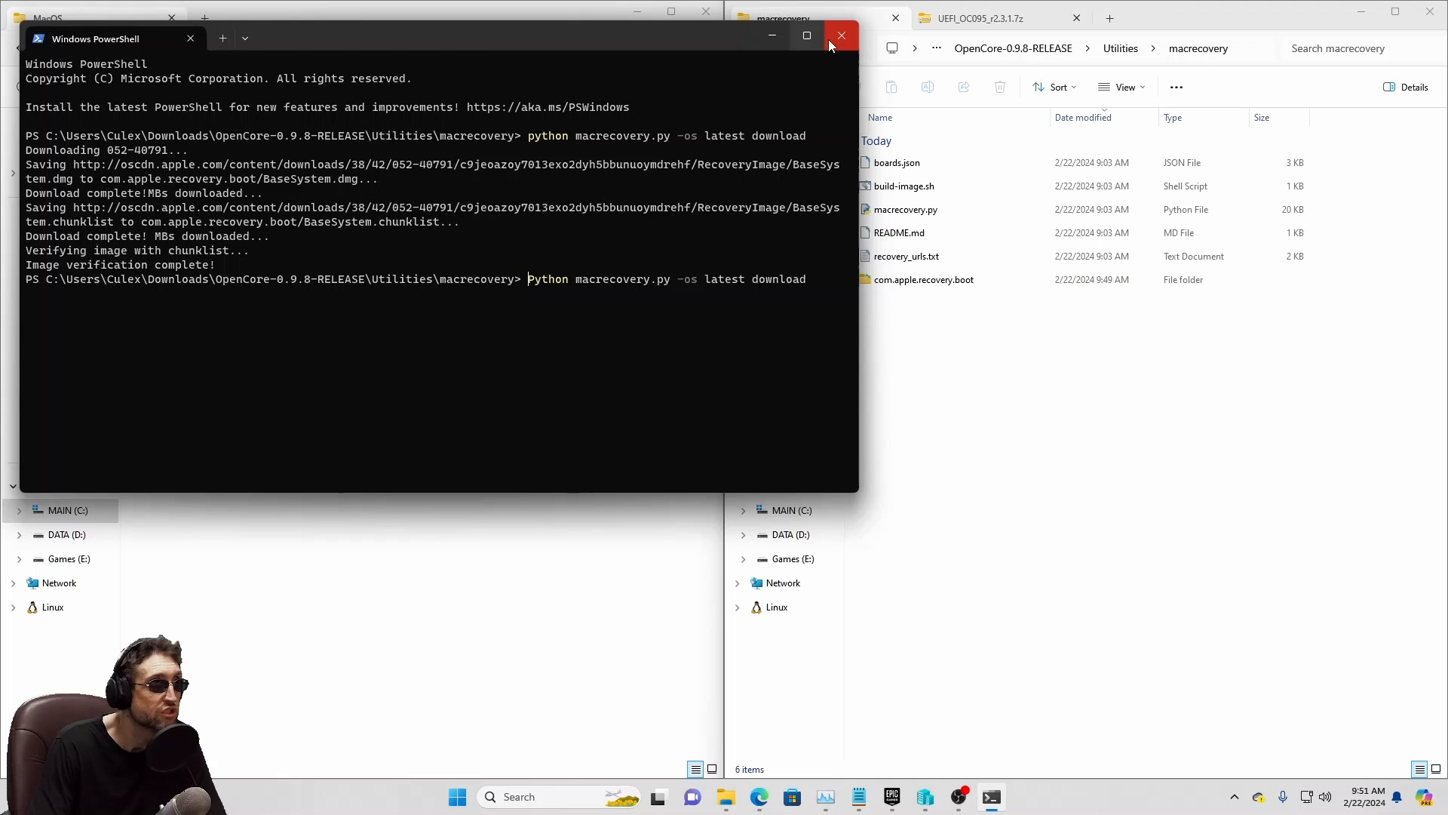
Close PowerShell, mount UEFI.vhdx despite the security warning, then eject the UEFI drive.
click(841, 36)
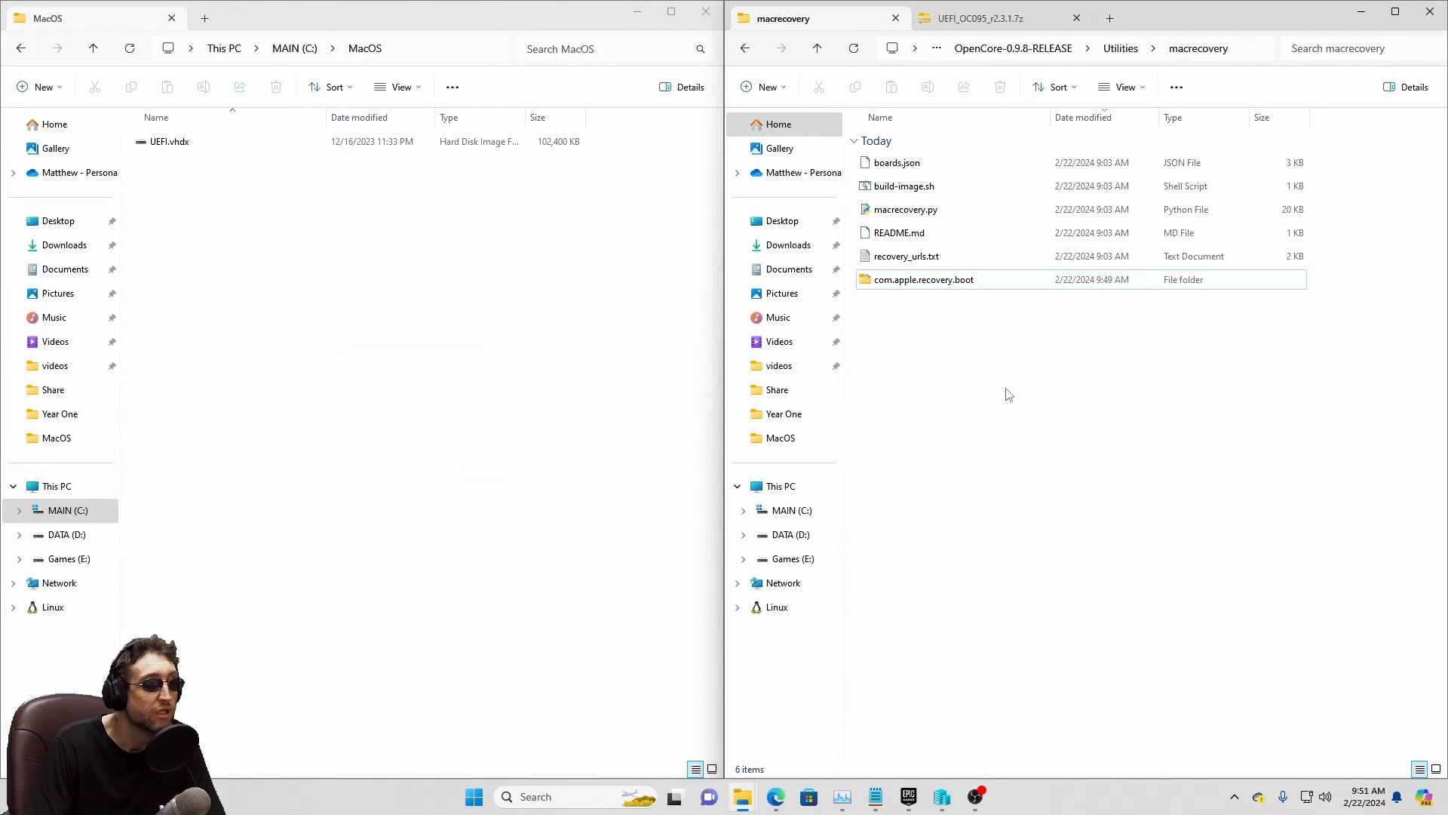
mouse_move(935, 291)
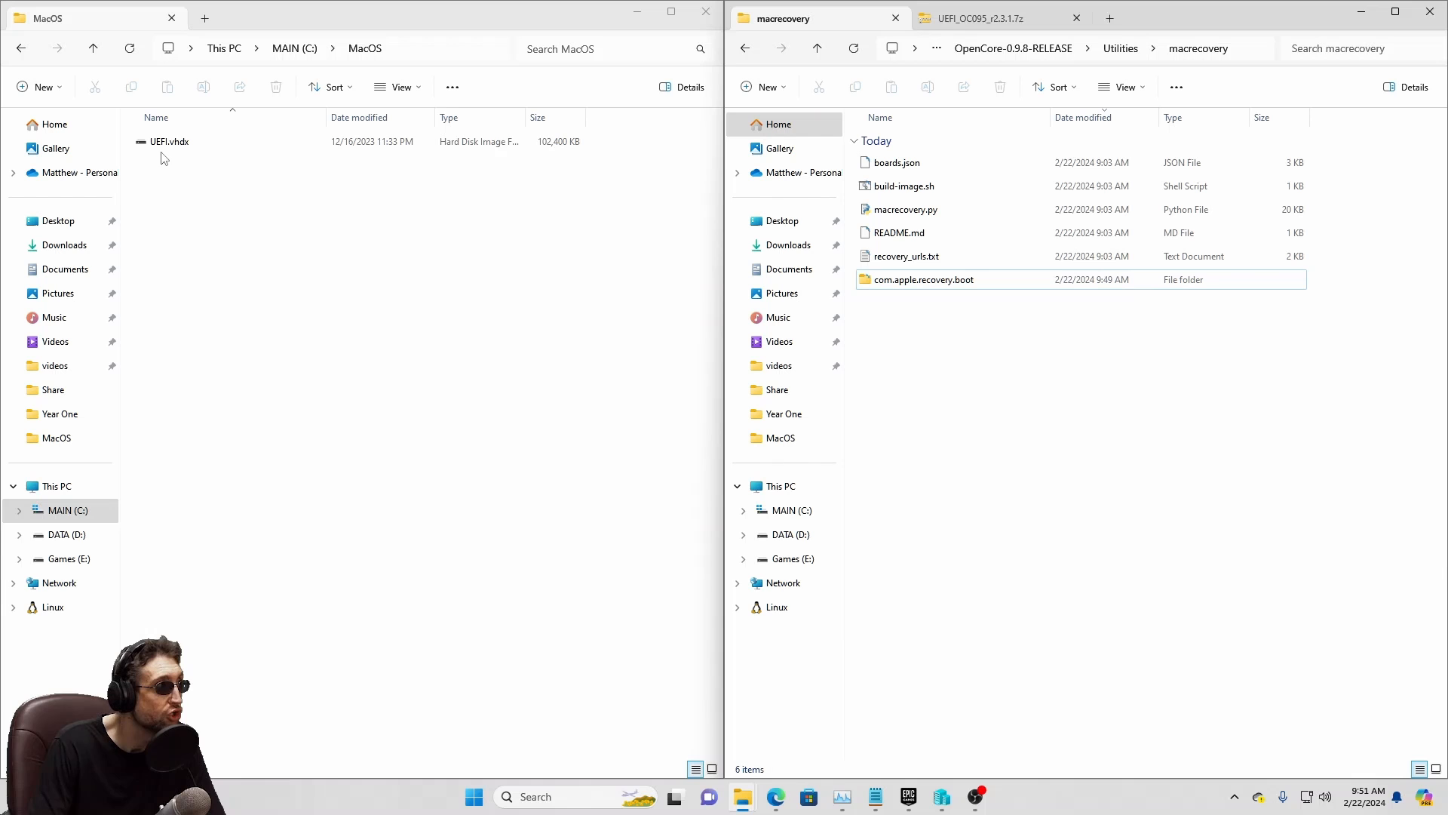
double_click(167, 141)
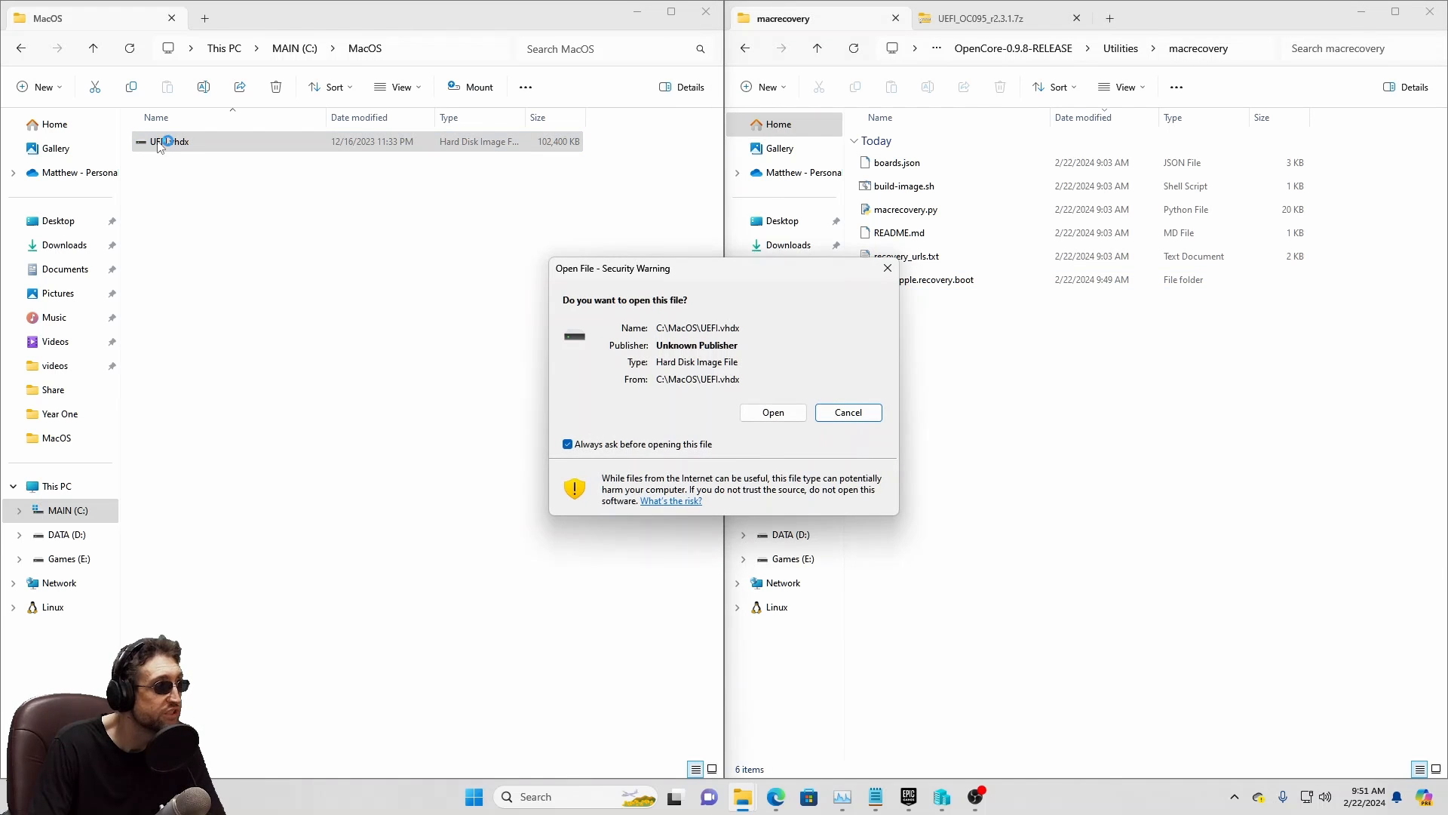
click(772, 413)
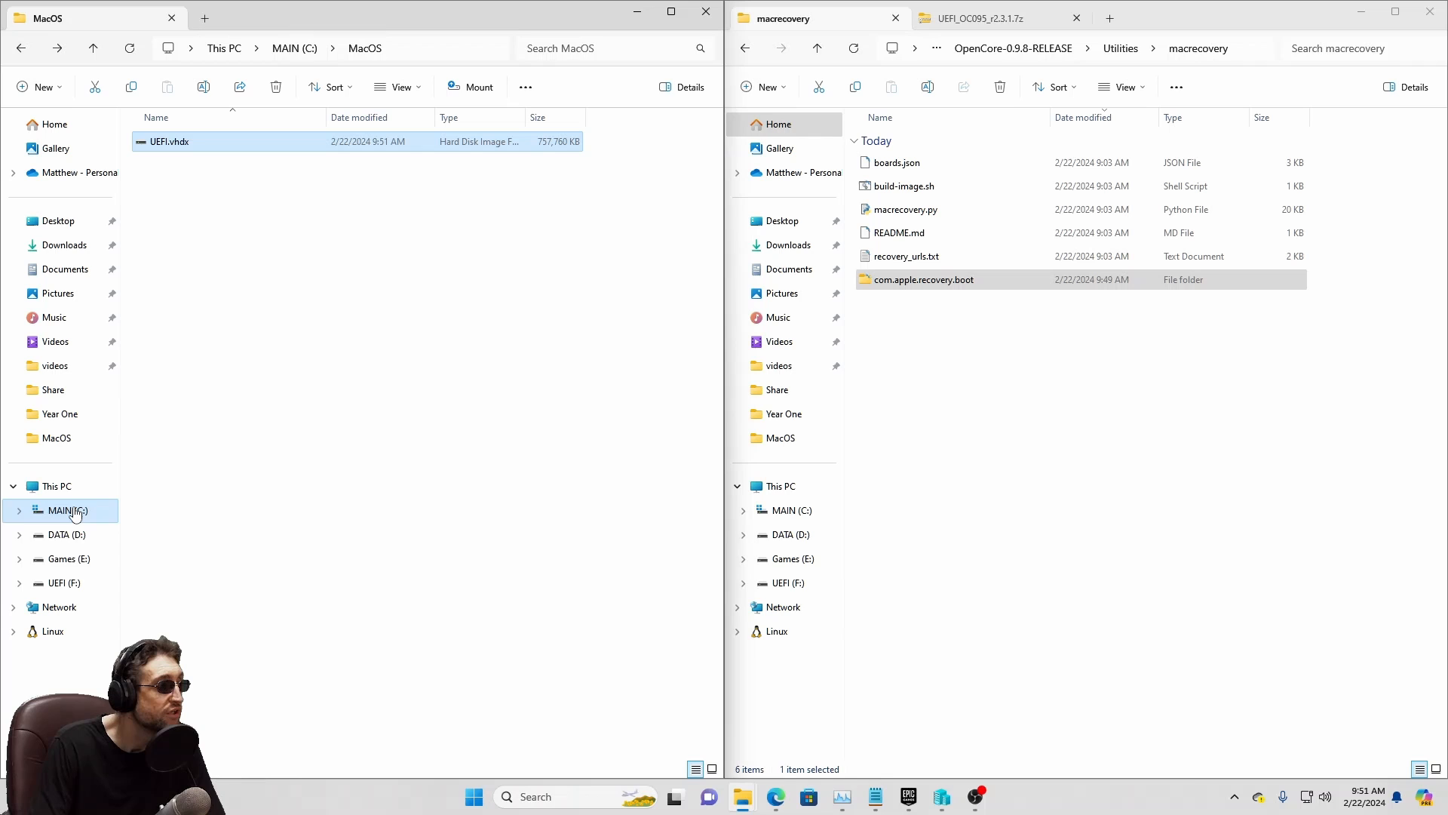
right_click(62, 510)
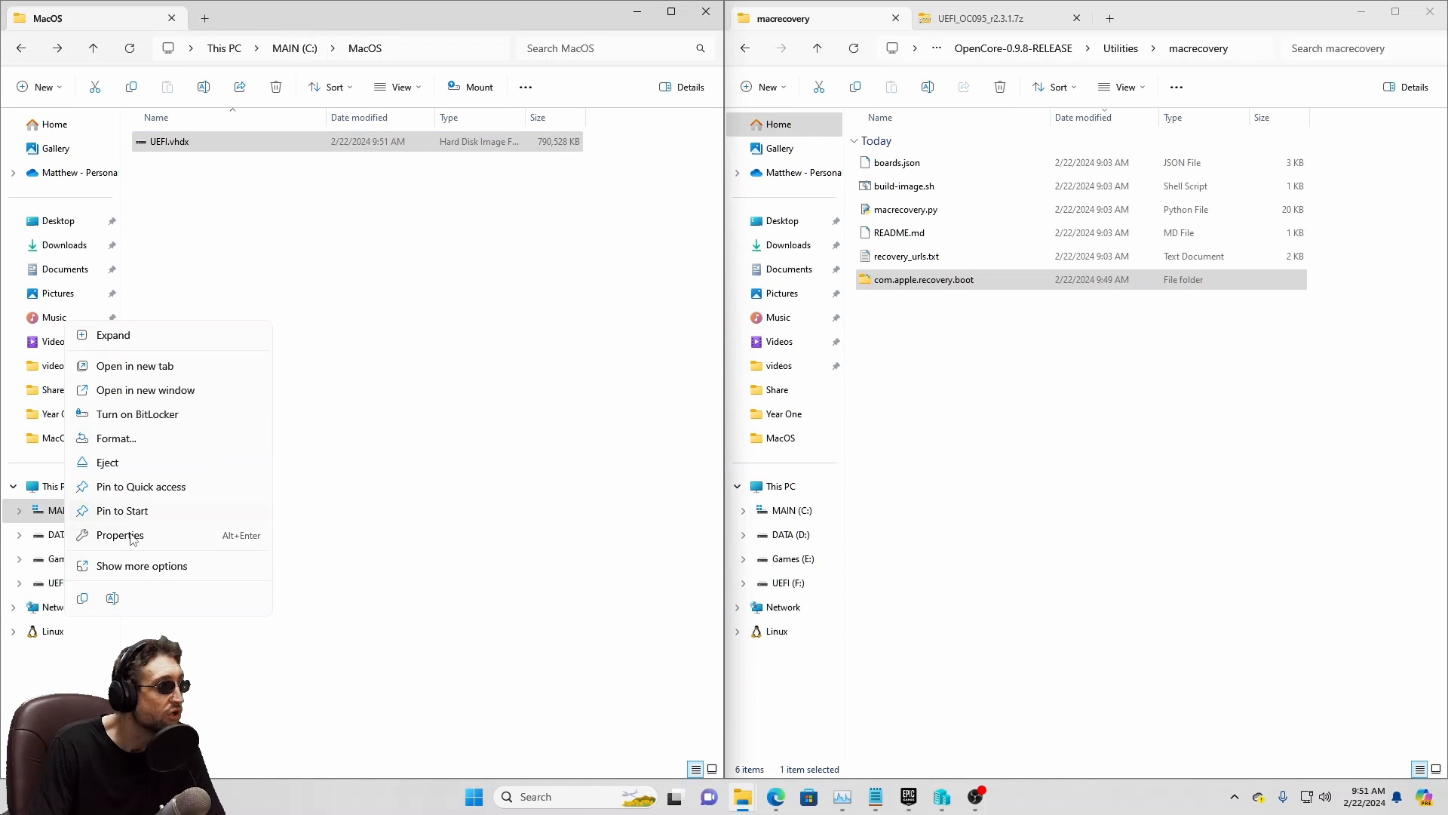
click(462, 434)
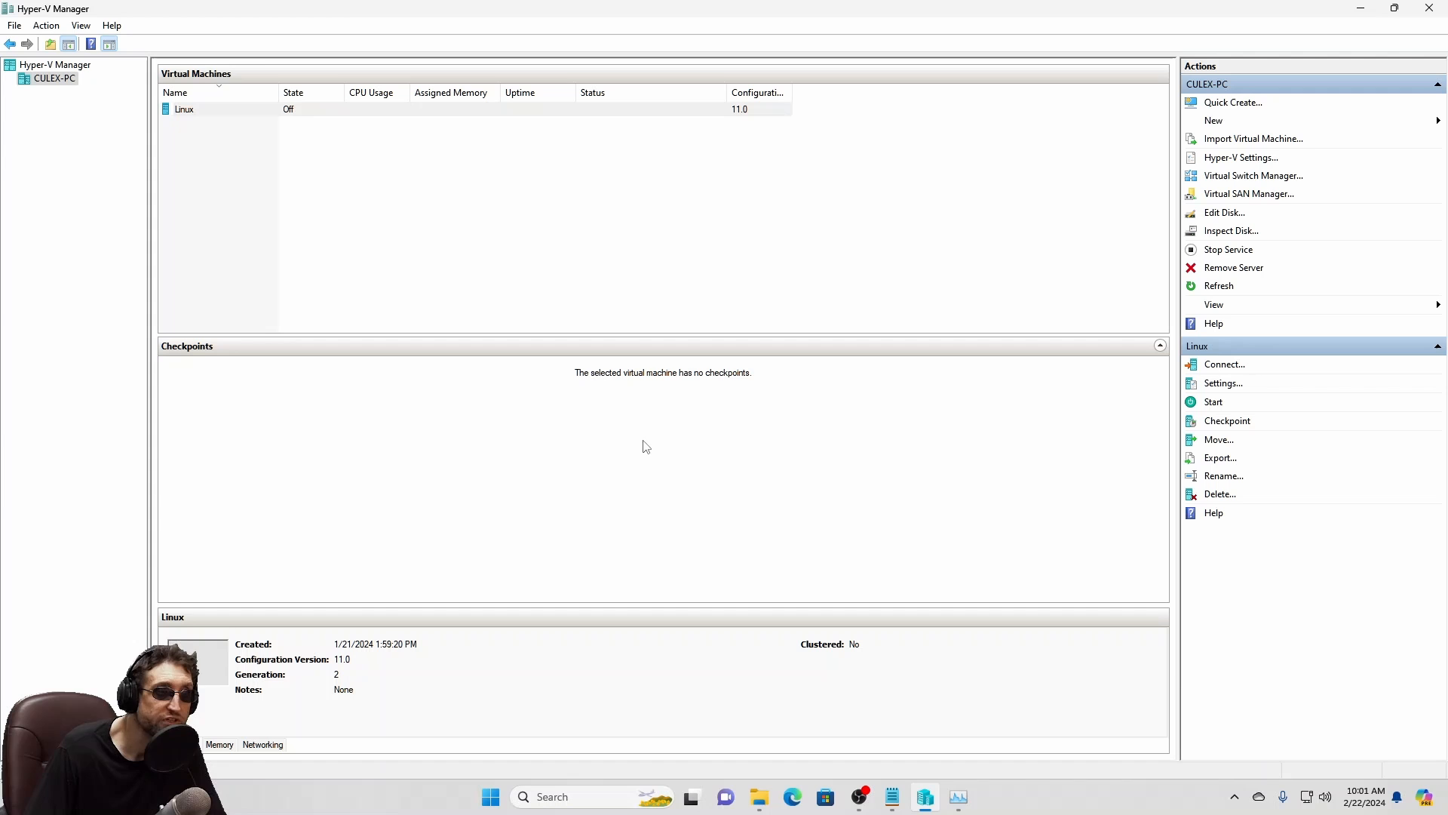
Start a new virtual machine stored on C: and choose Generation 2.
click(1213, 120)
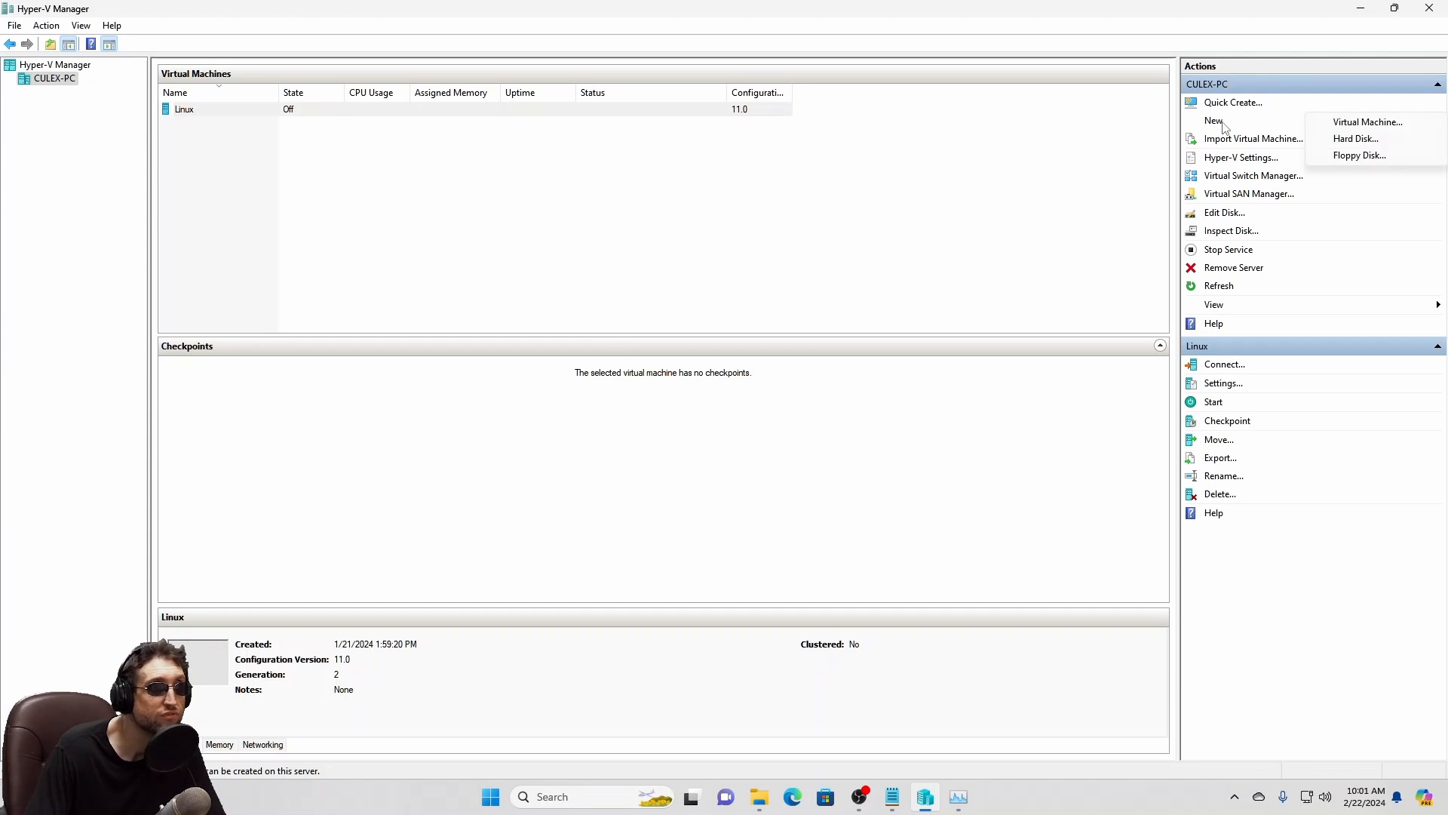
click(1368, 122)
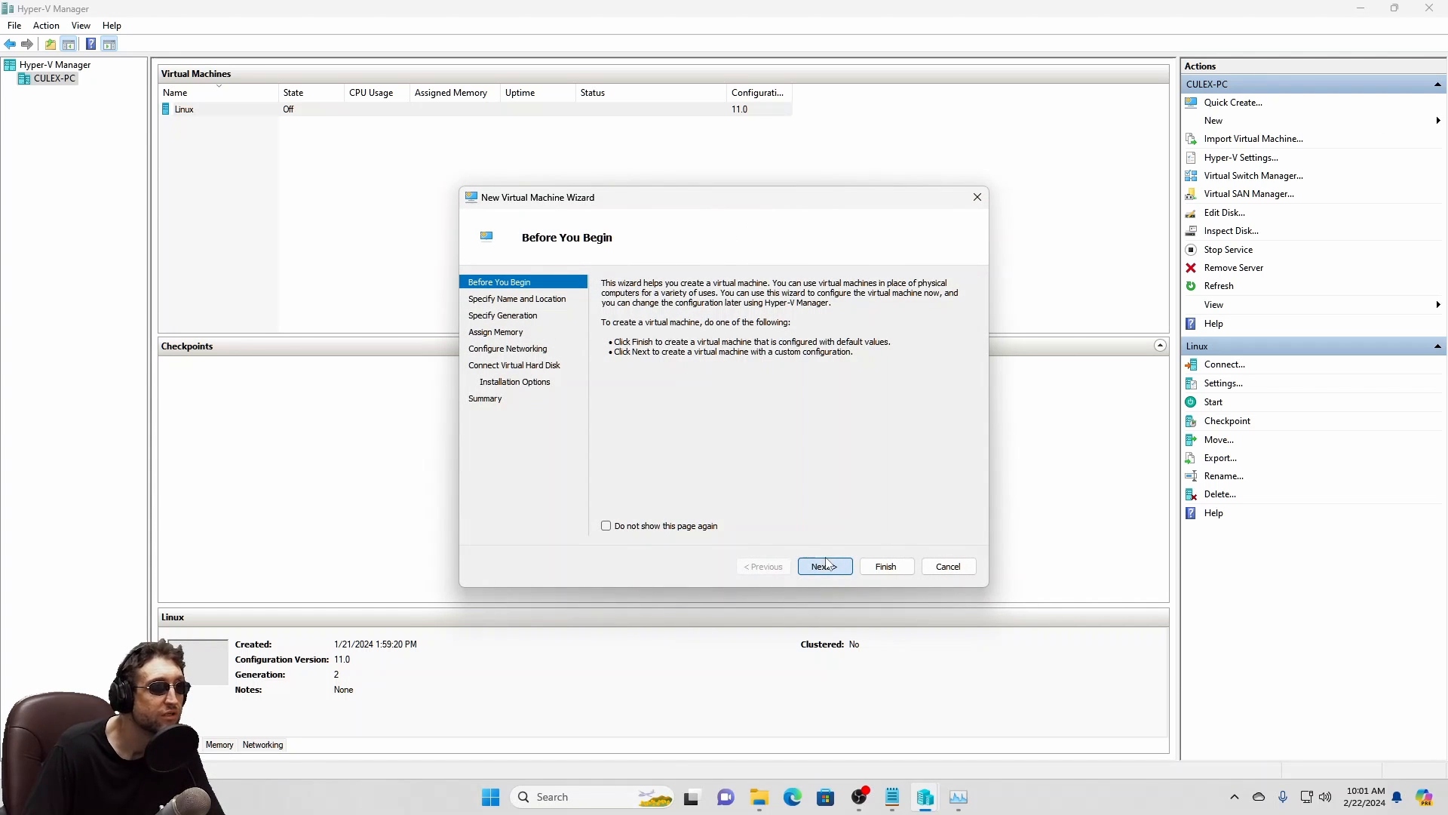
click(824, 566)
text(MacOS)
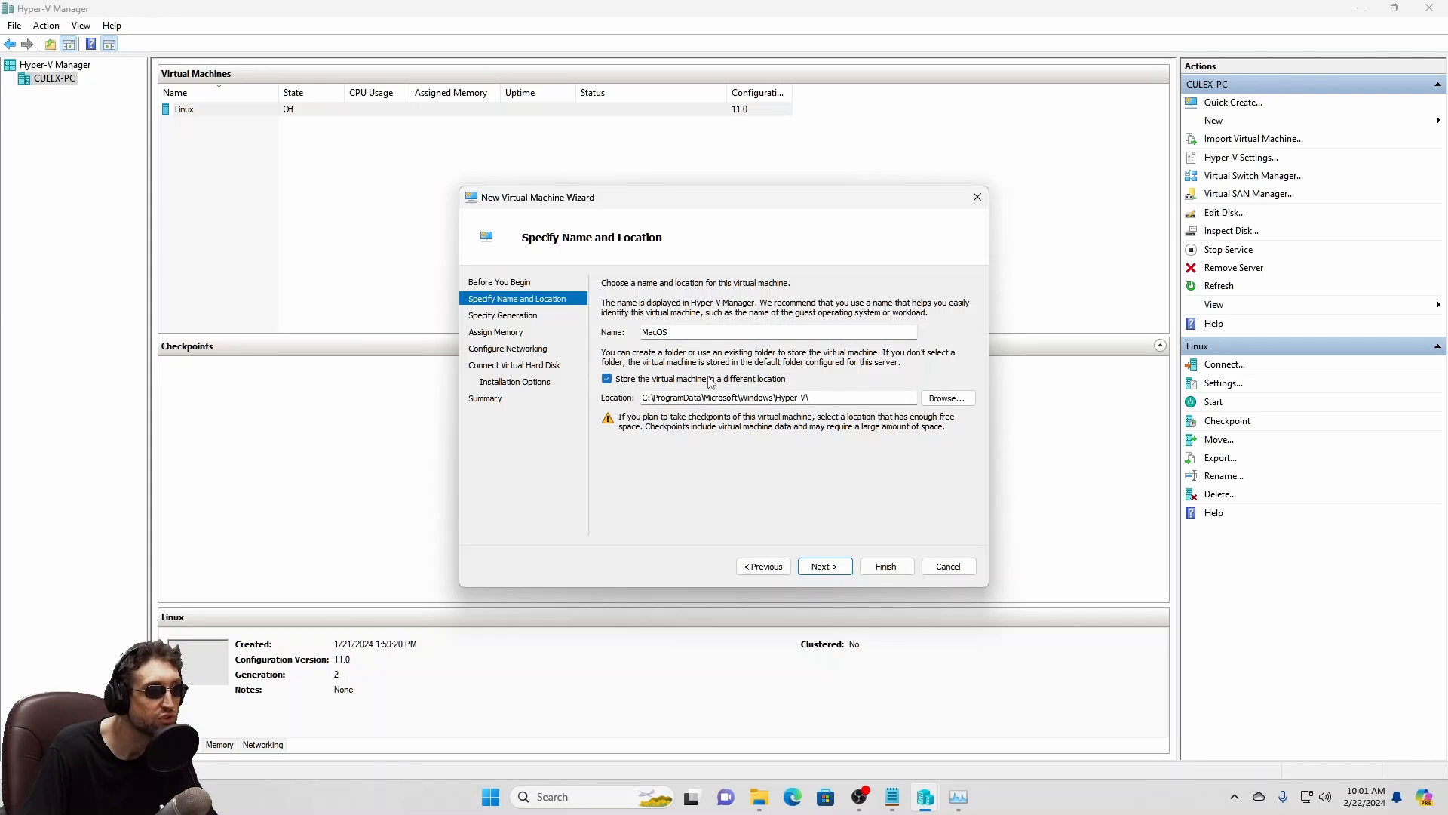
text(c:\macos)
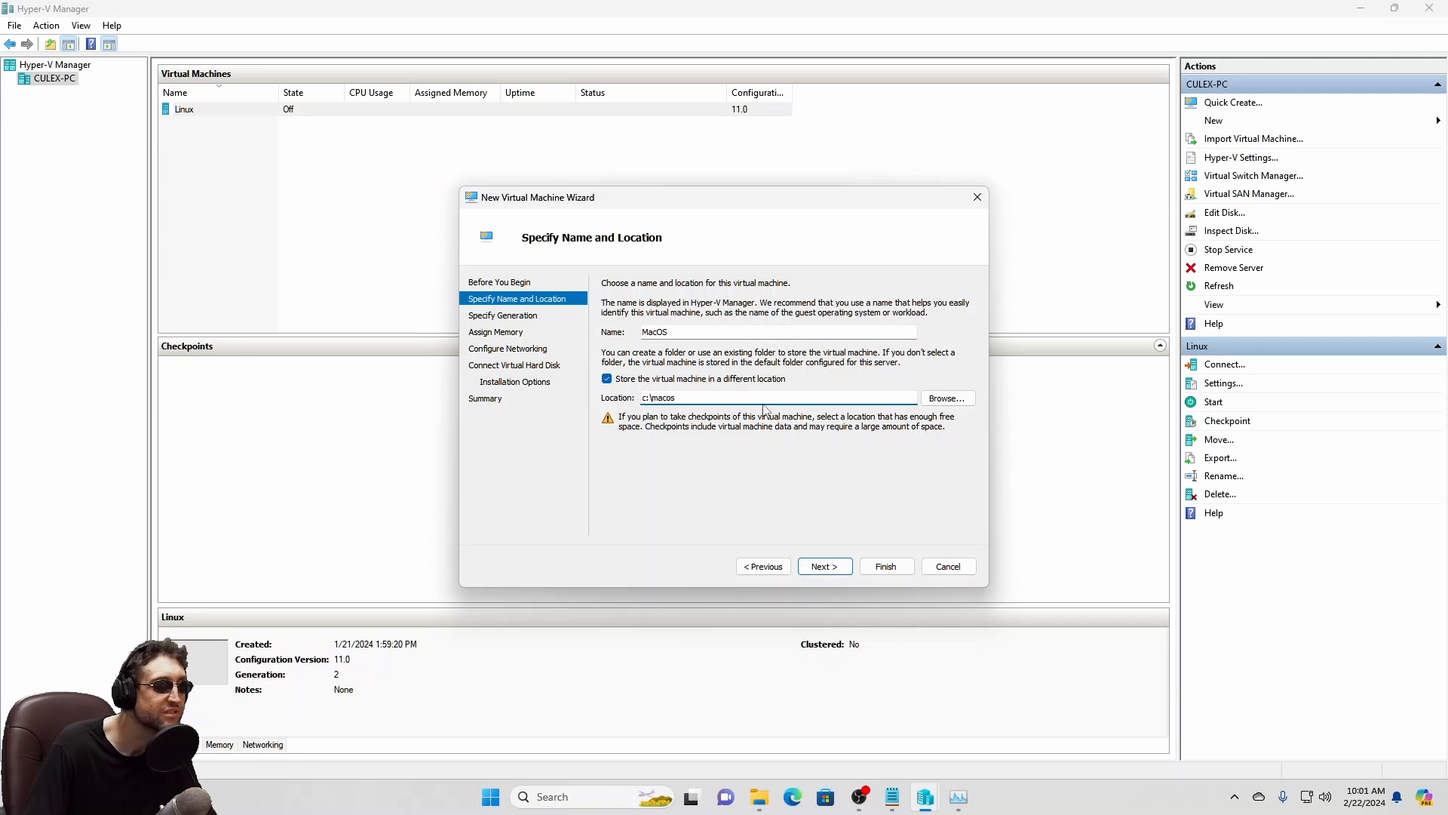
click(825, 566)
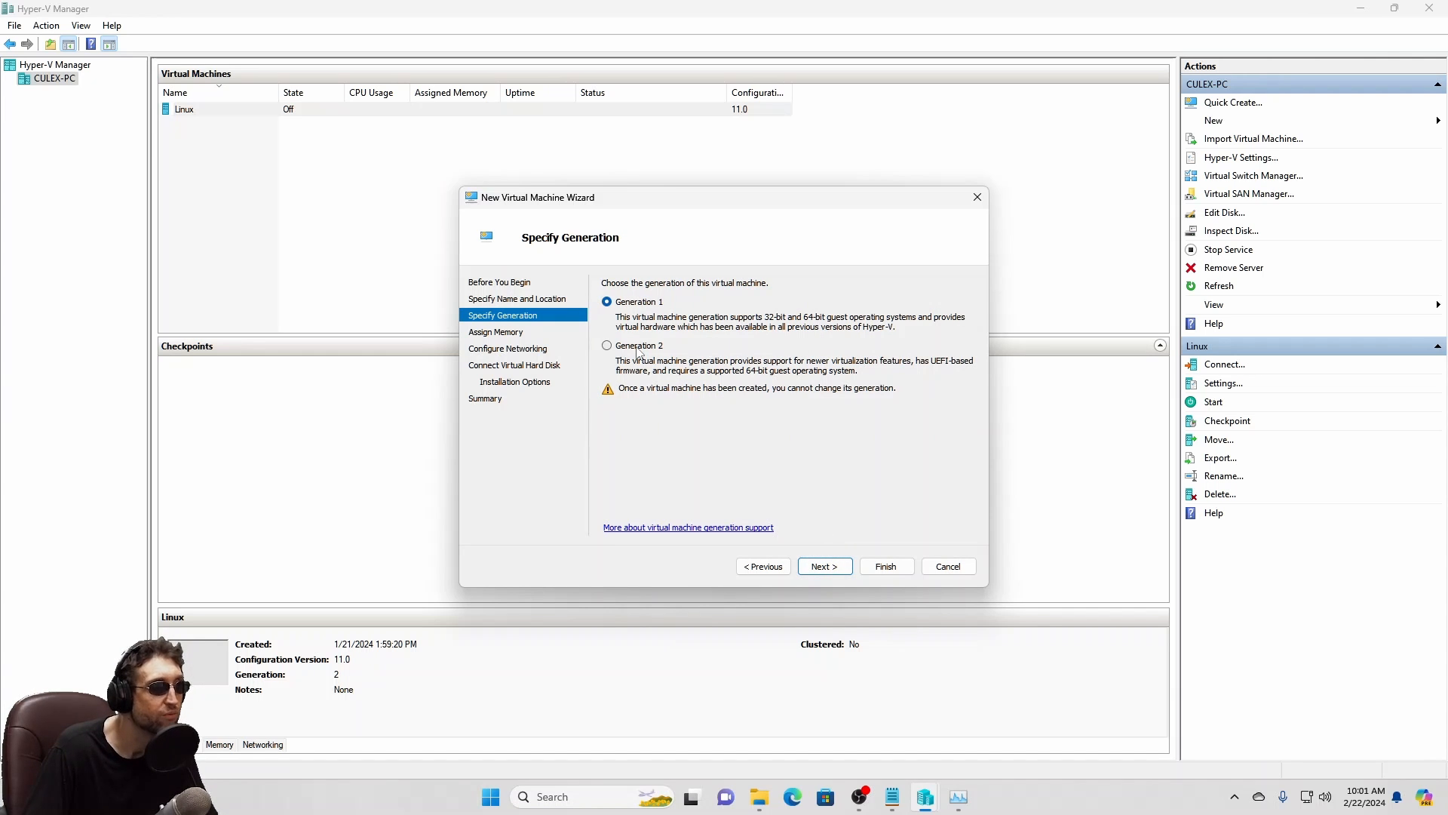
click(824, 565)
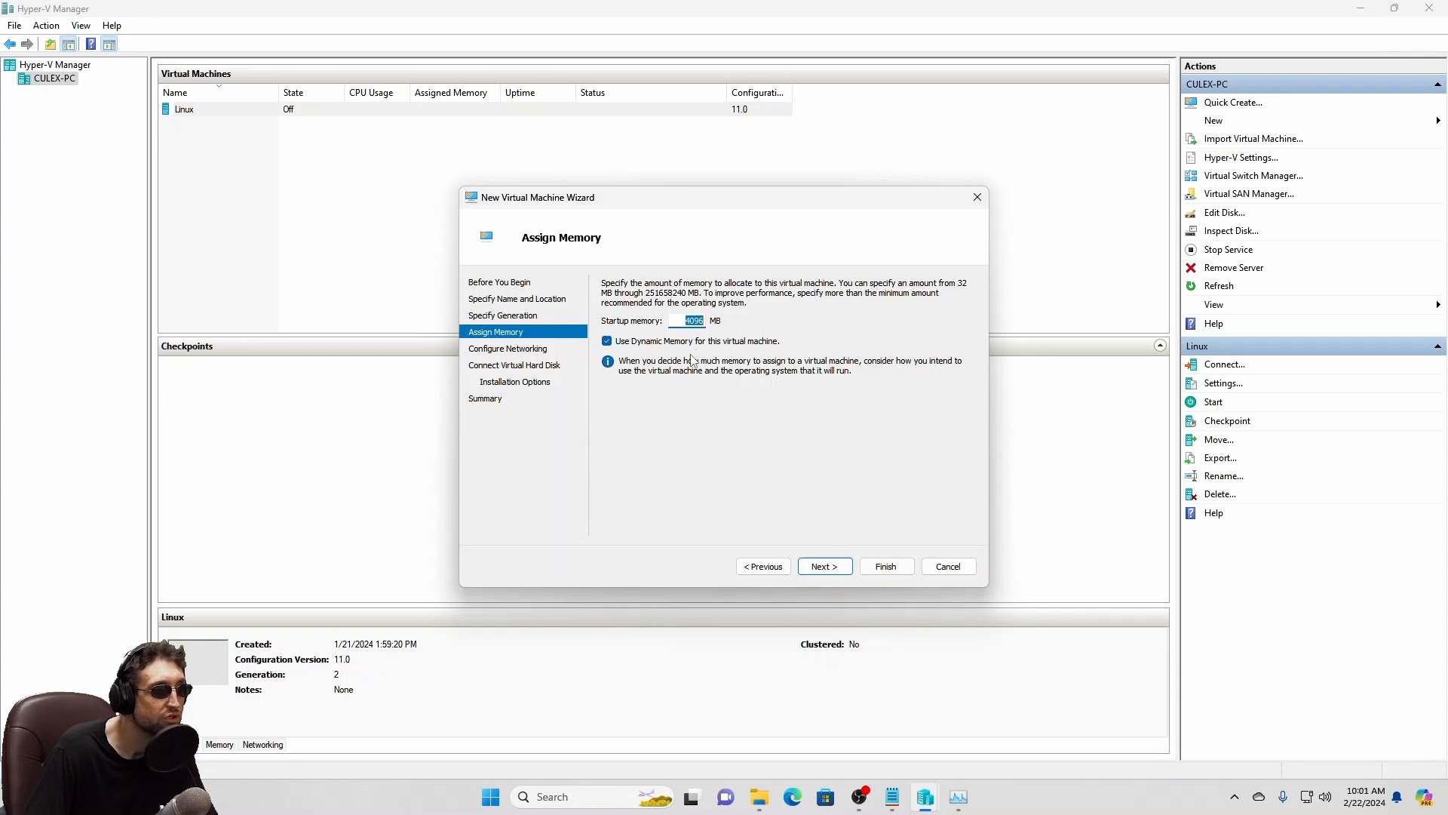
Give it 8192 MB memory and a 30 GB disk, install the OS later, and finish.
text(8192)
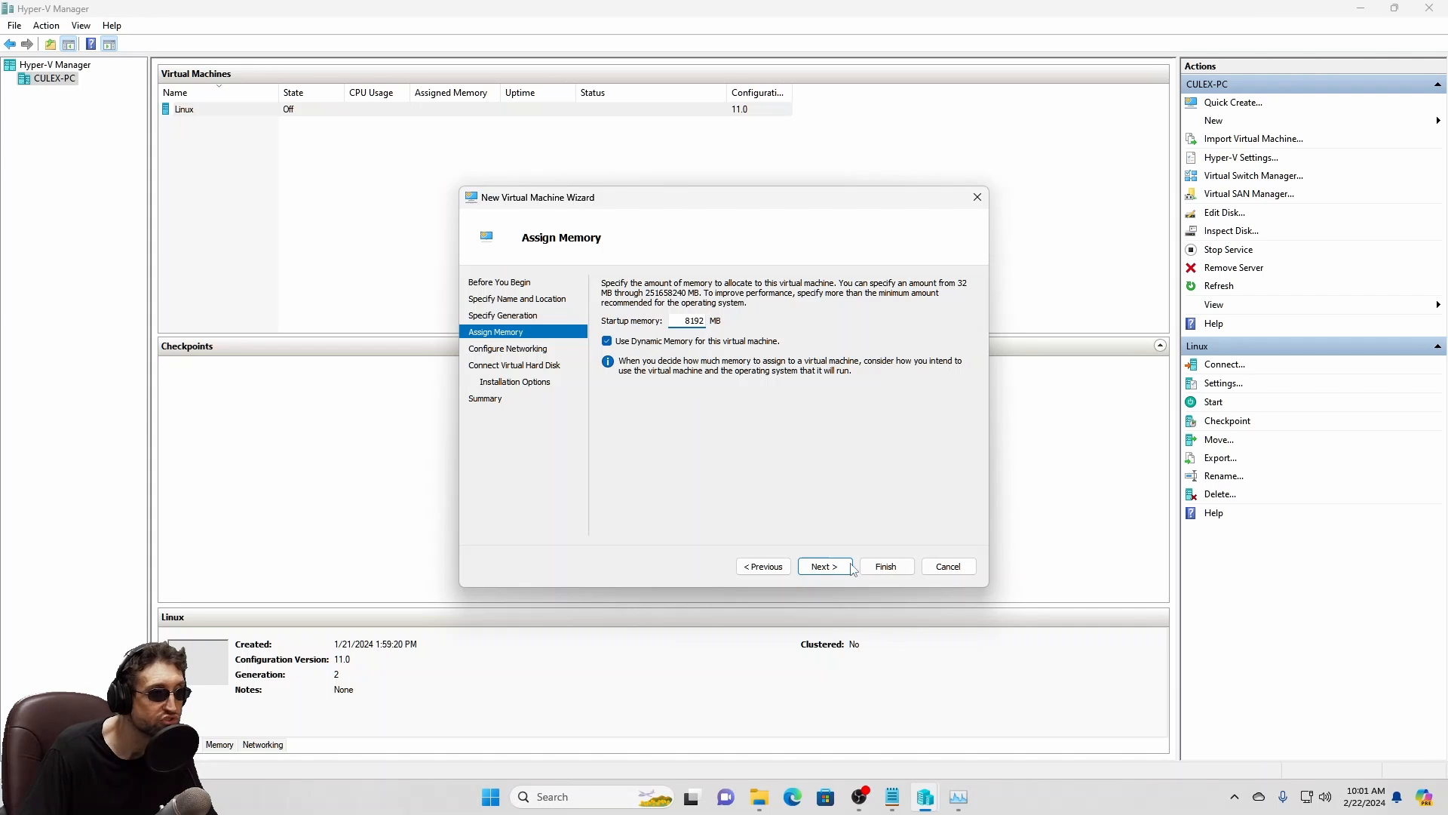
click(825, 567)
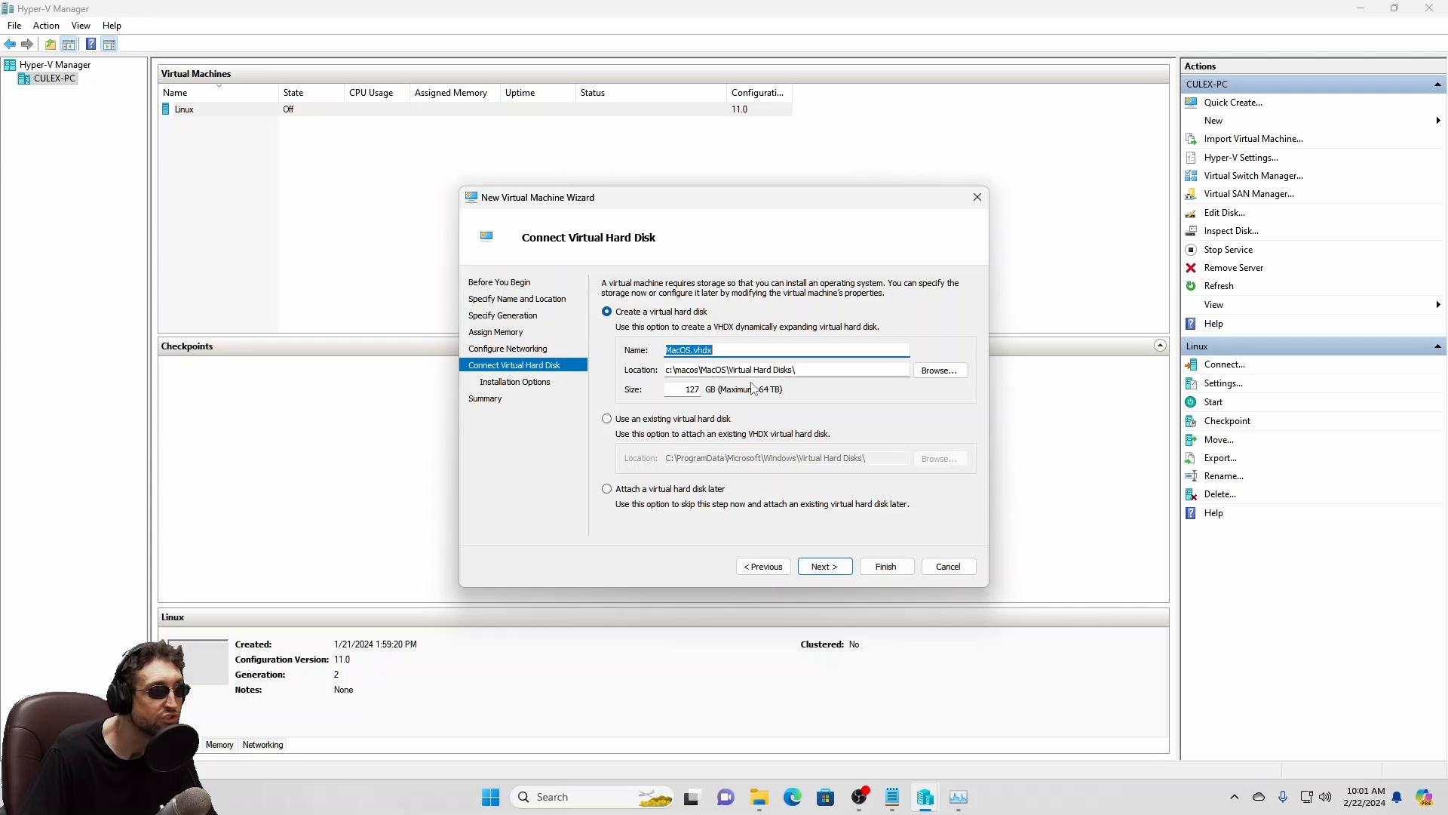
mouse_move(805, 552)
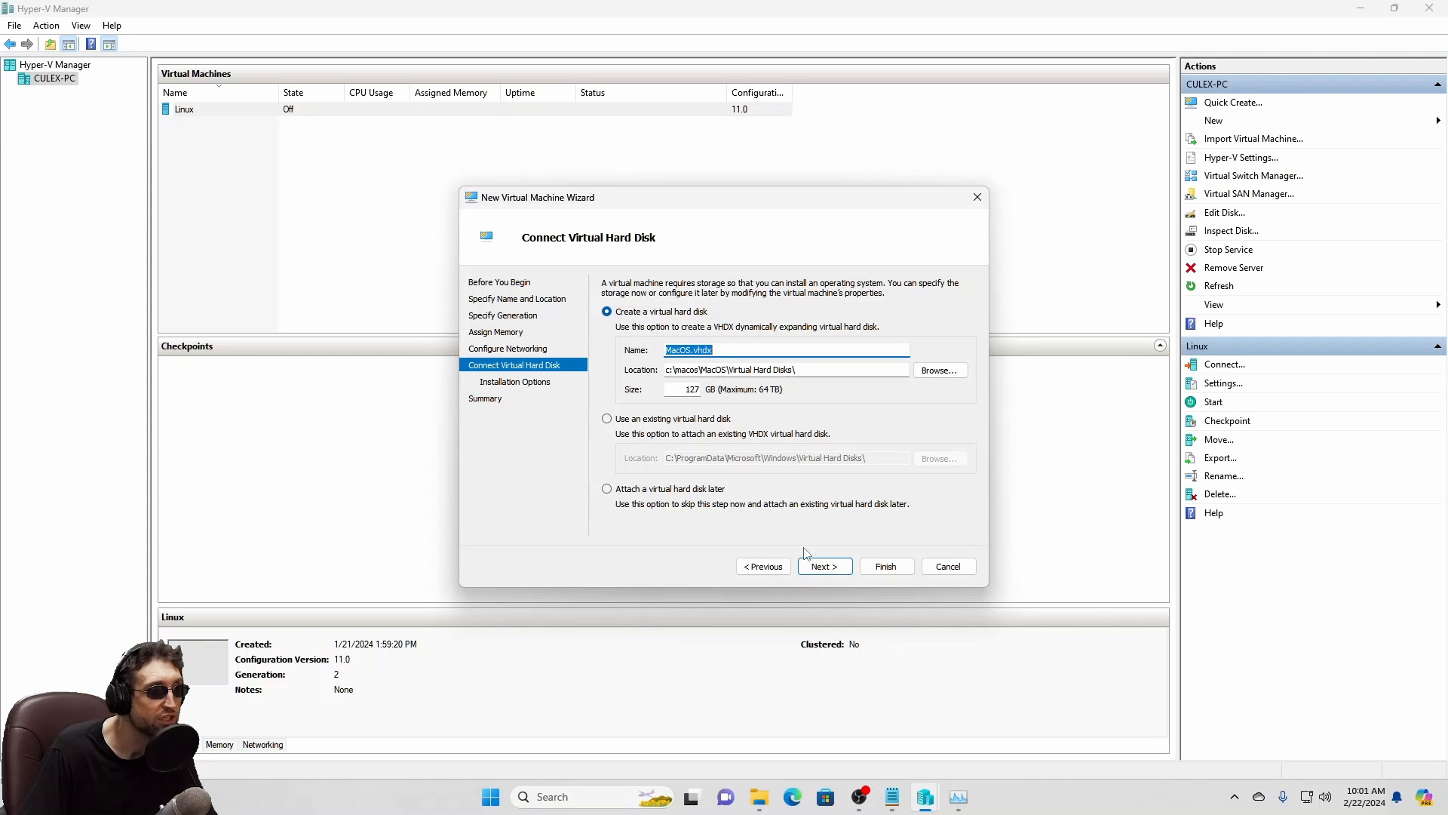
click(682, 388)
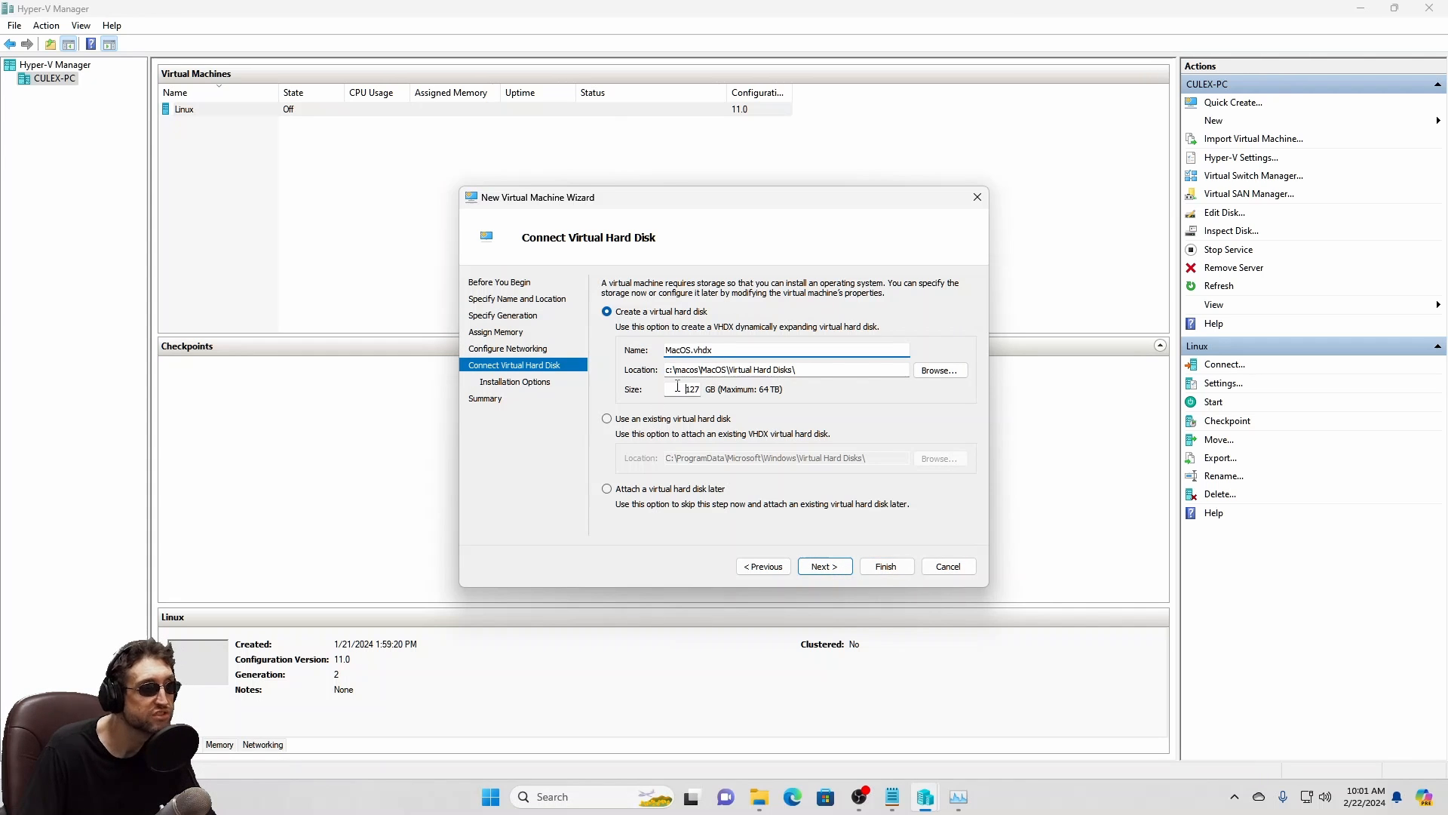
text(30)
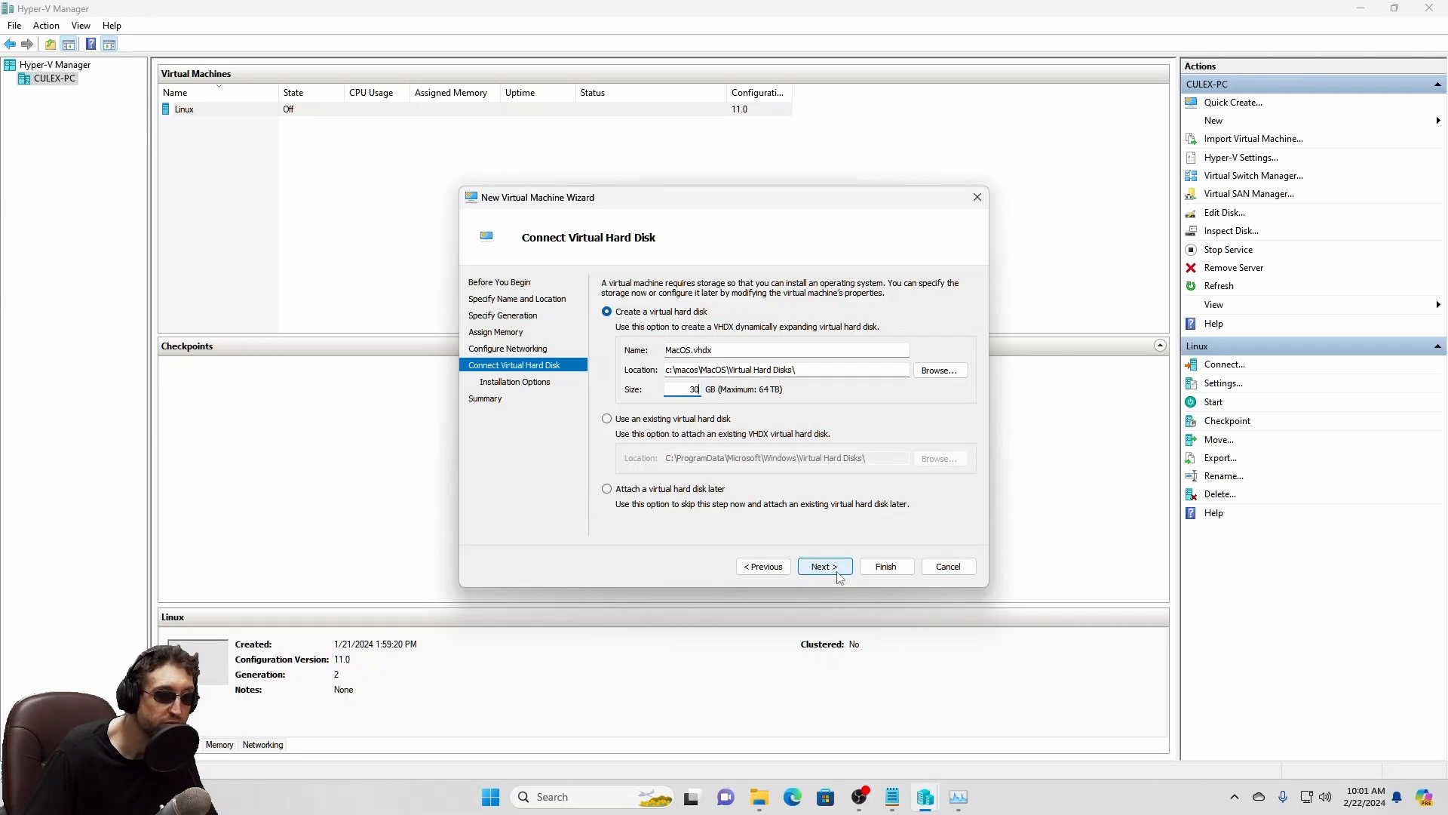
click(825, 566)
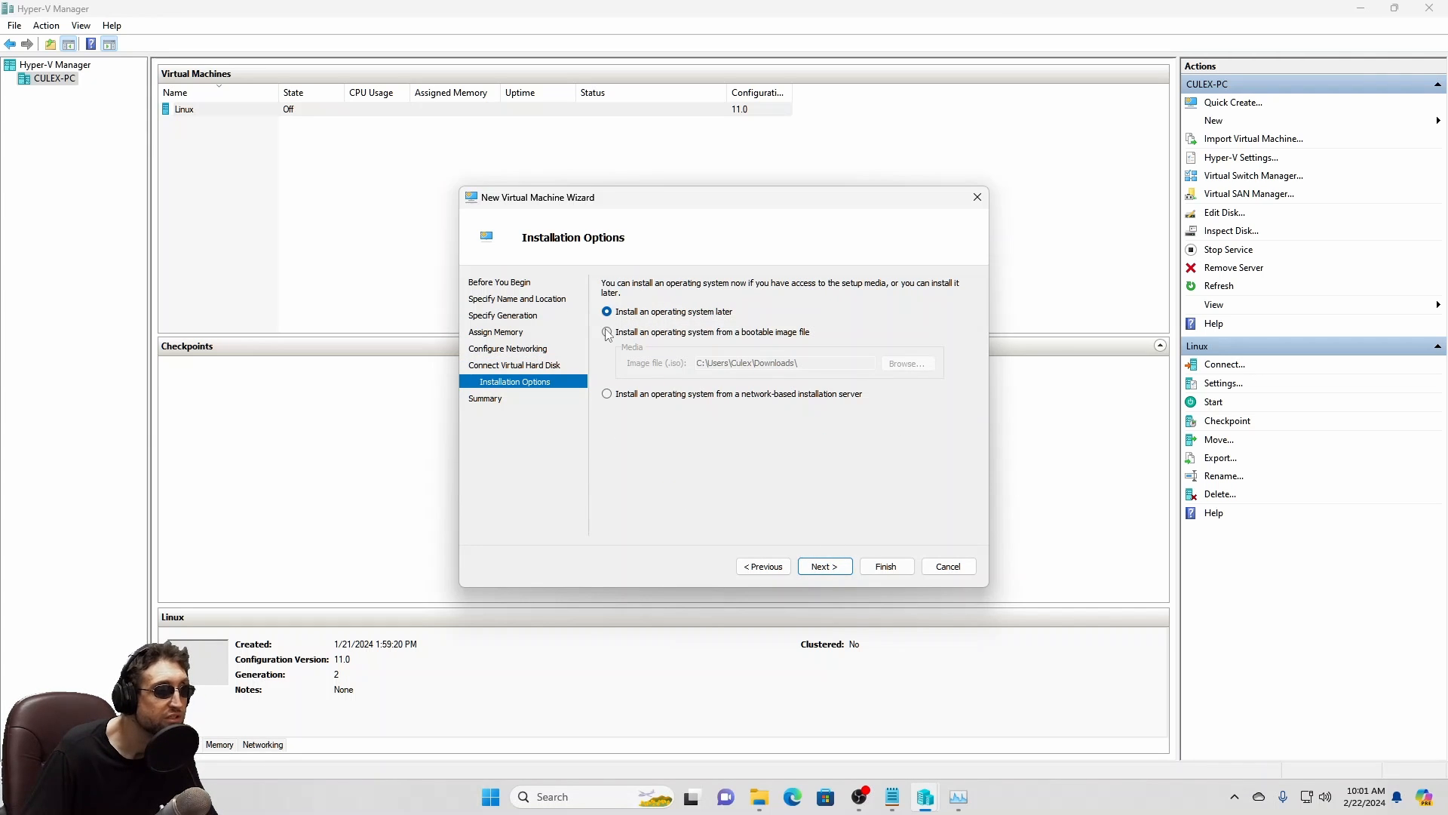
click(825, 566)
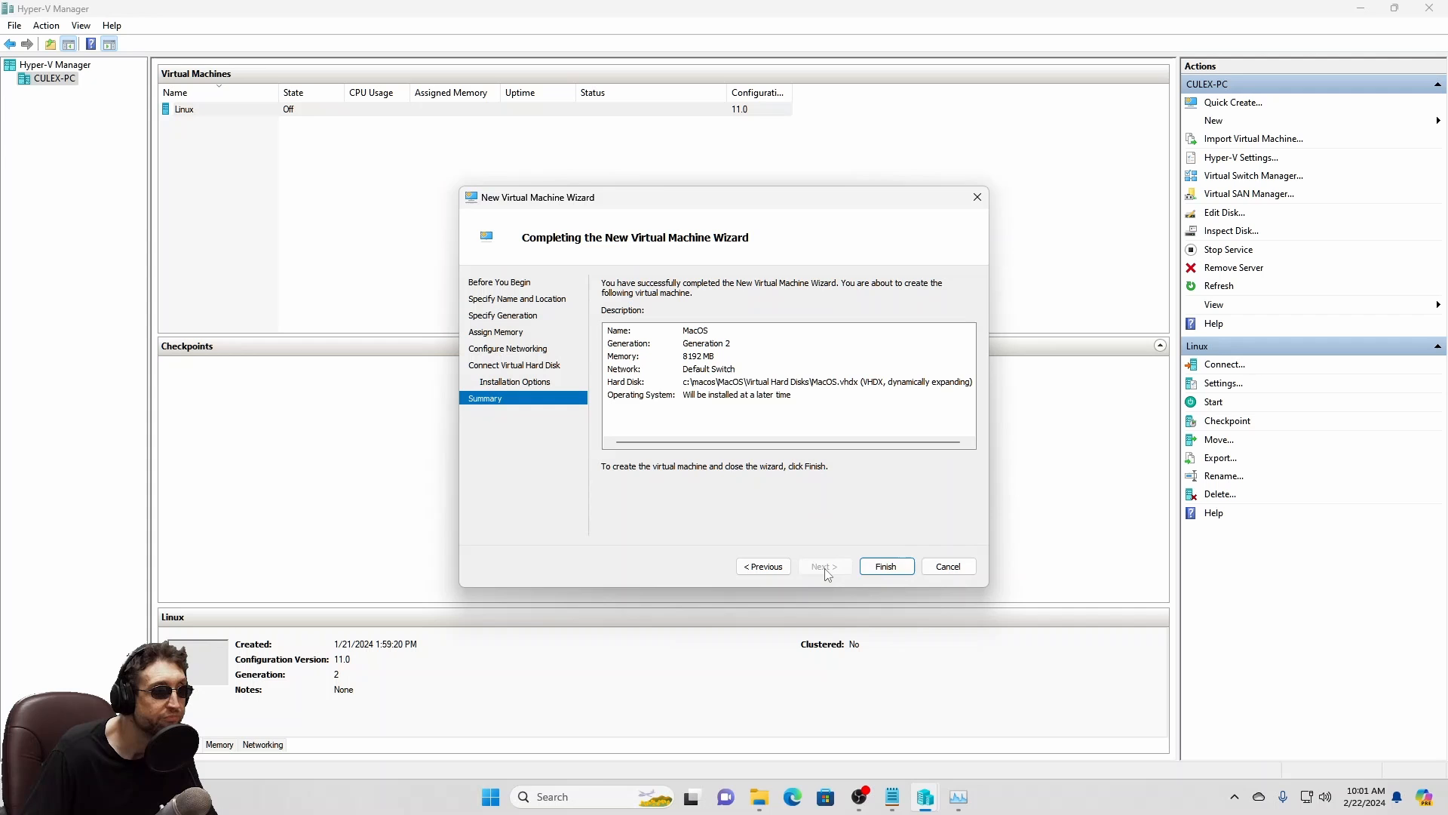
click(887, 566)
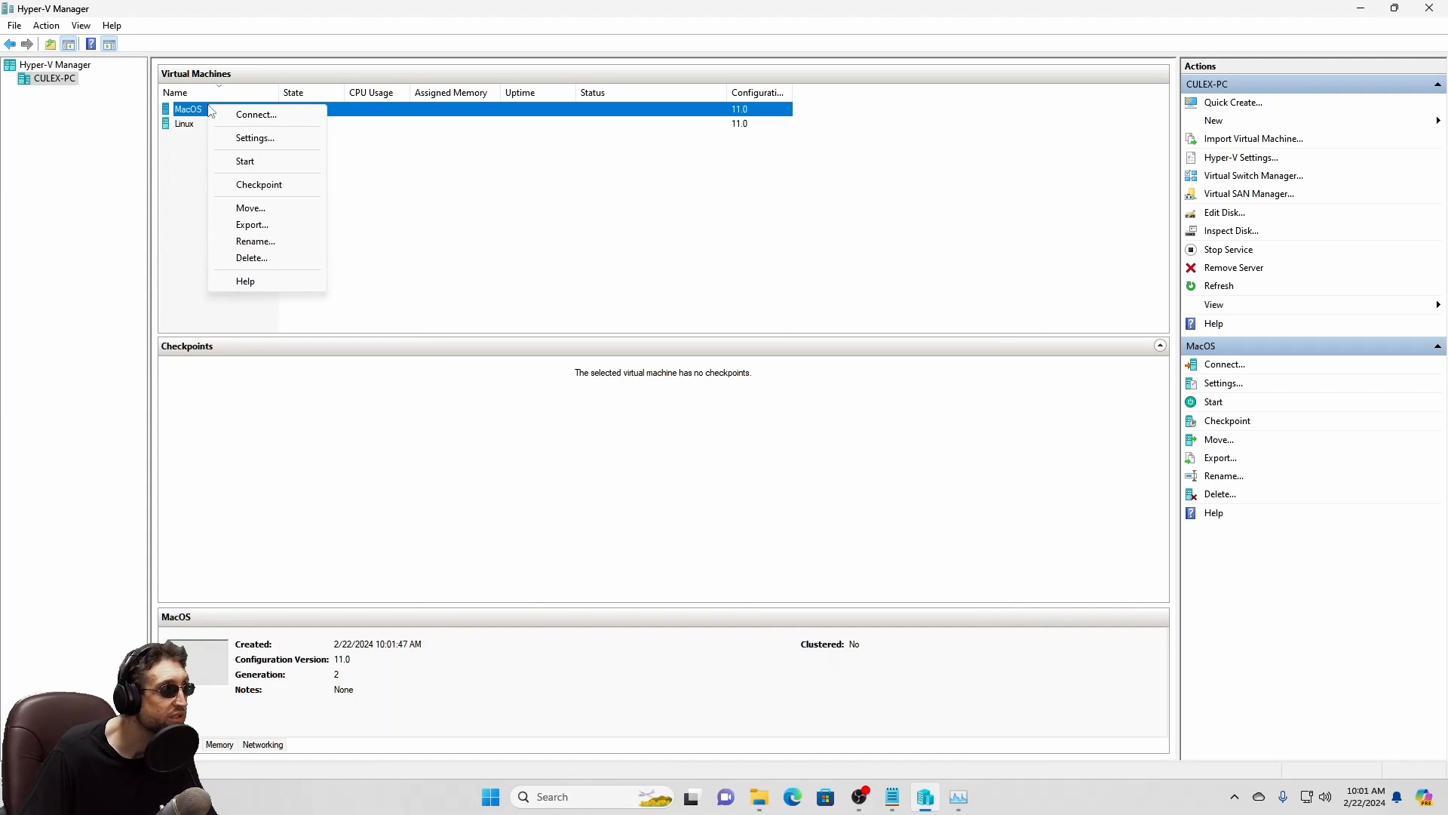
Open the MacOS machine's Security settings and uncheck Enable Secure Boot.
click(255, 138)
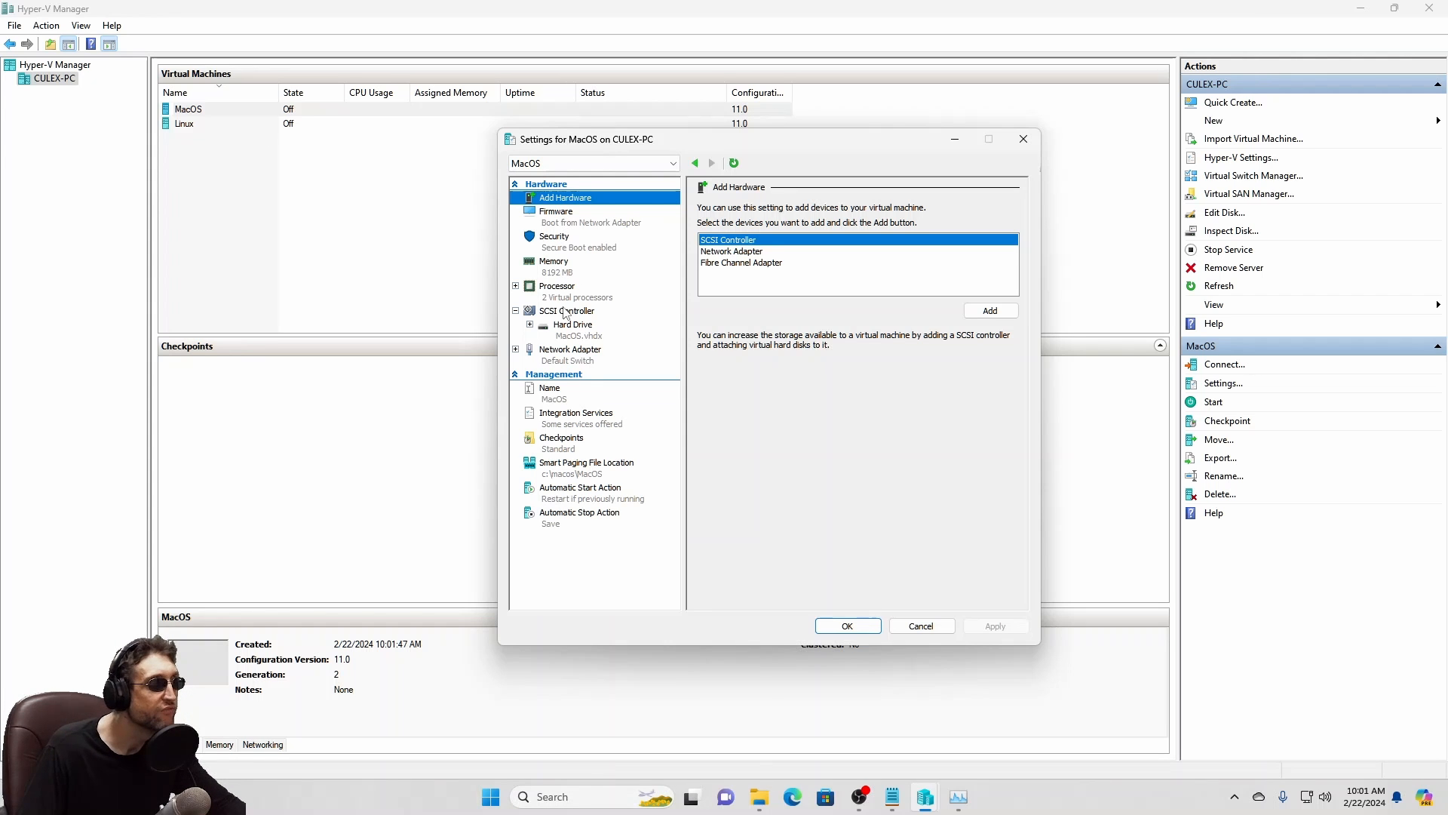
click(557, 286)
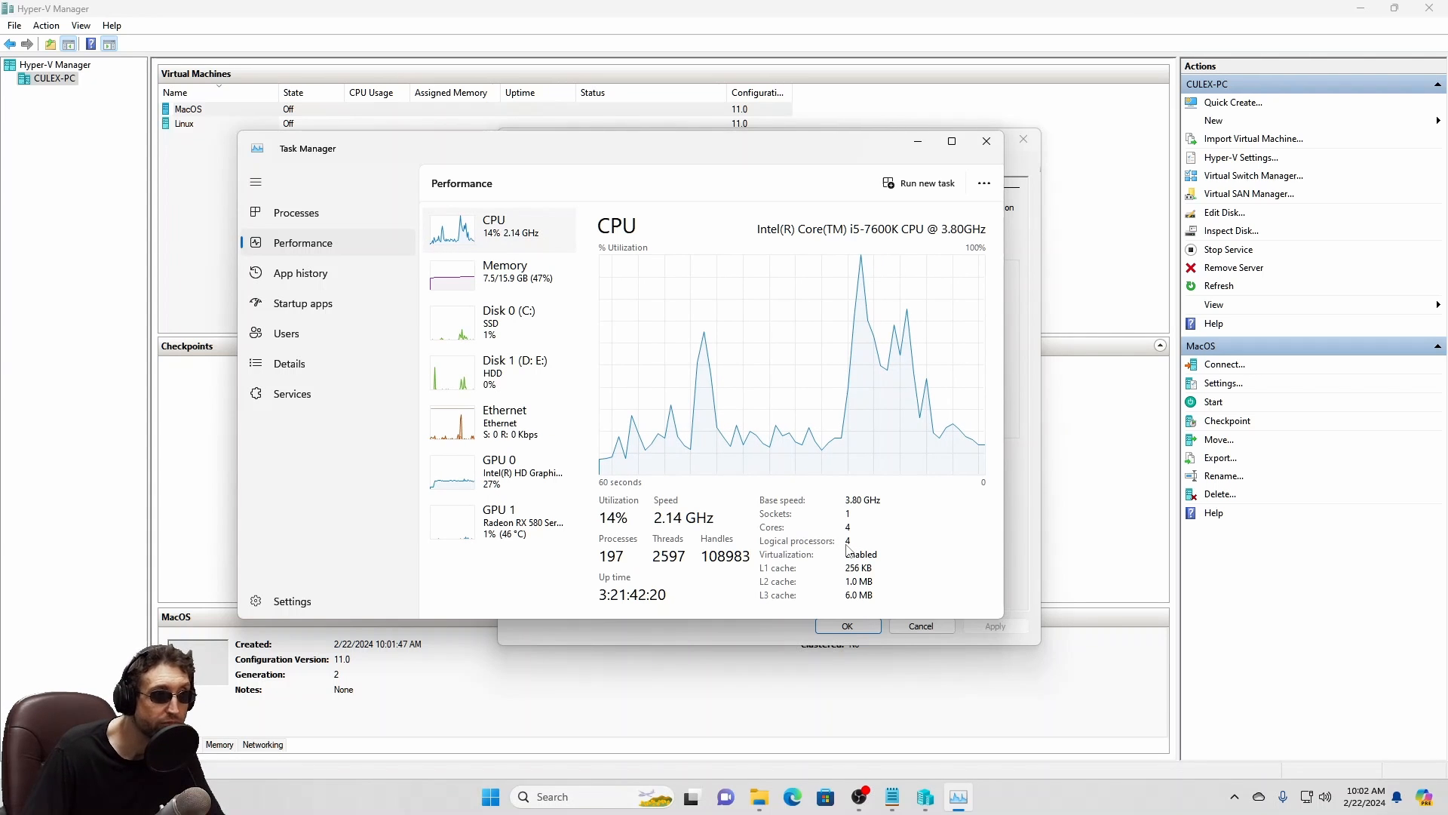
click(1223, 382)
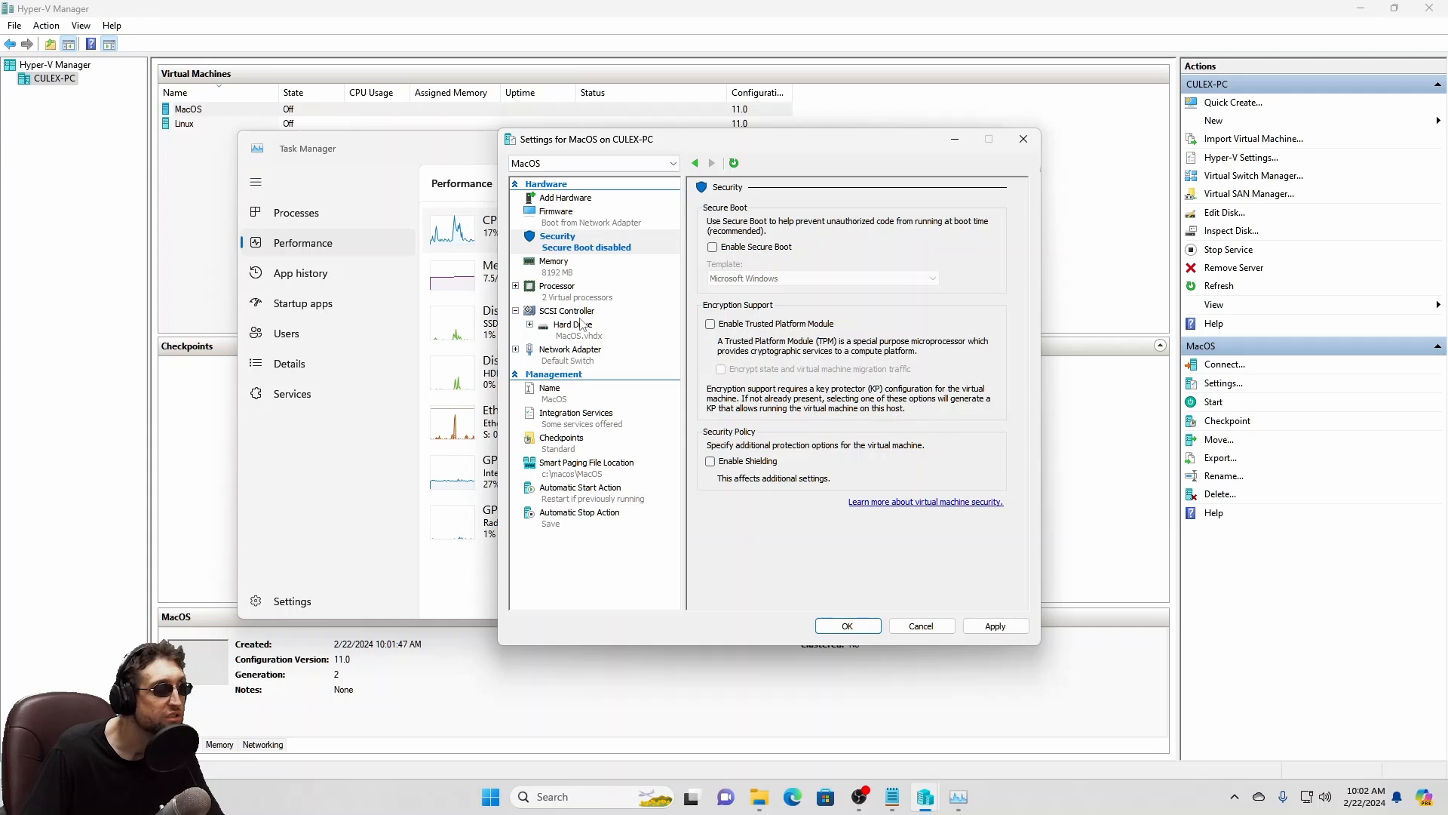
Enable Guest services under Integration Services and uncheck Enable checkpoints.
click(576, 413)
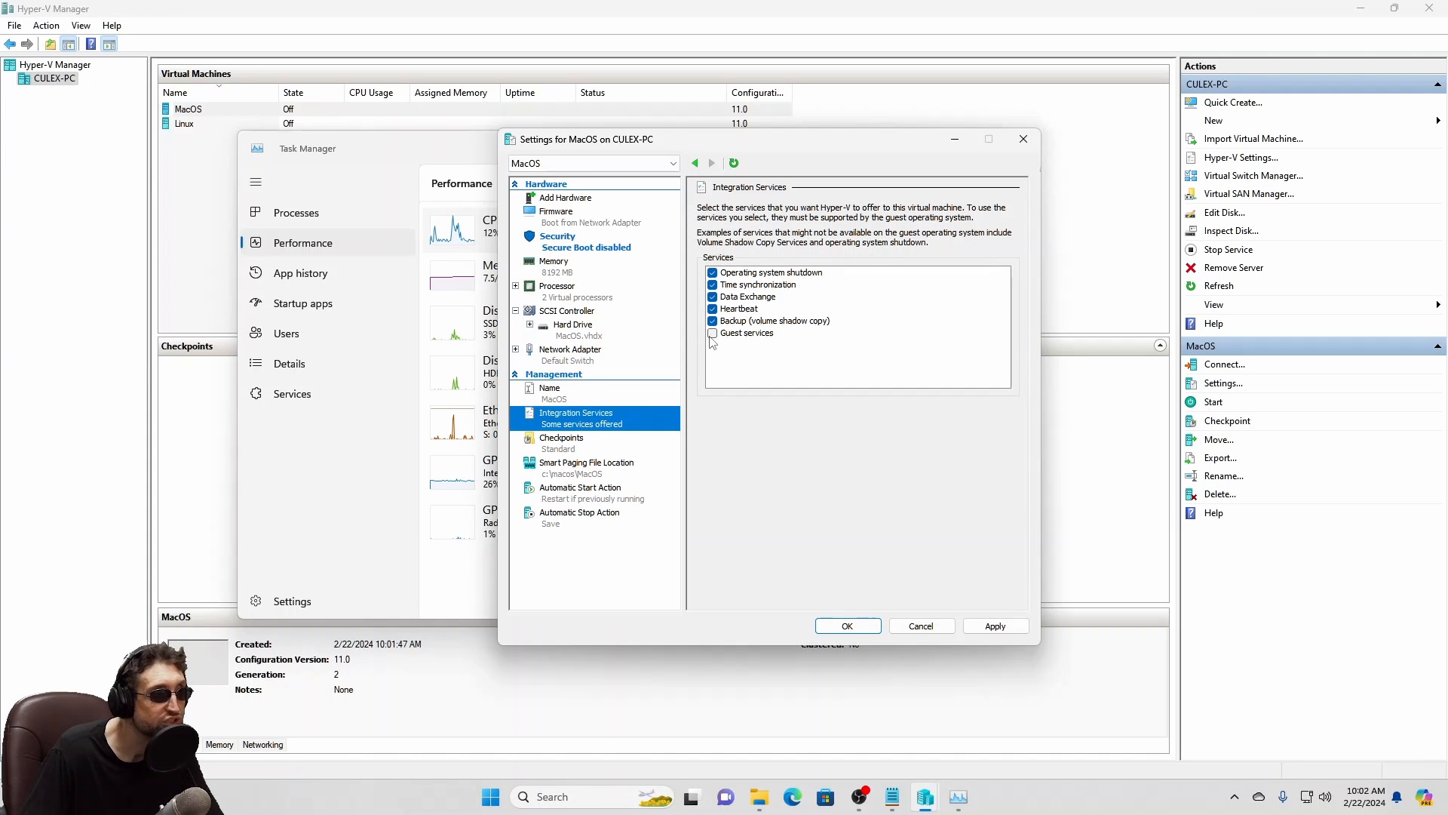
click(712, 333)
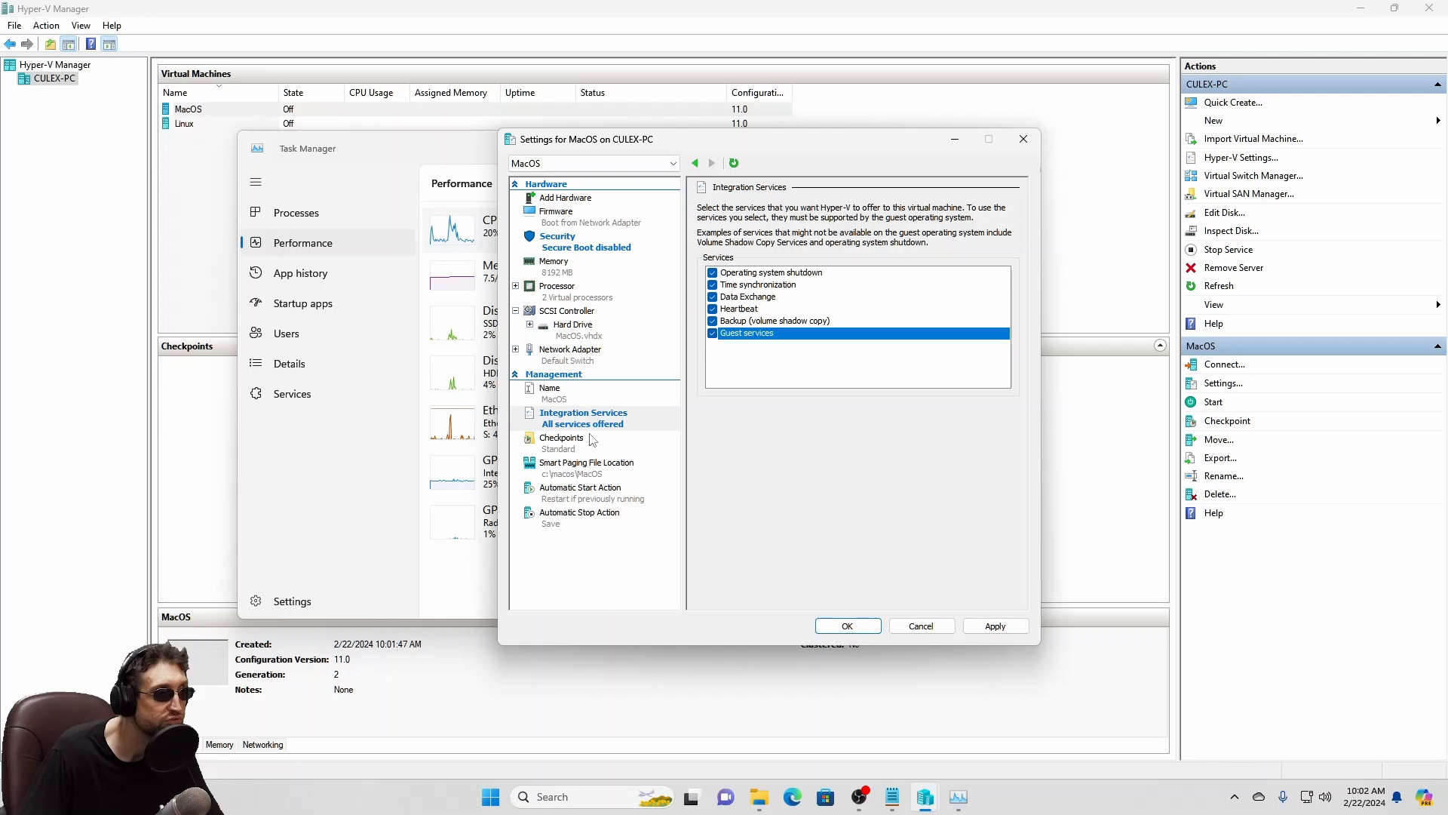
click(561, 438)
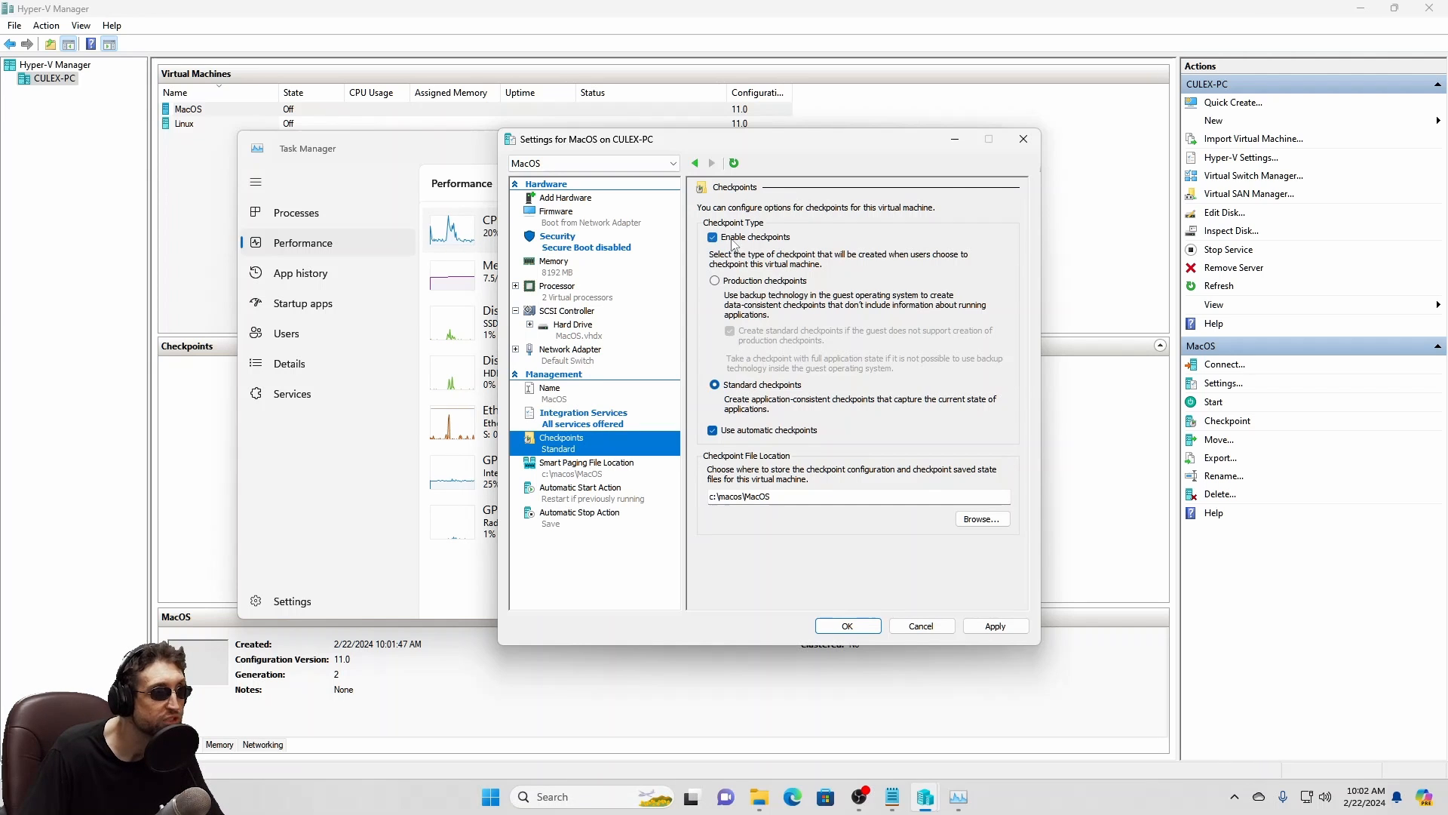
click(712, 237)
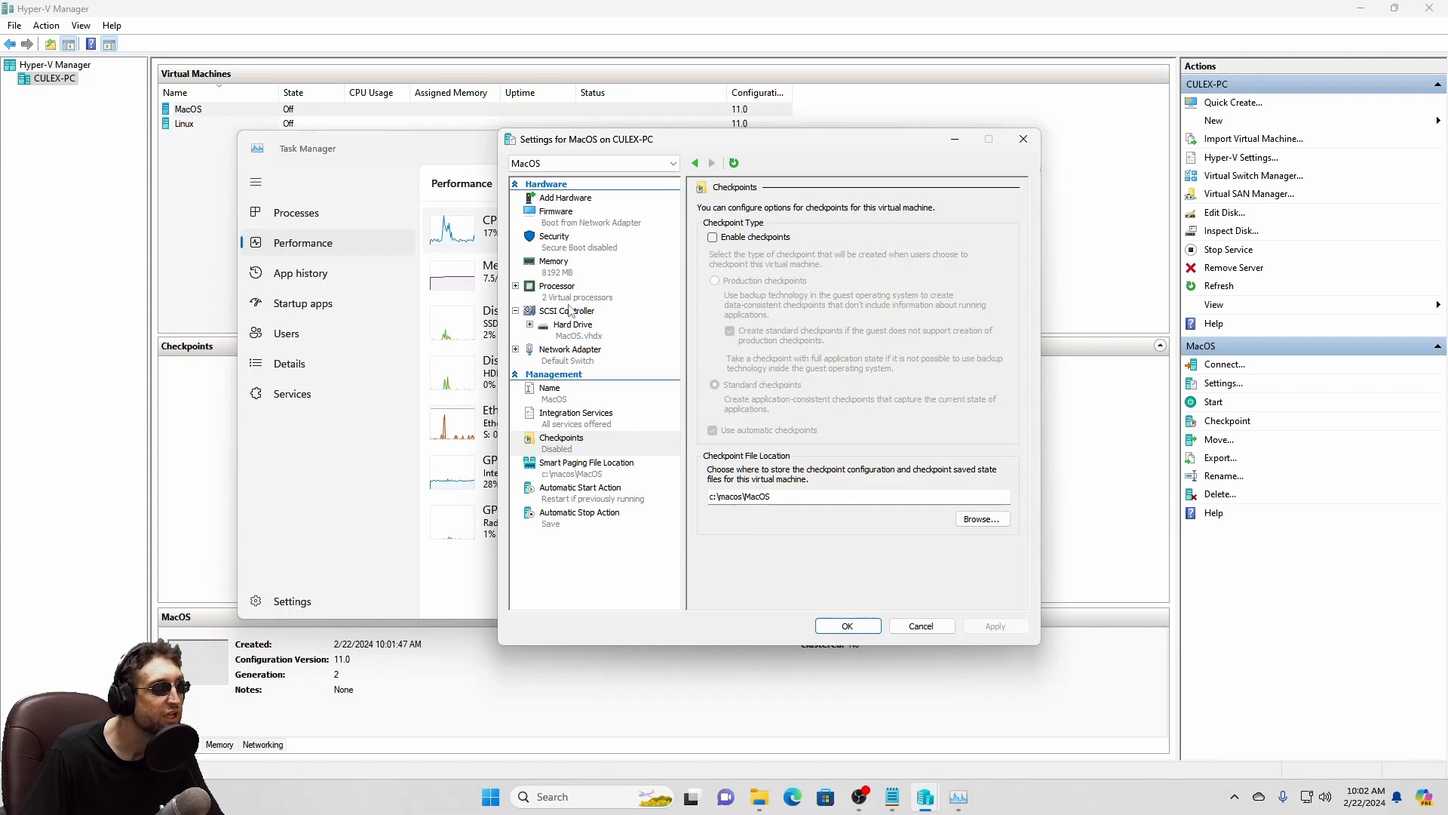
click(567, 310)
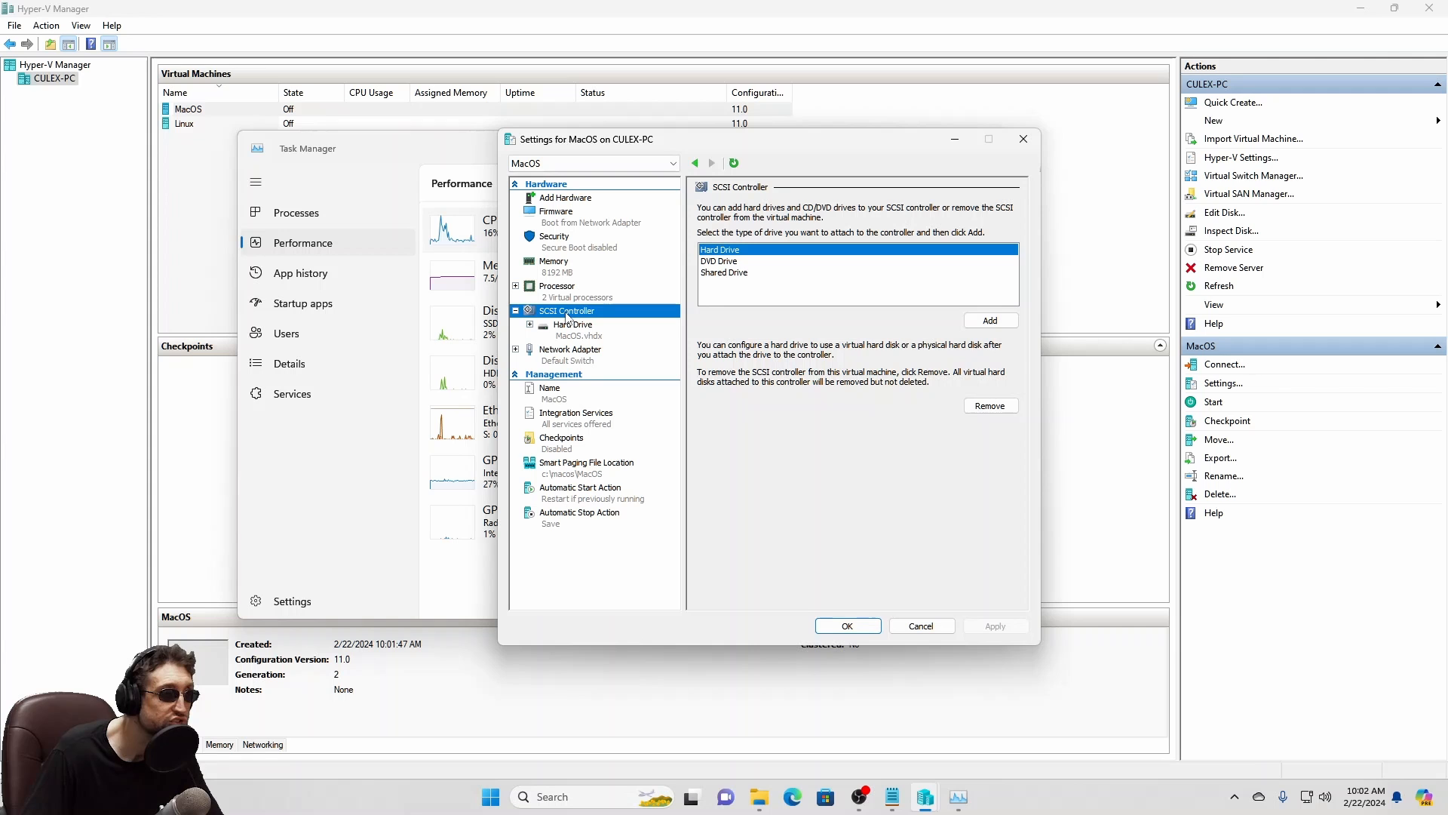
Add a SCSI hard drive using C:\MacOS\UEFI.vhdx and apply the change.
click(990, 320)
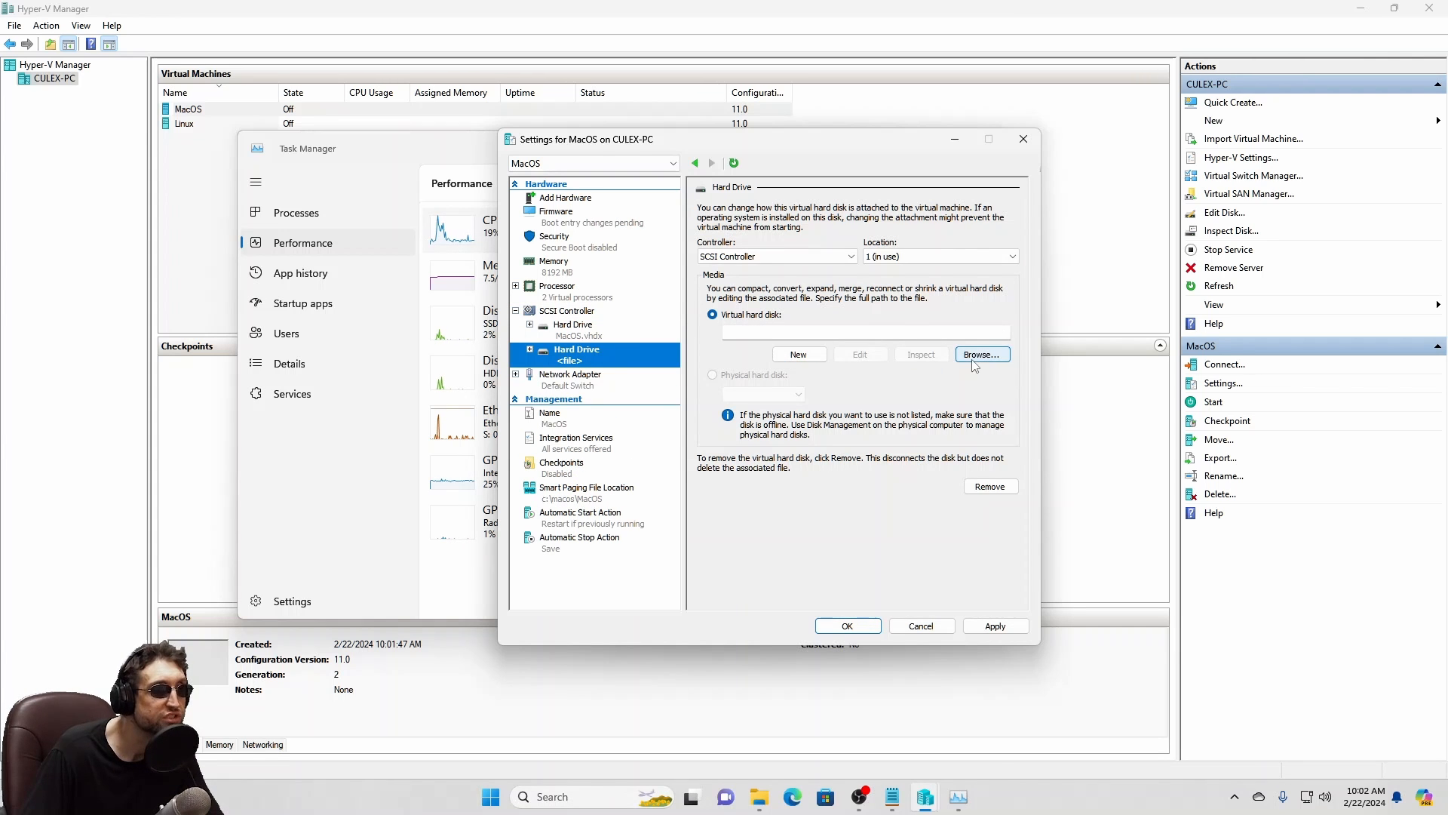
click(982, 353)
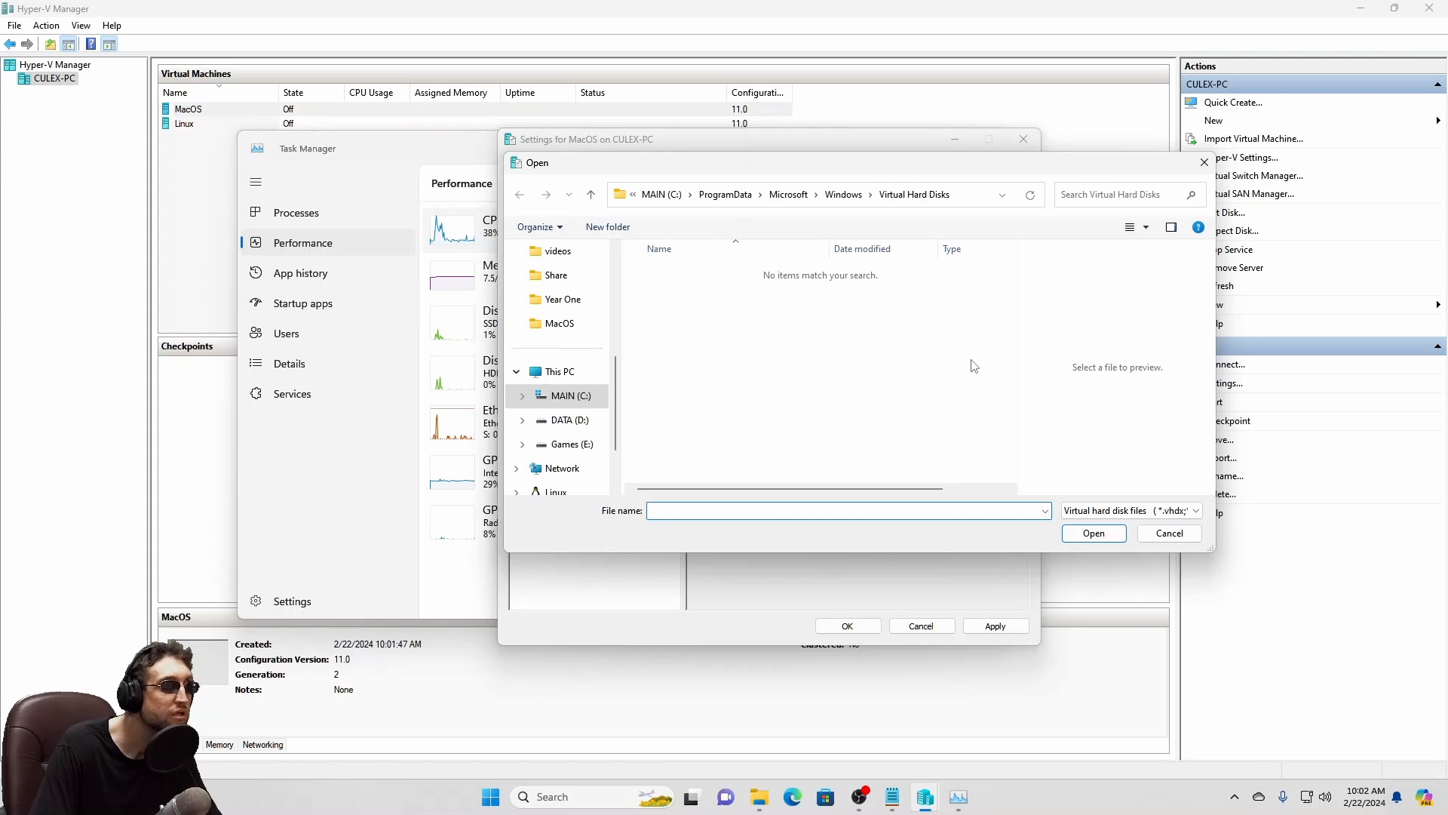
text(c:\maco)
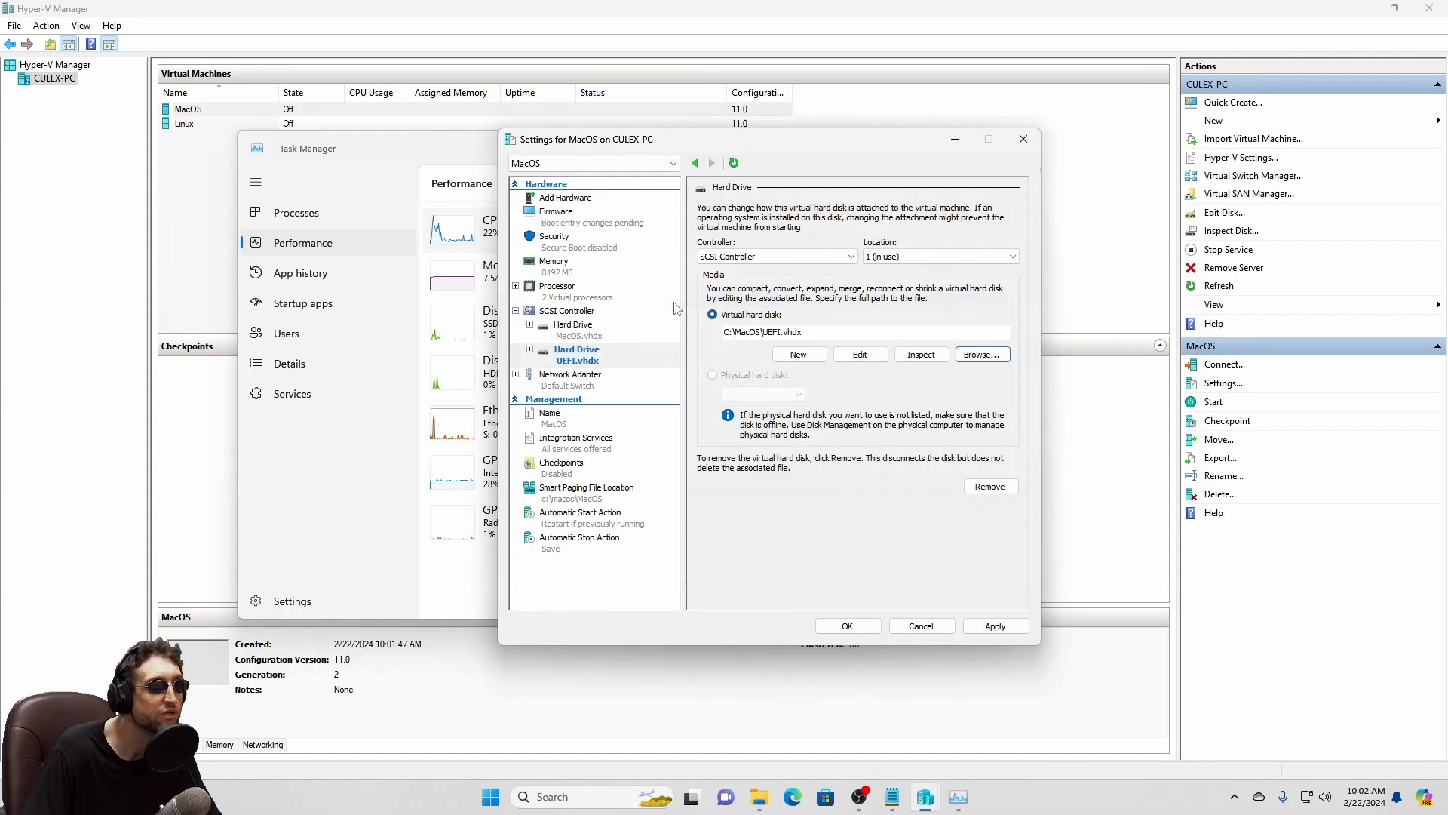
click(996, 625)
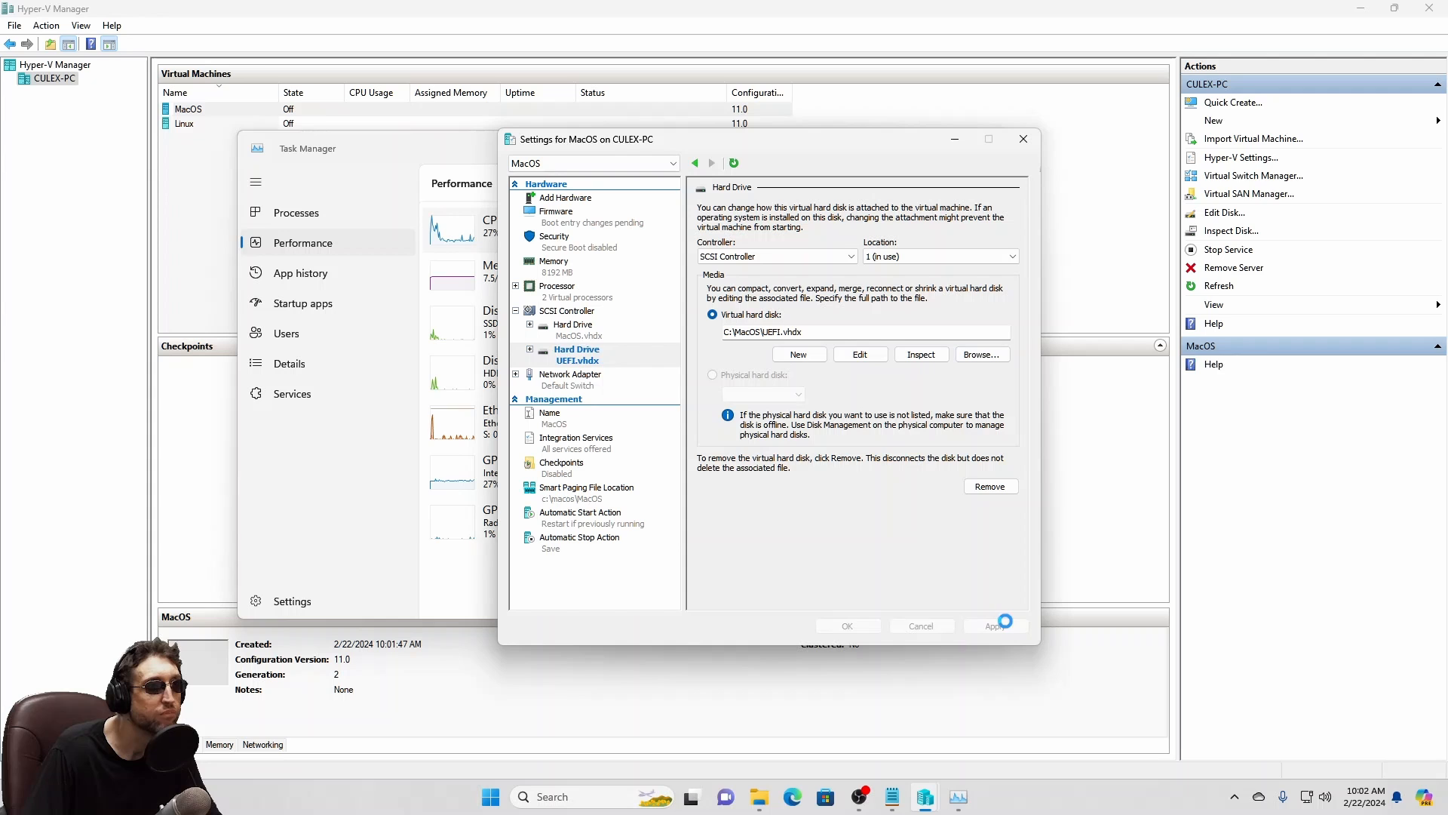
click(554, 210)
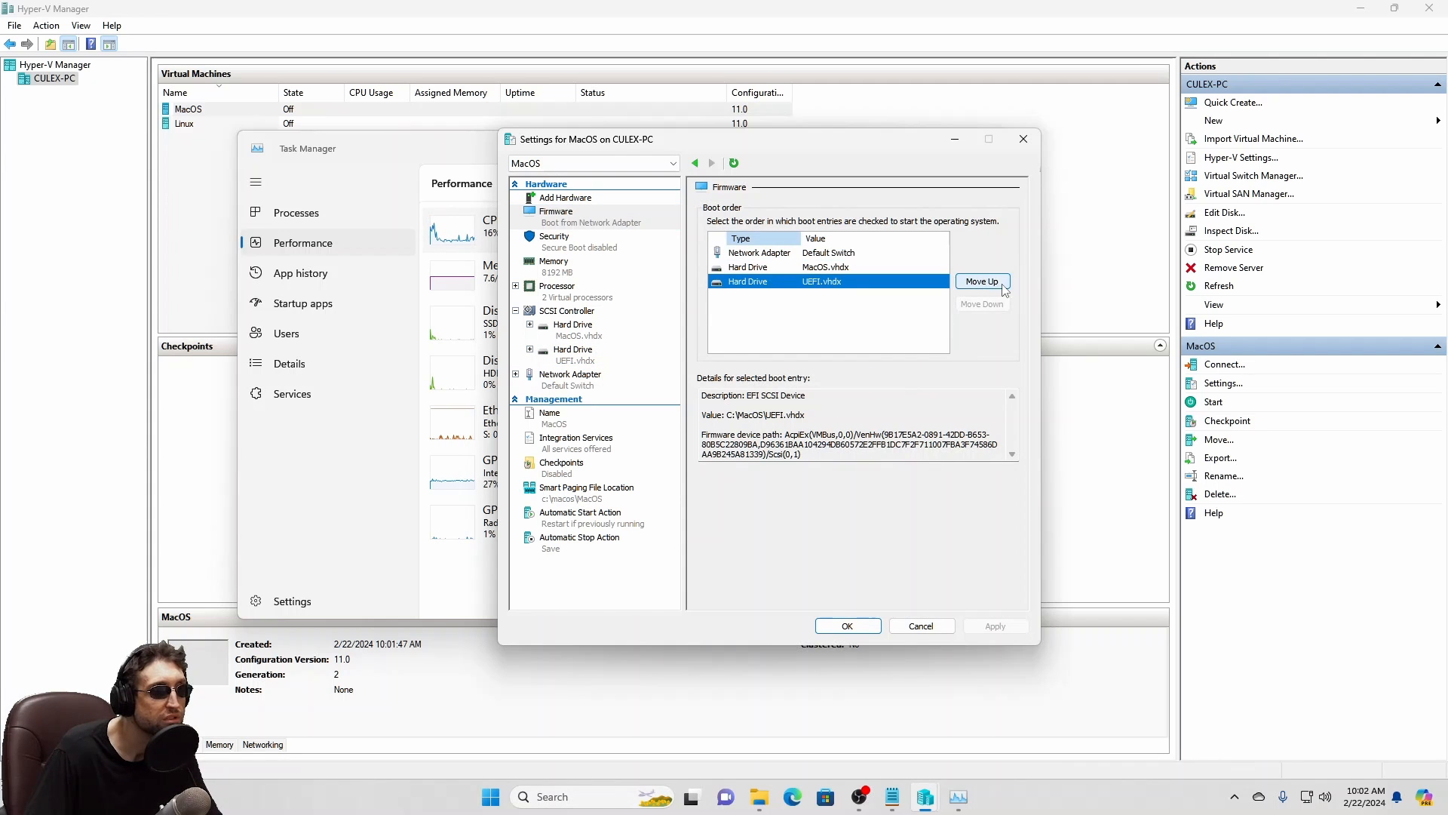
Put UEFI.vhdx first in boot order, save settings, close Task Manager, and select MacOS.
click(982, 282)
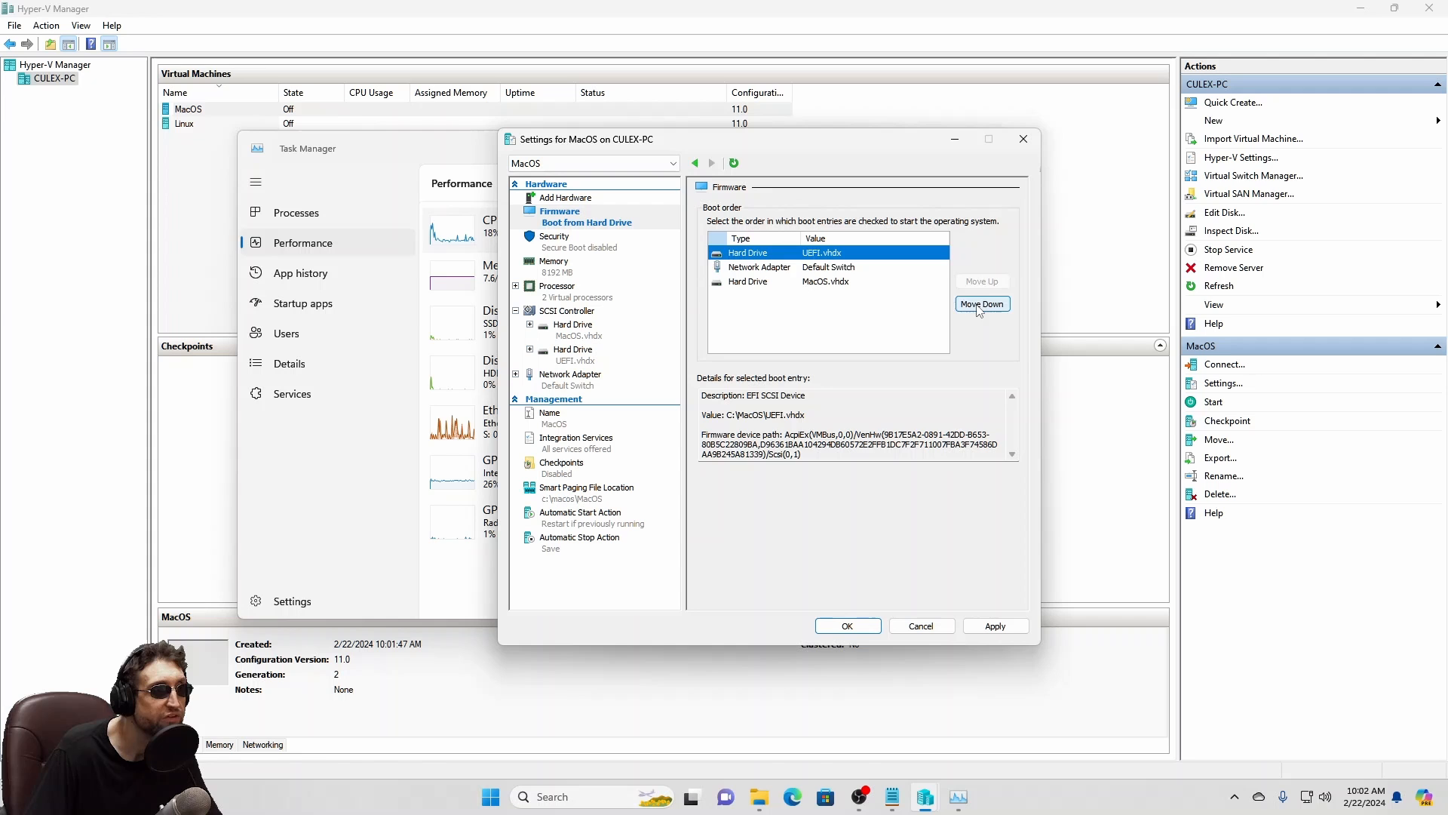
click(982, 304)
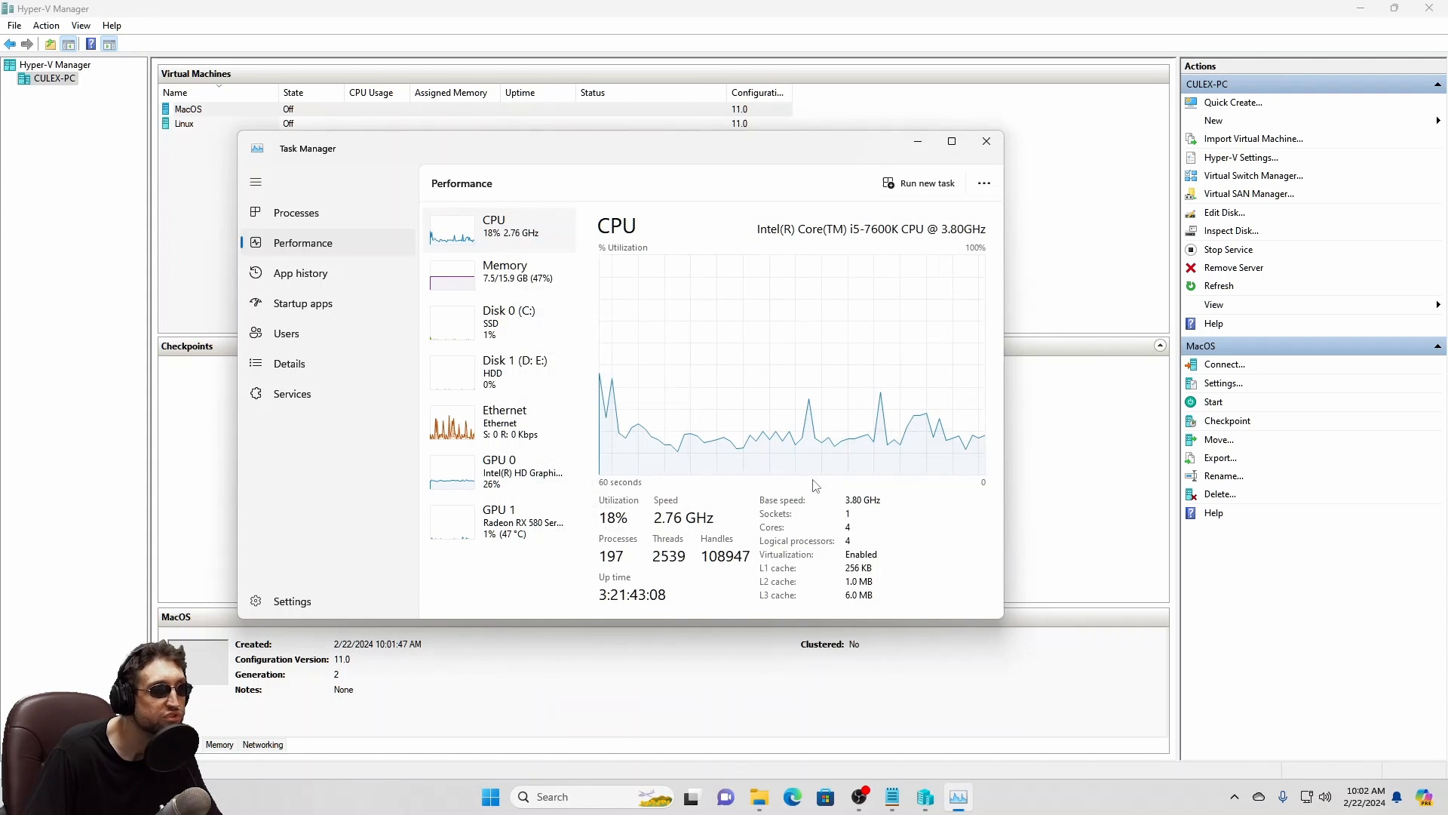
click(987, 141)
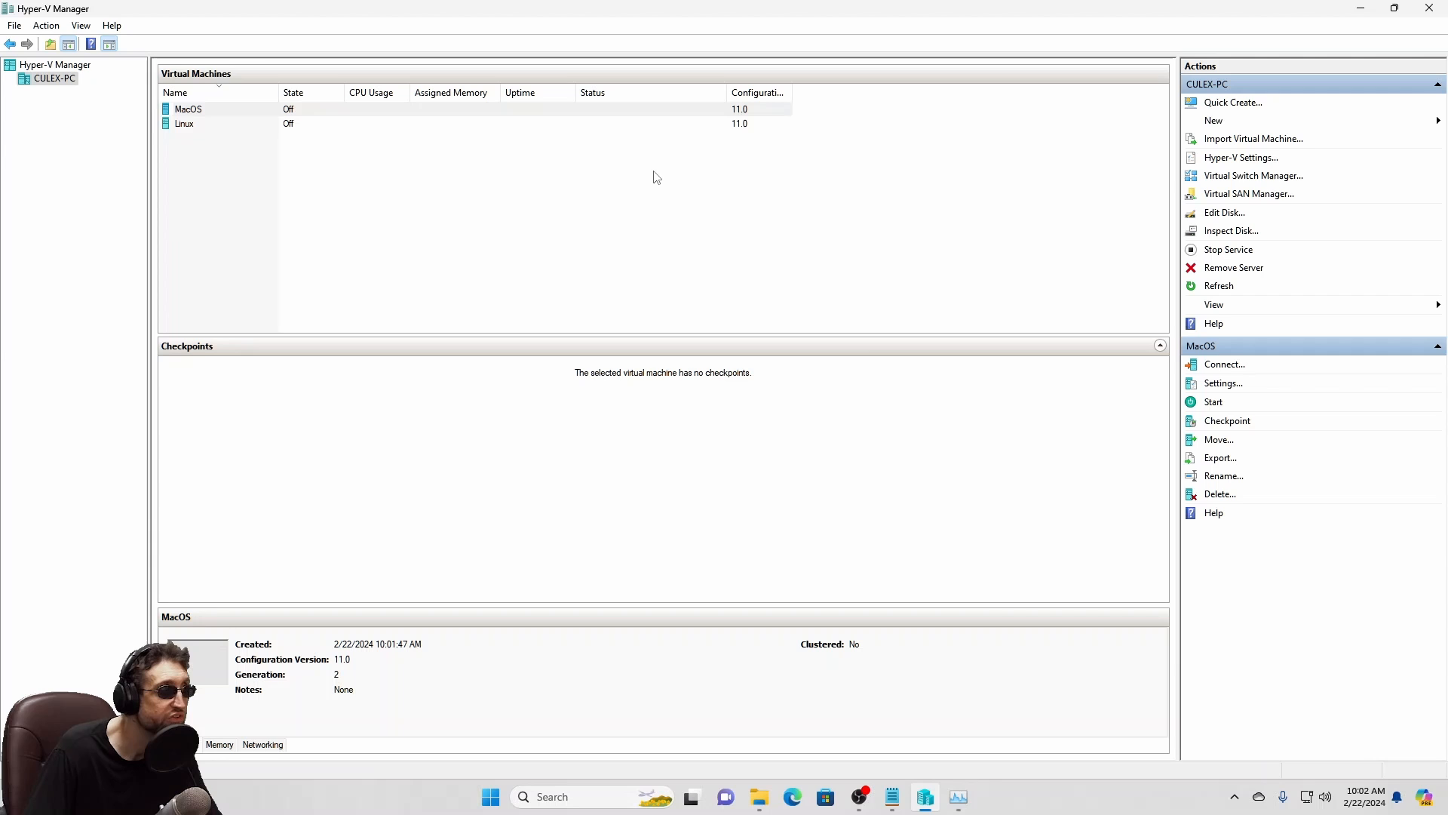
click(188, 109)
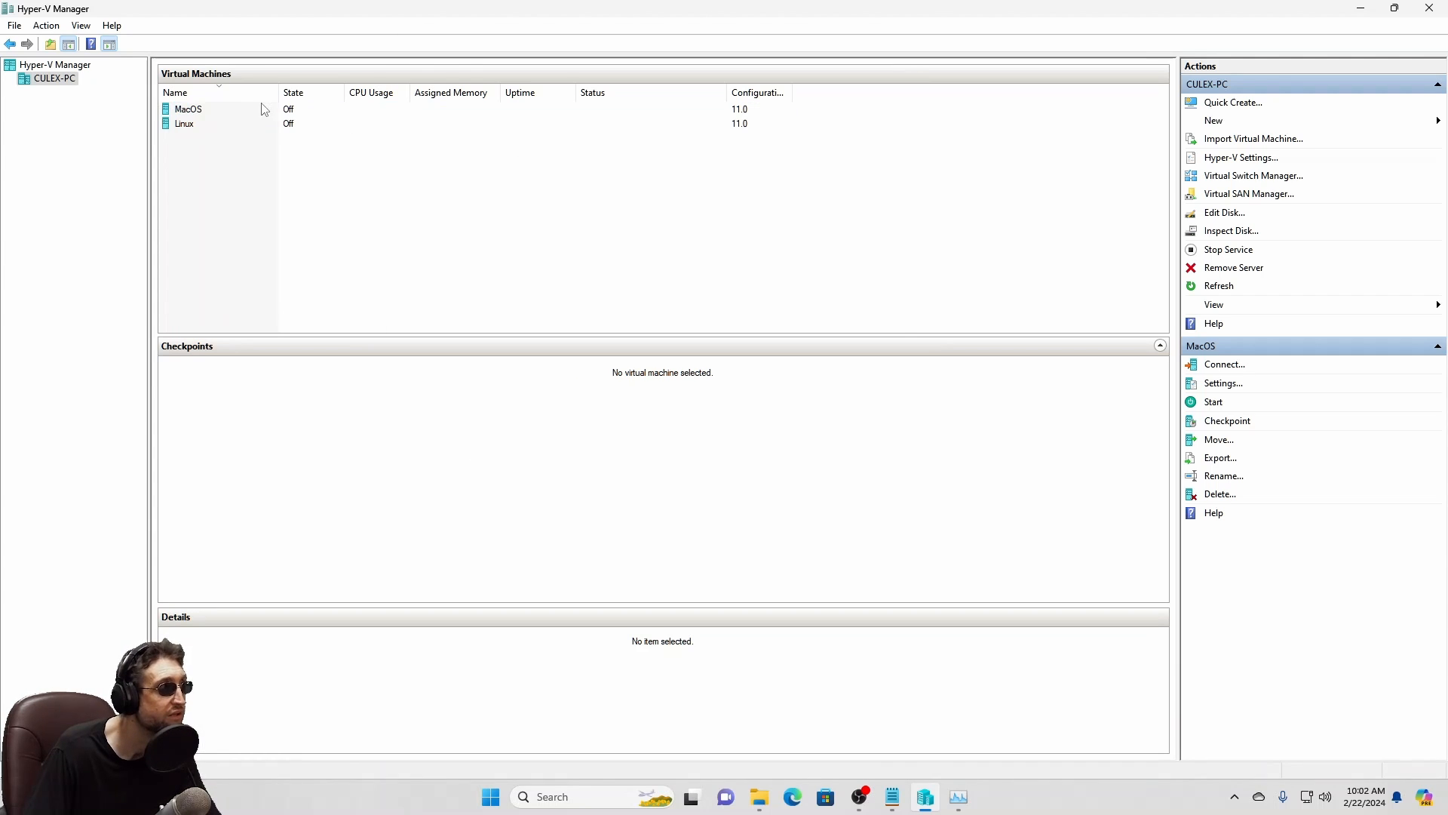
click(1213, 401)
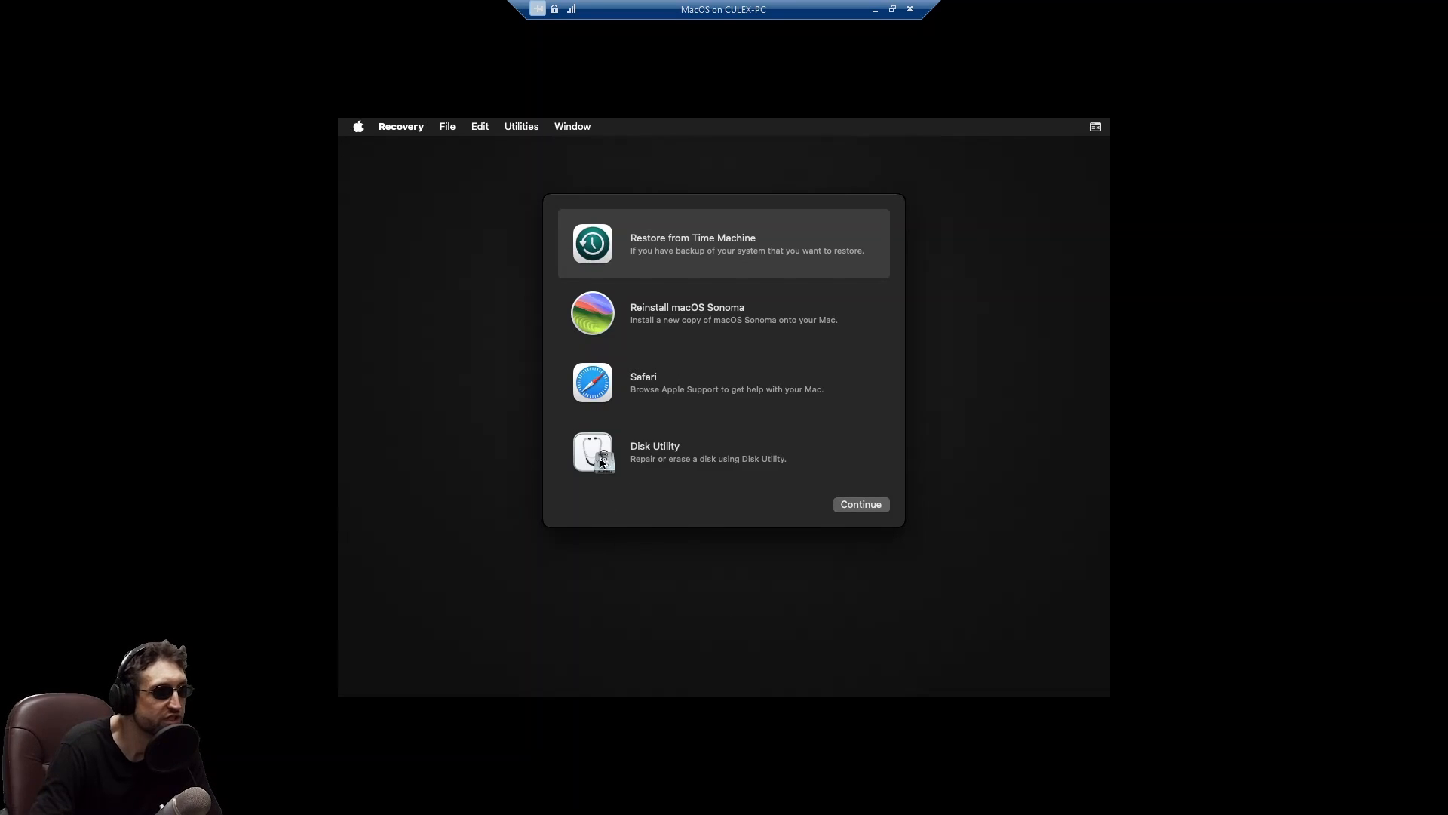
Open Disk Utility from the macOS Recovery menu.
click(860, 504)
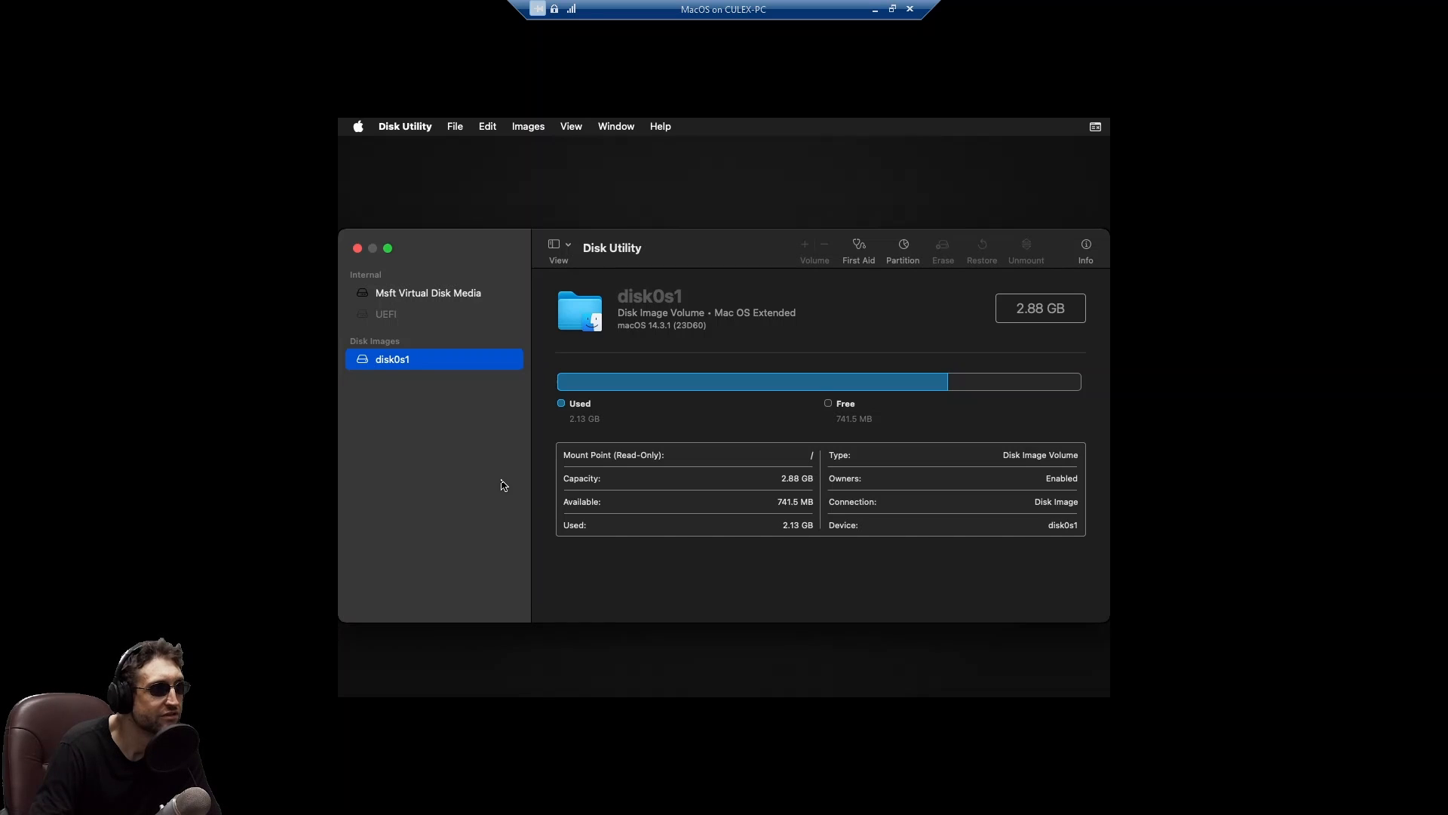
Erase the Msft Virtual Disk Media as an APFS volume 'MacOS HD' with GUID Partition Map.
click(428, 293)
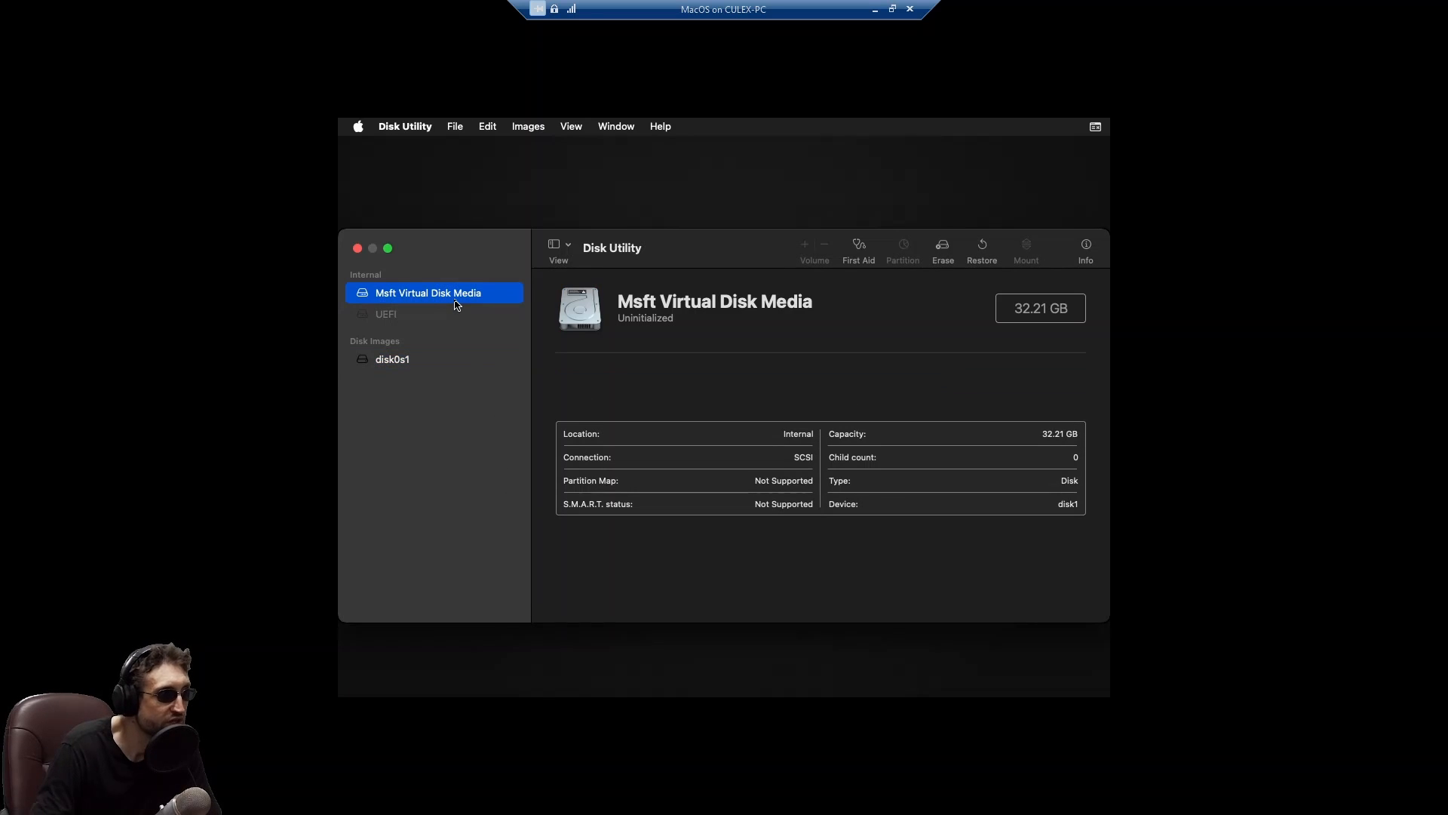
right_click(457, 292)
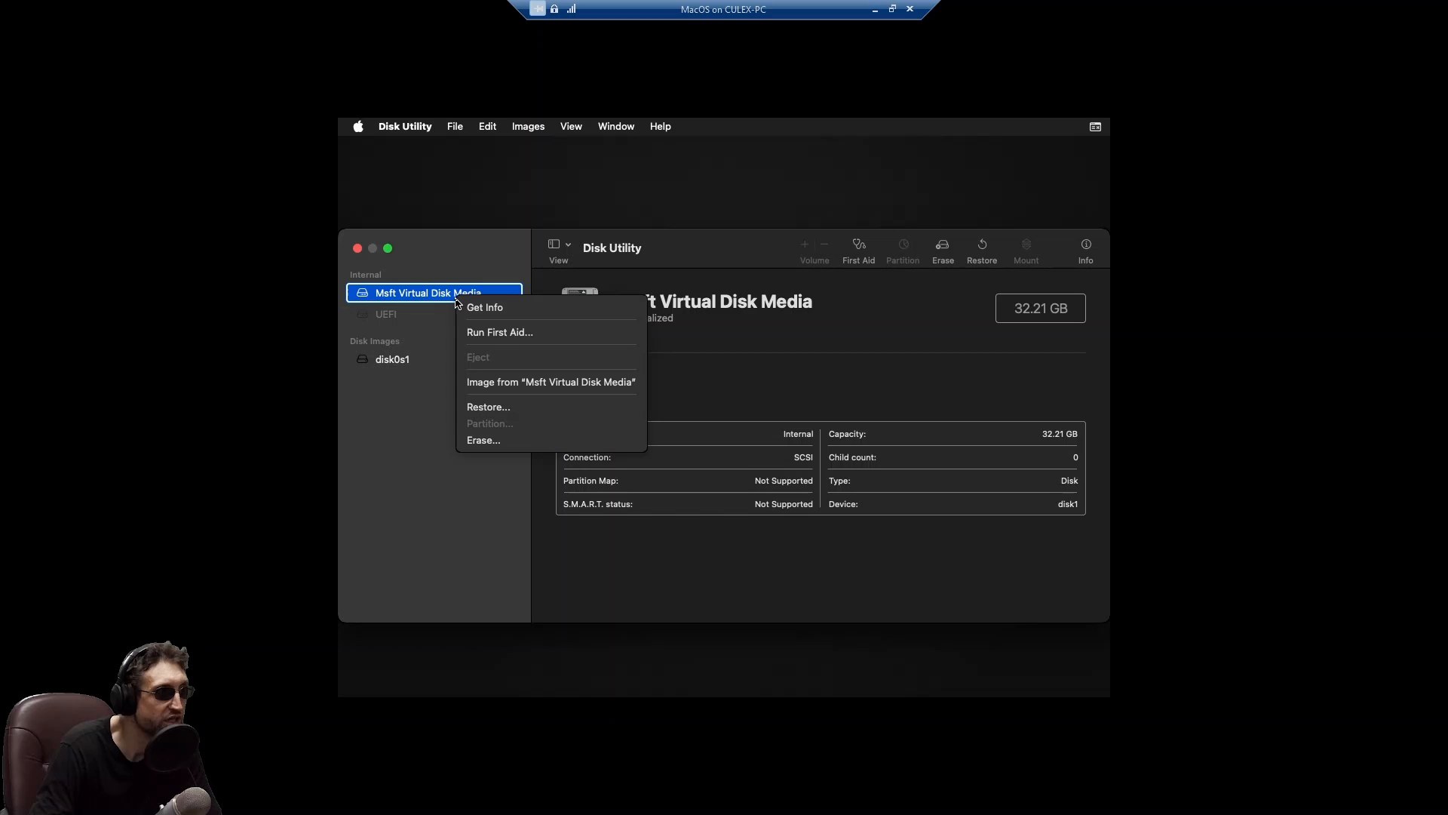
mouse_move(481, 464)
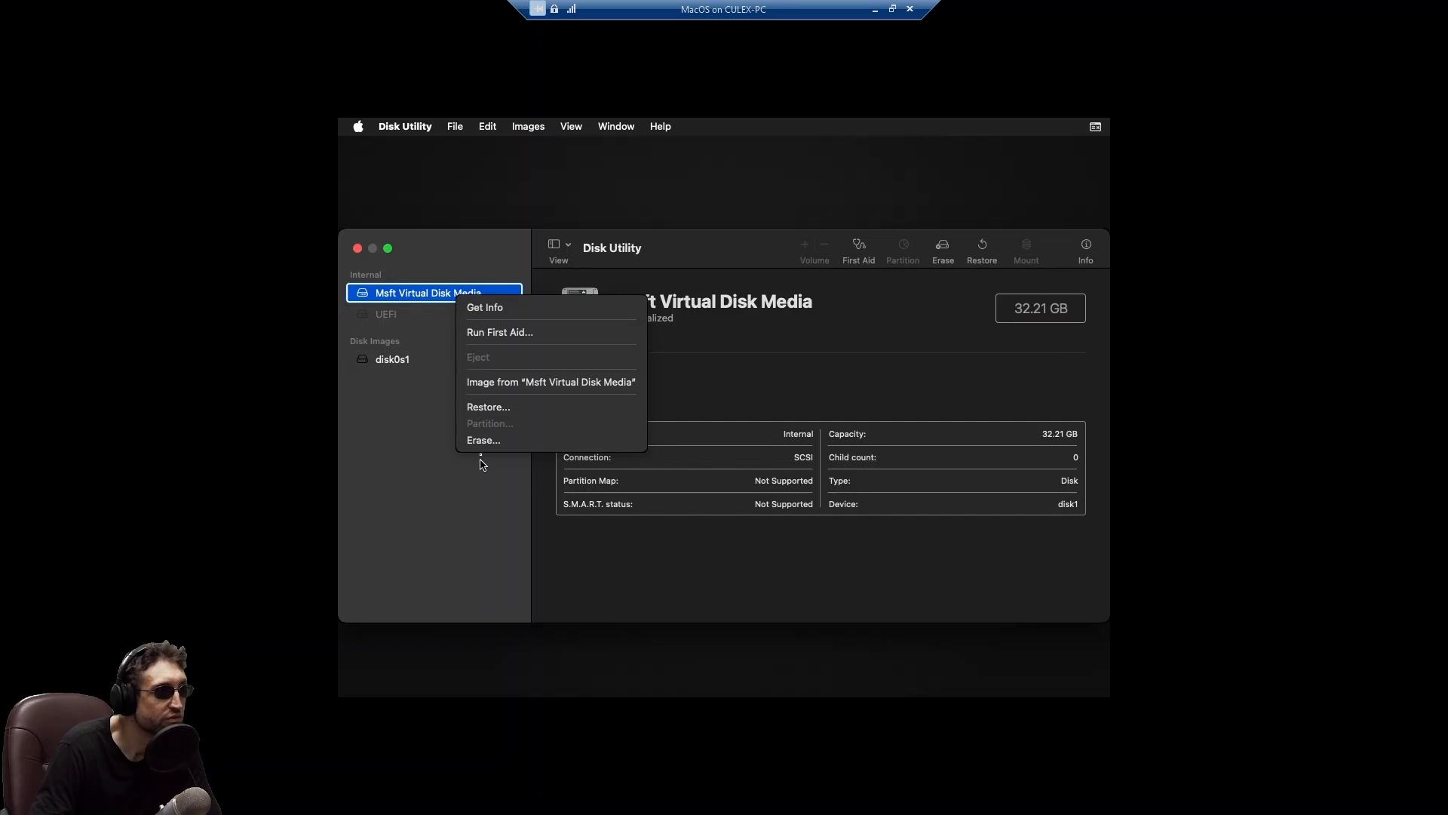
click(484, 440)
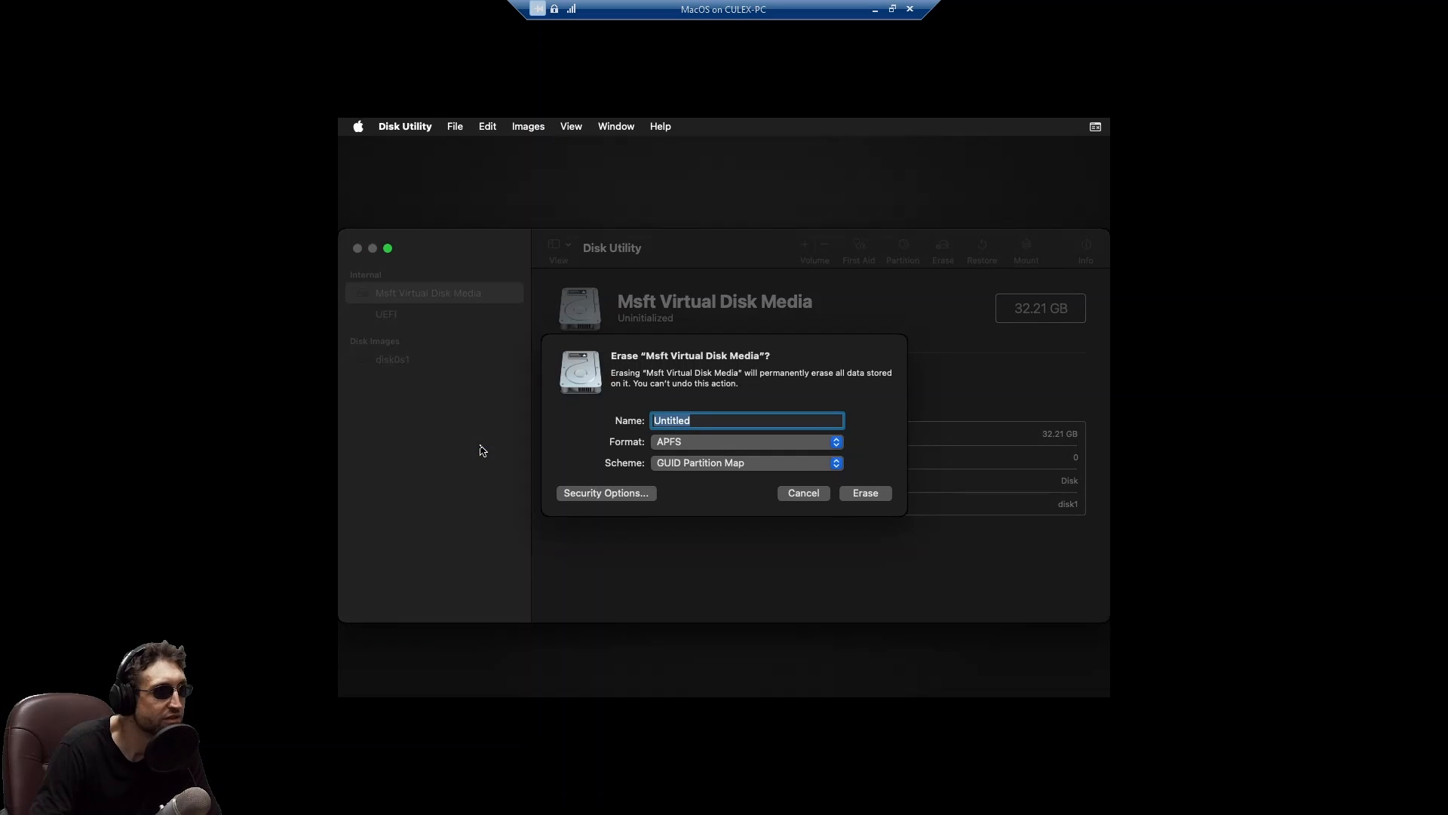
mouse_move(865, 427)
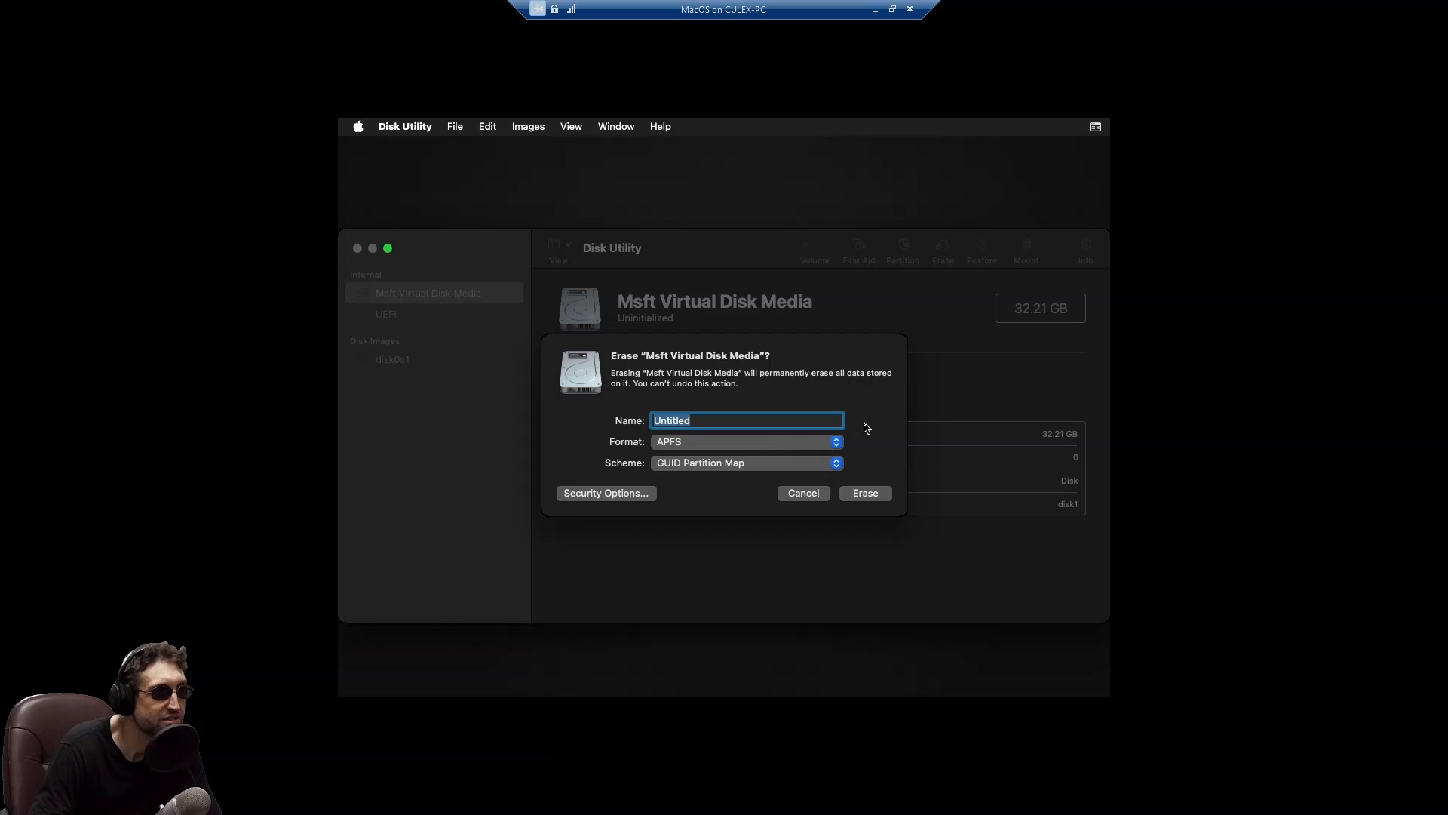
text(MacOS HD)
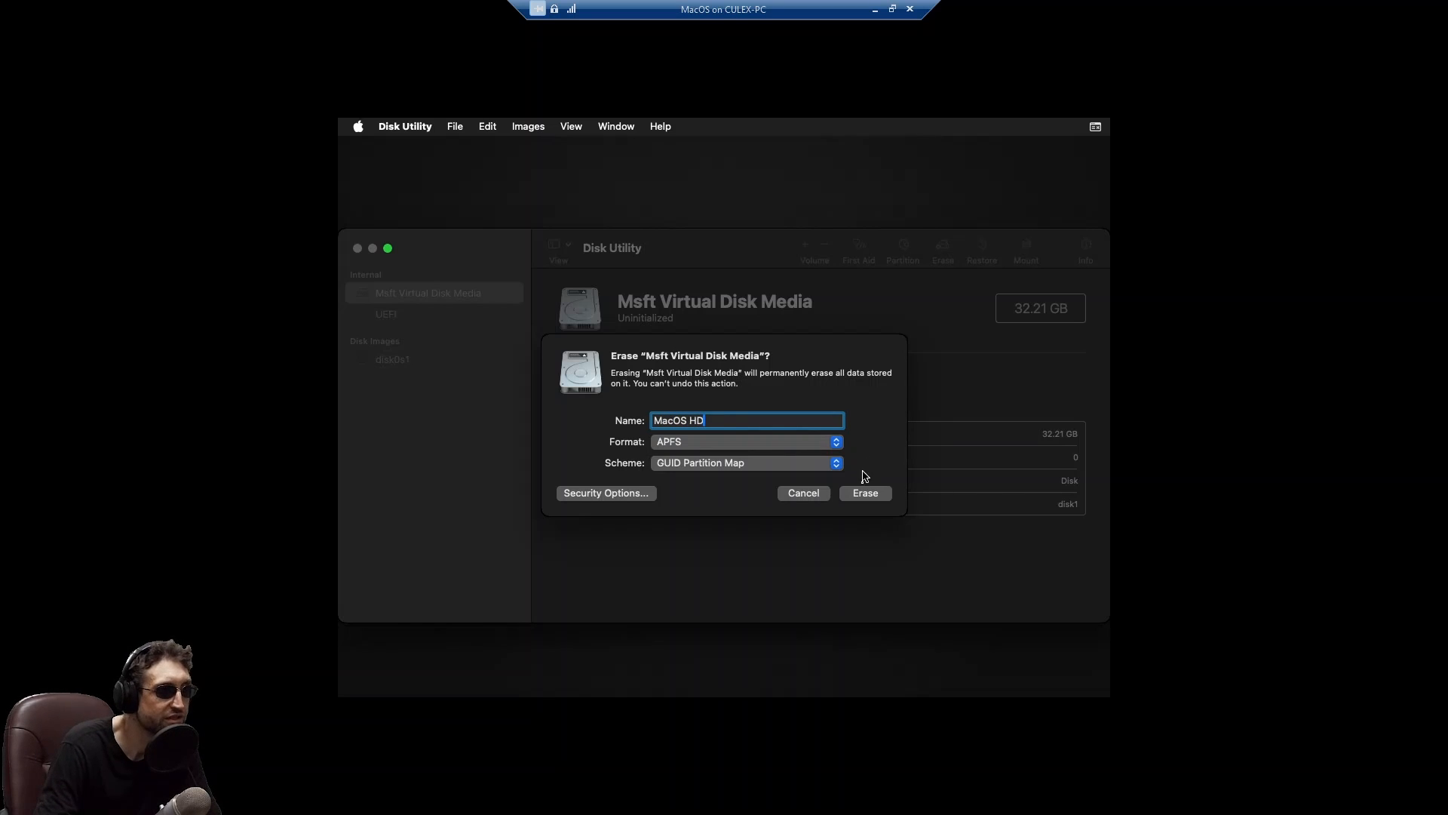
click(865, 492)
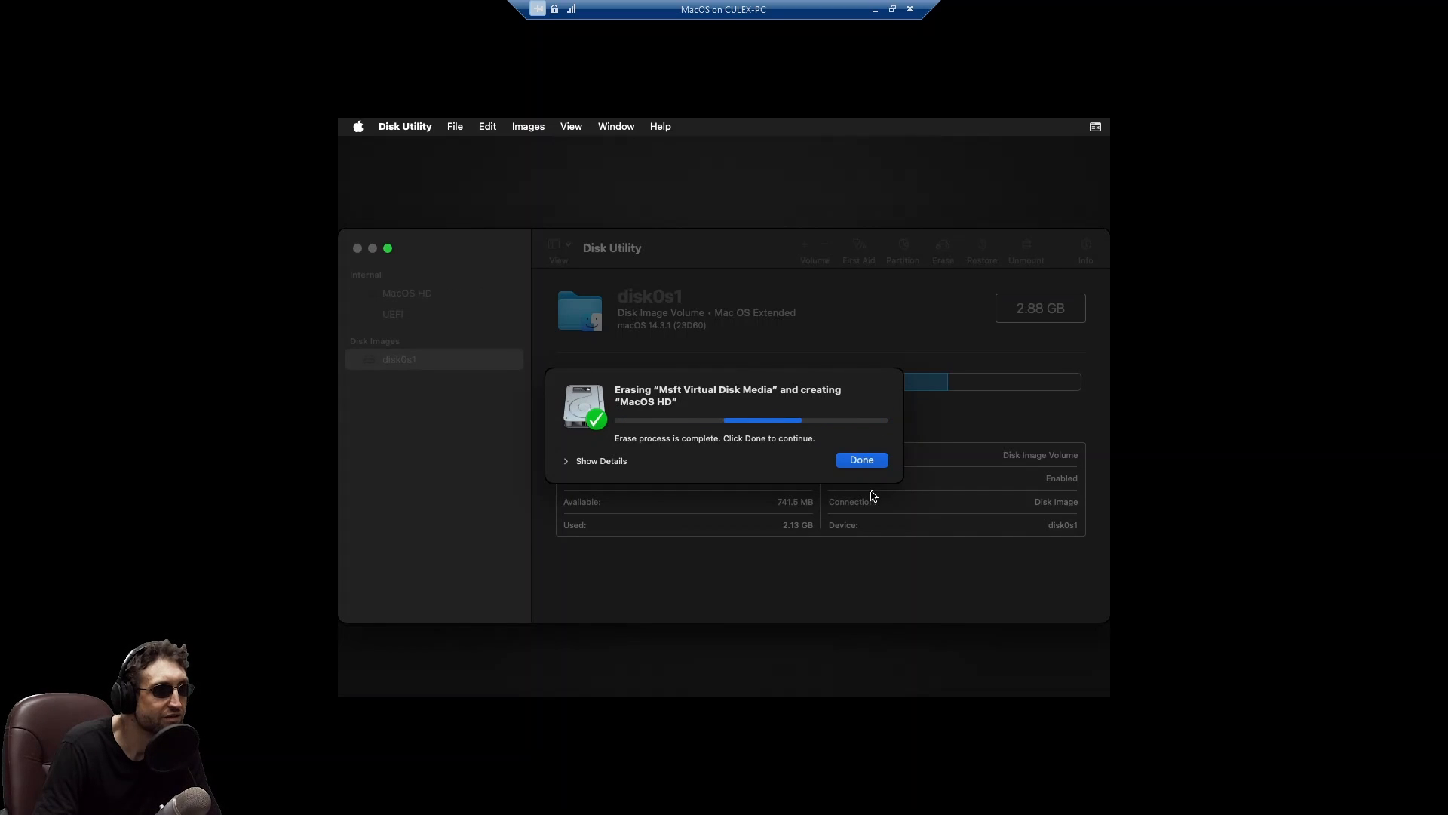
click(861, 459)
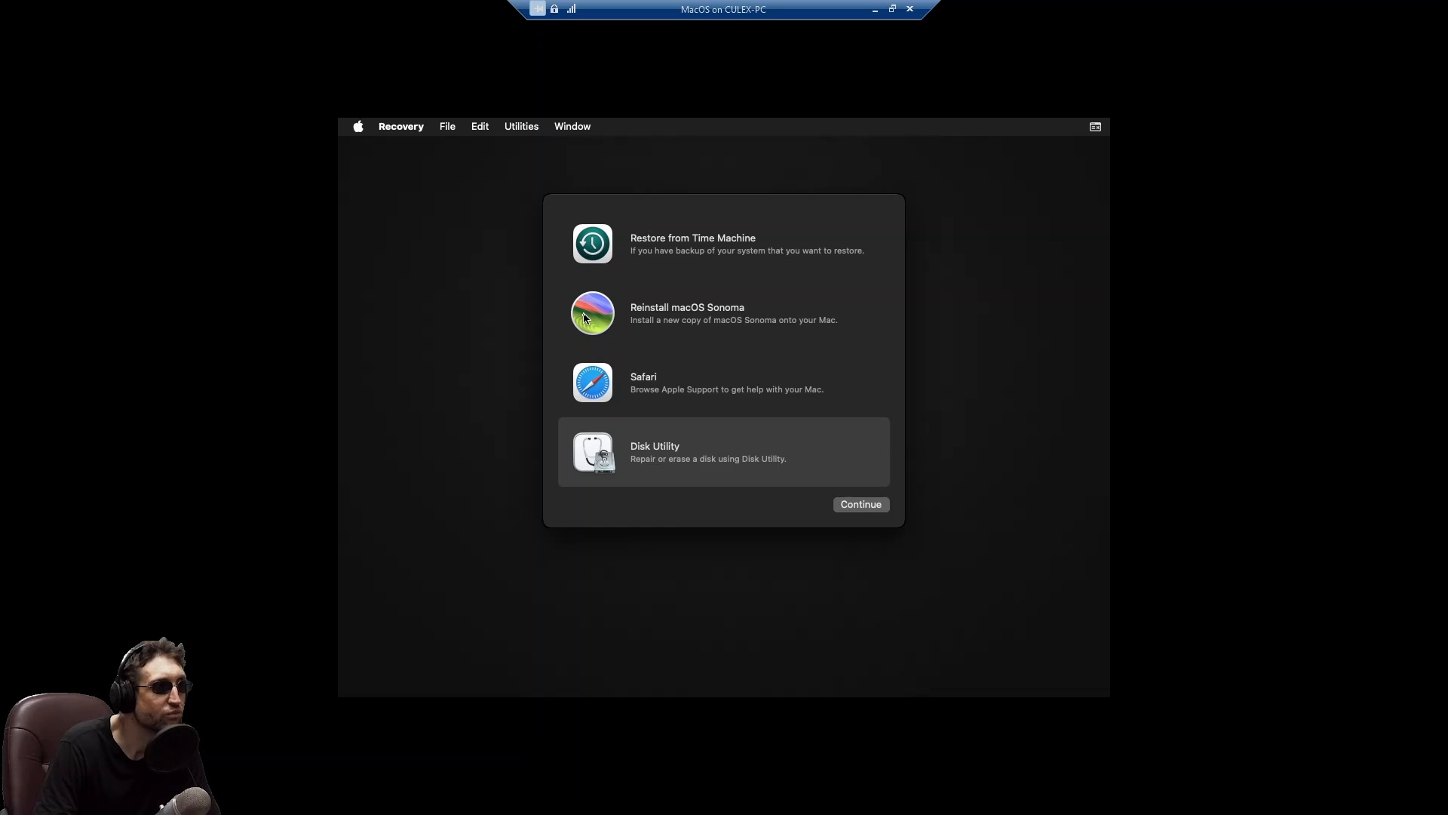
Choose Reinstall macOS Sonoma and proceed to the software license agreement.
click(687, 313)
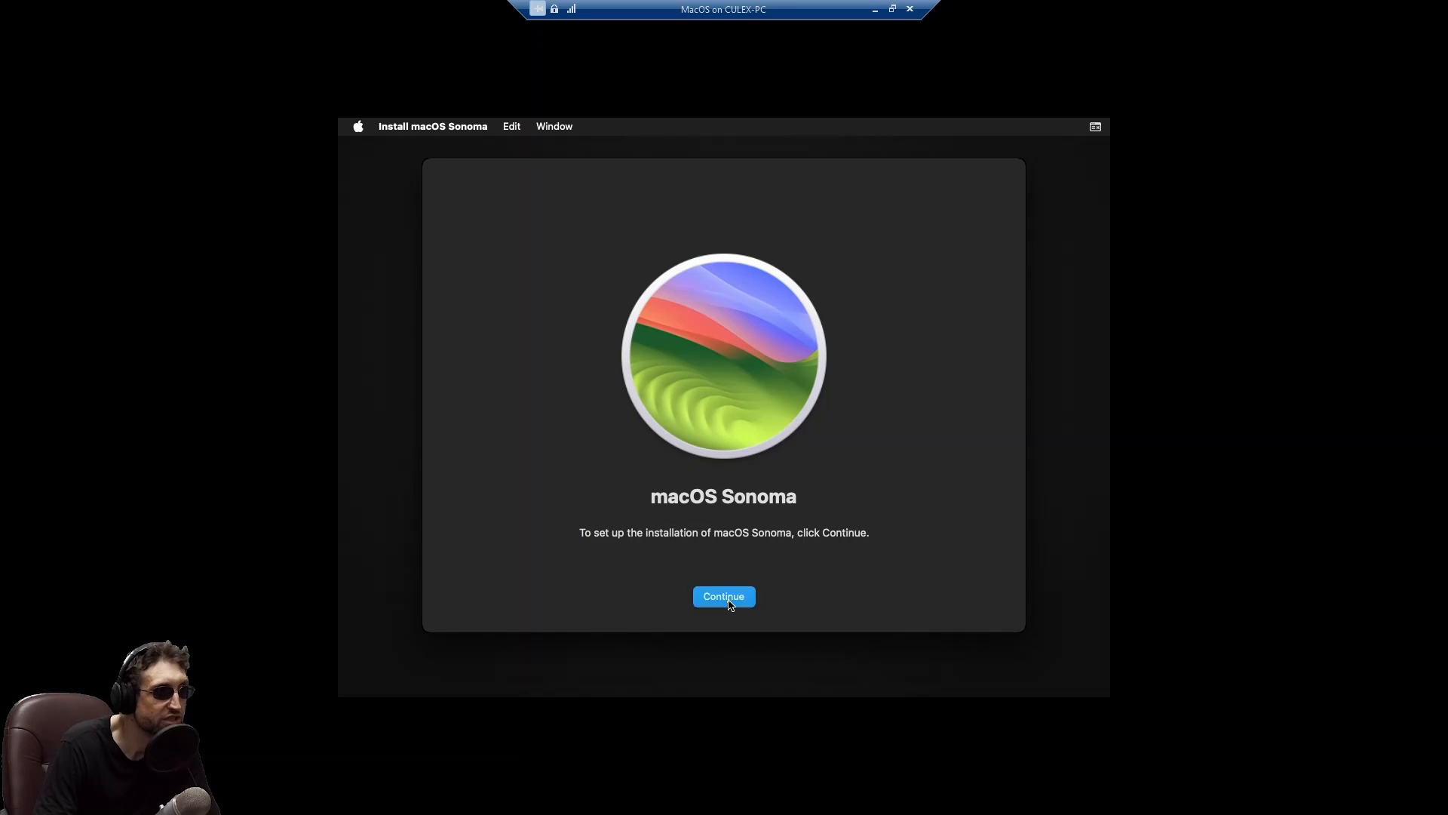
click(723, 596)
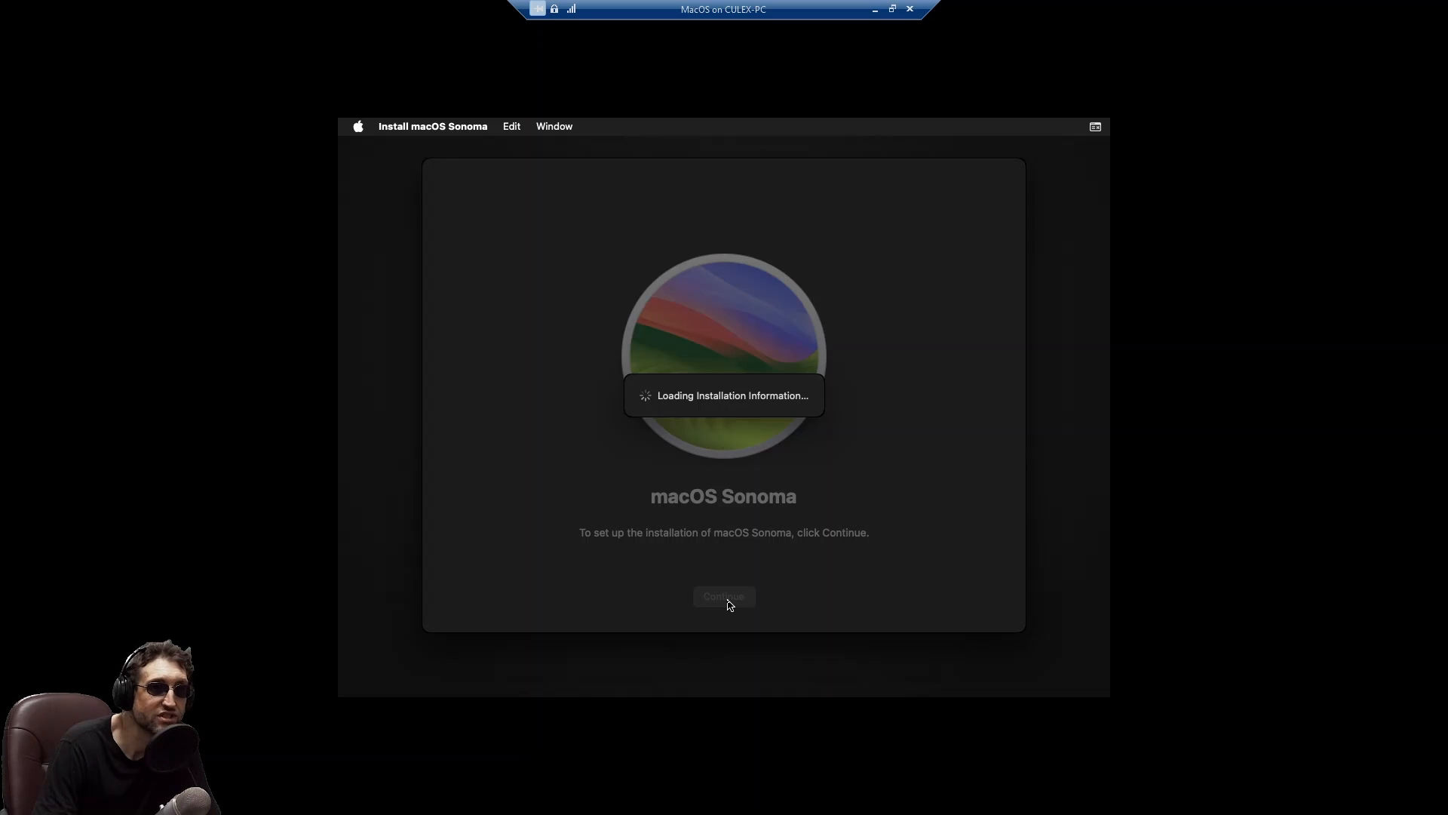
click(724, 596)
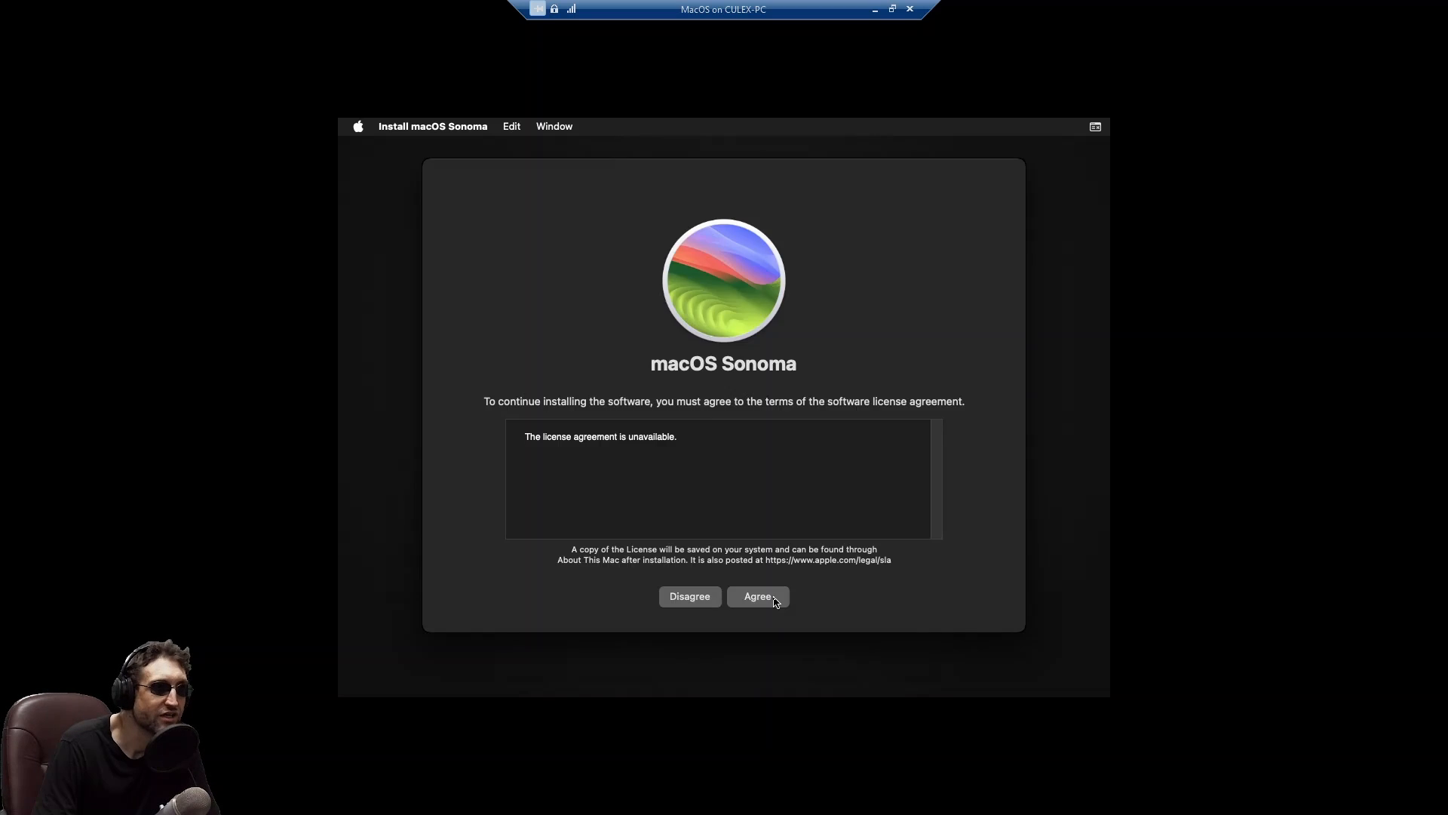
Agree to the license and begin installing macOS Sonoma onto MacOS HD.
click(758, 596)
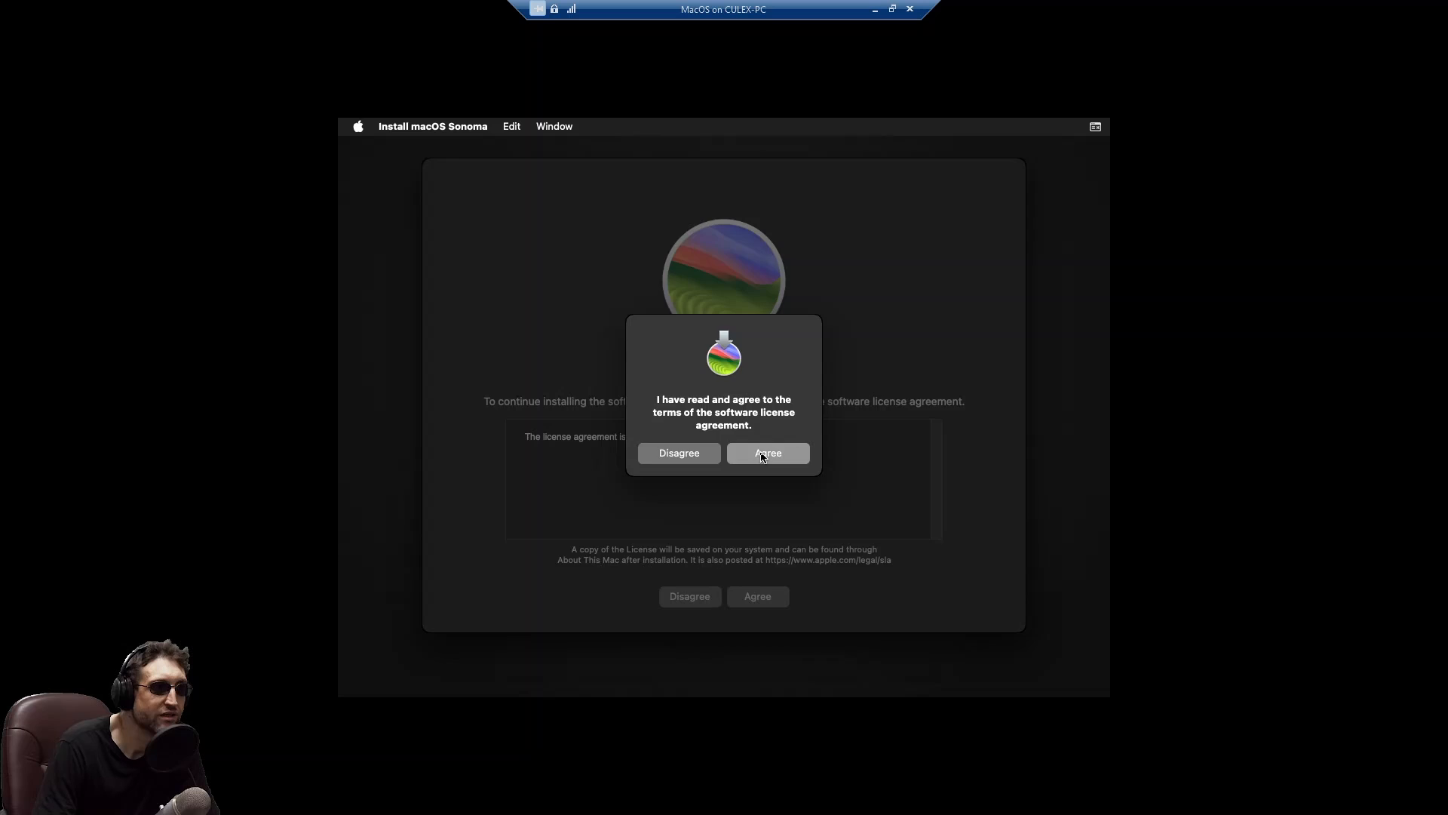
click(768, 452)
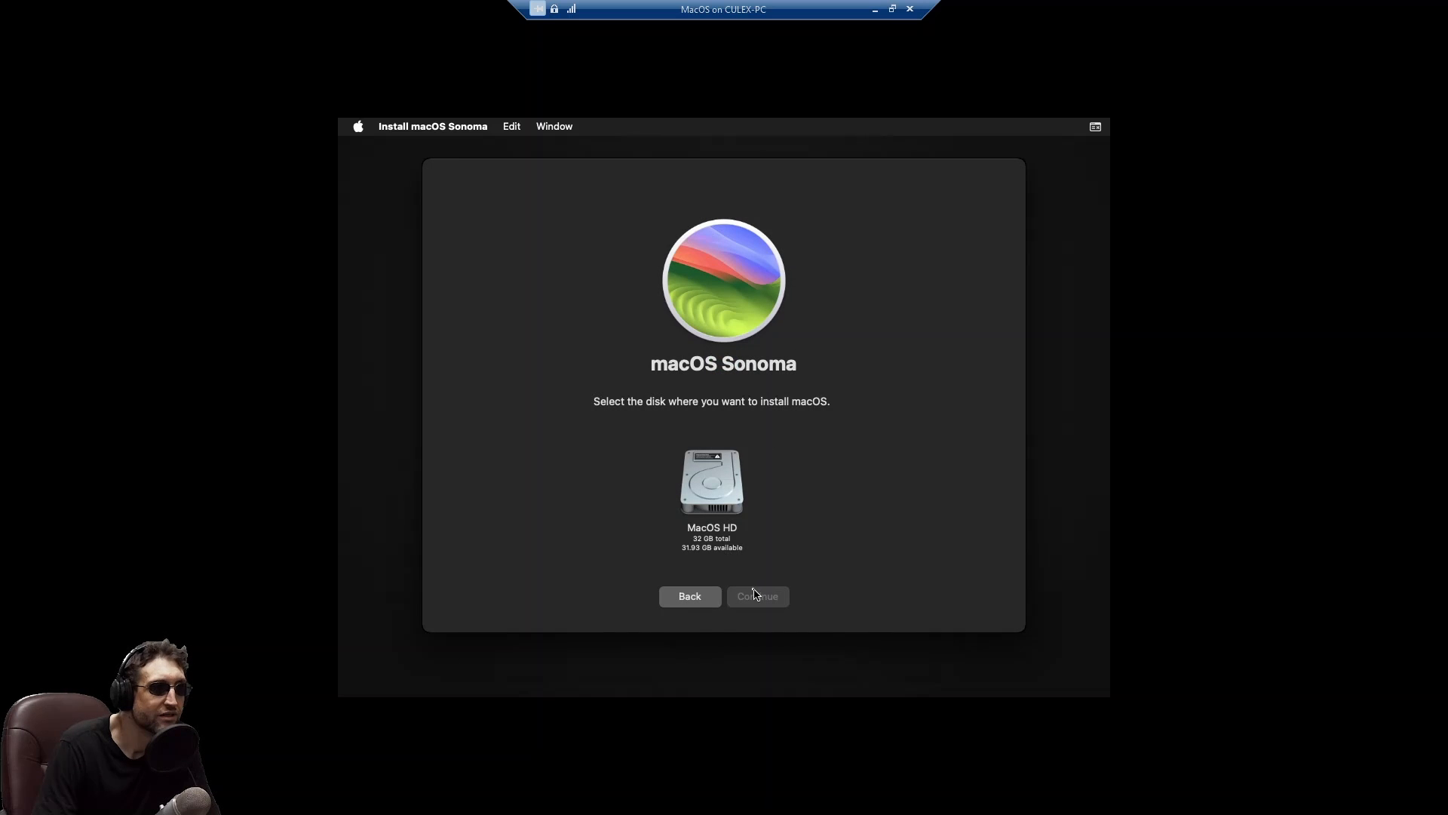
click(712, 483)
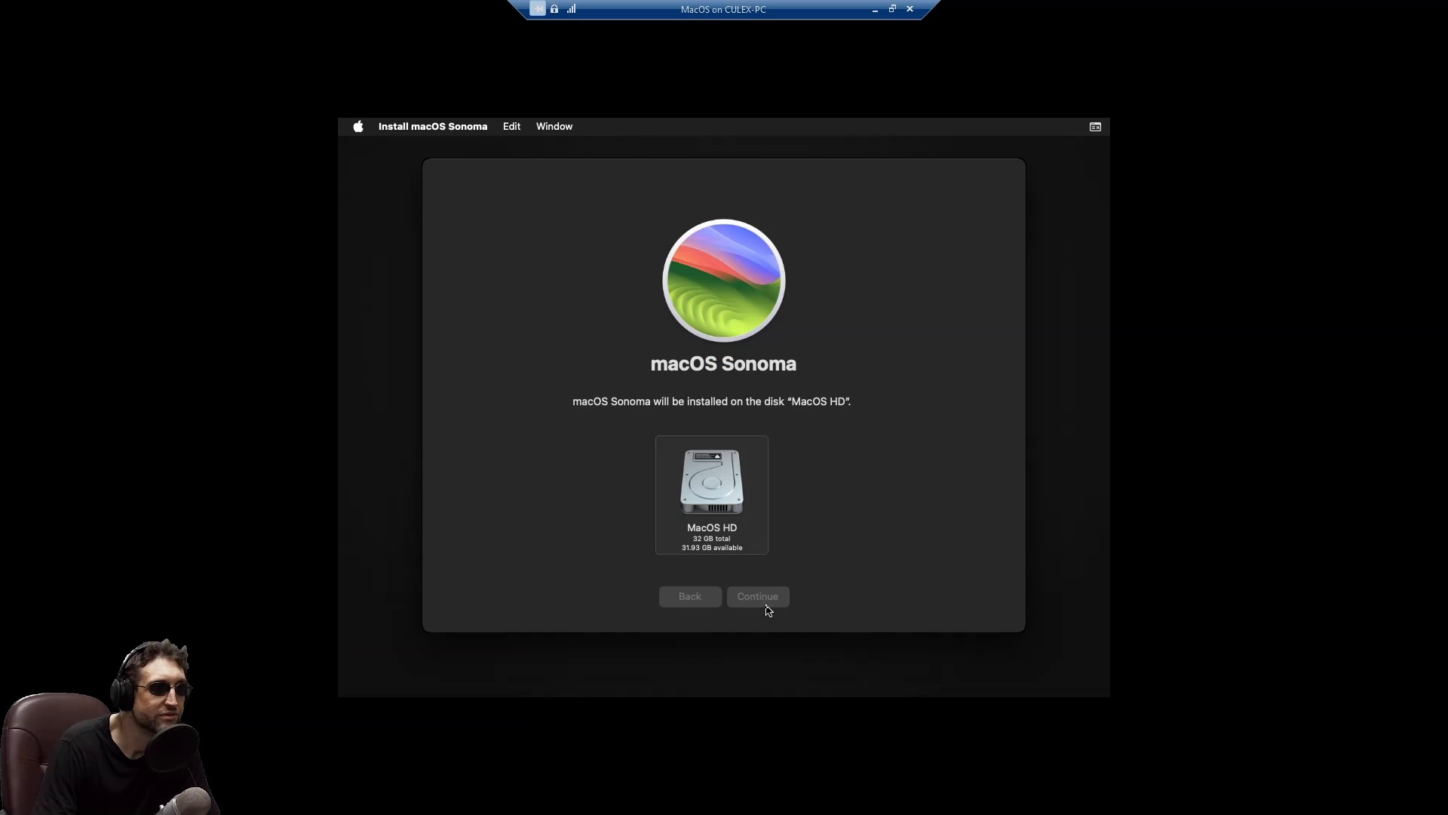
click(758, 596)
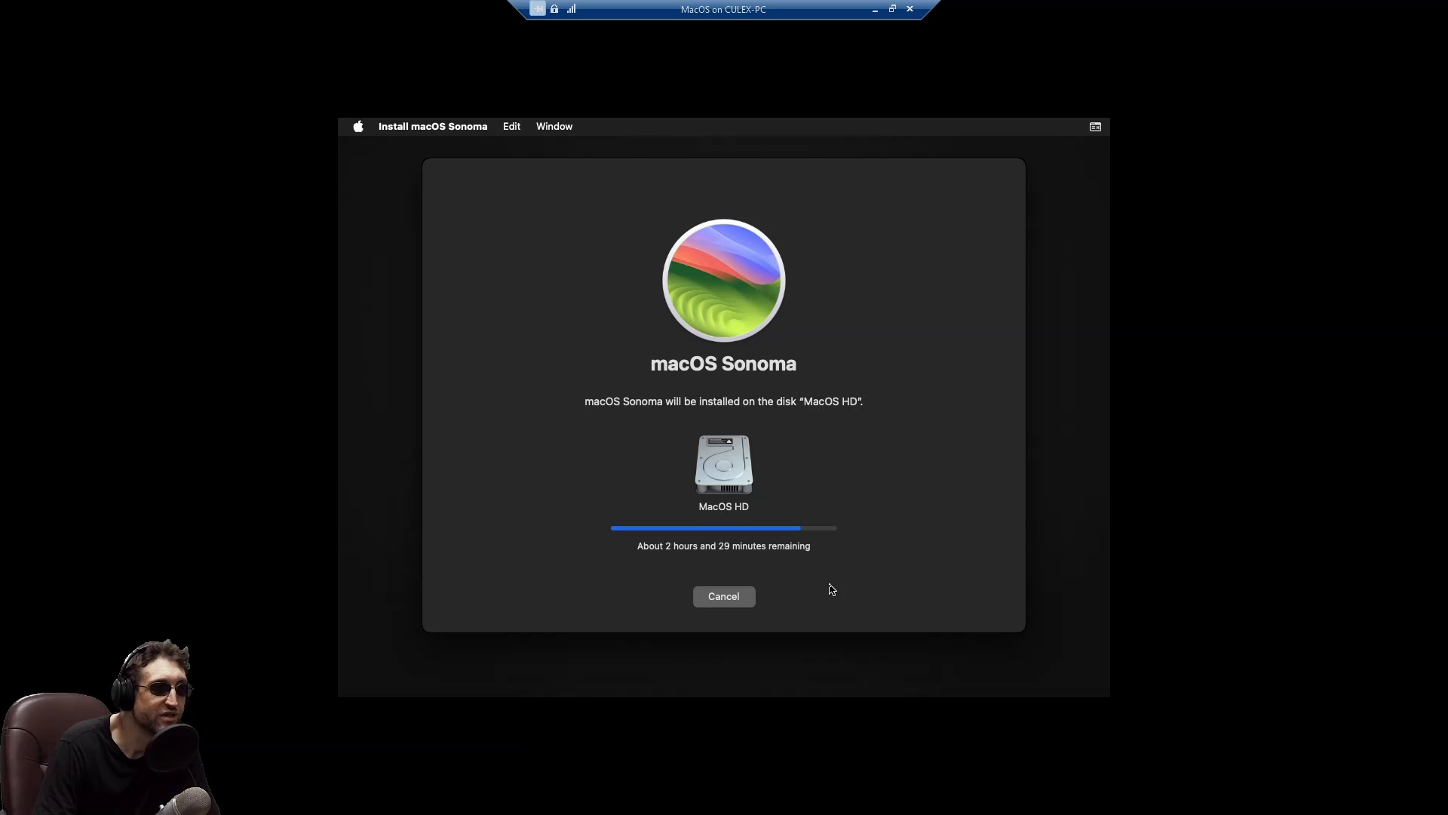
mouse_move(669, 555)
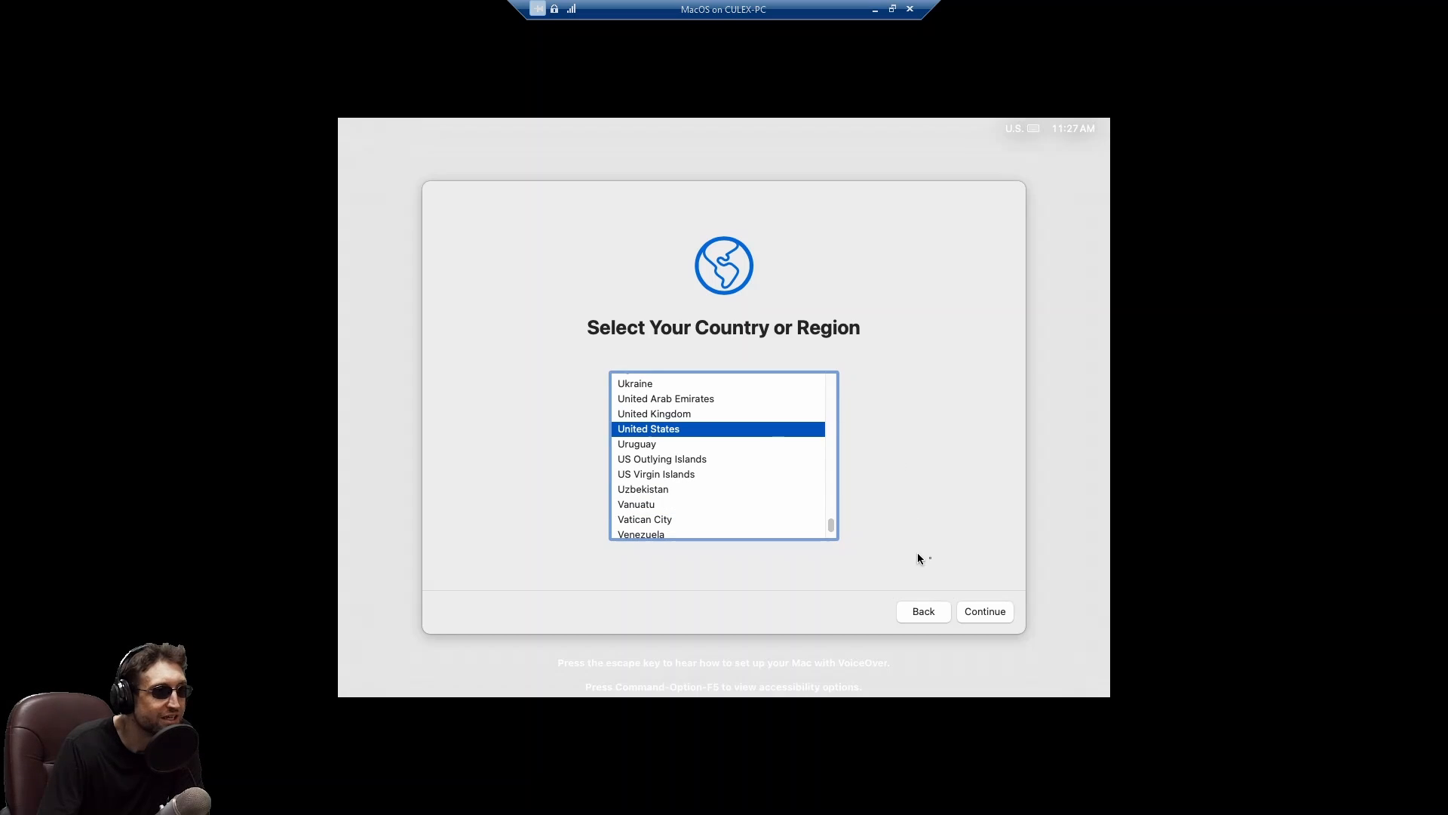
Keep United States as the country and the default English languages.
click(985, 612)
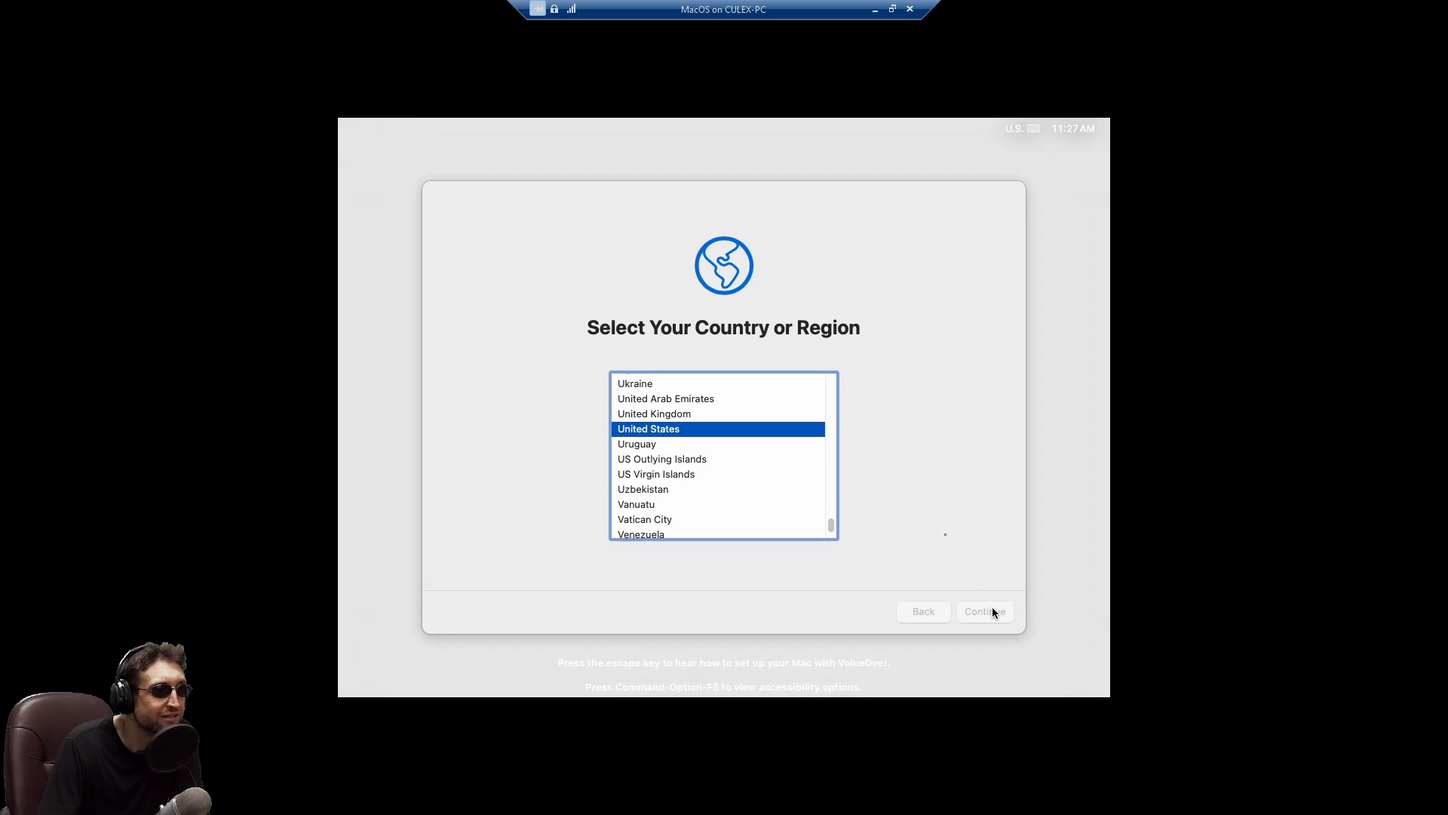
click(985, 611)
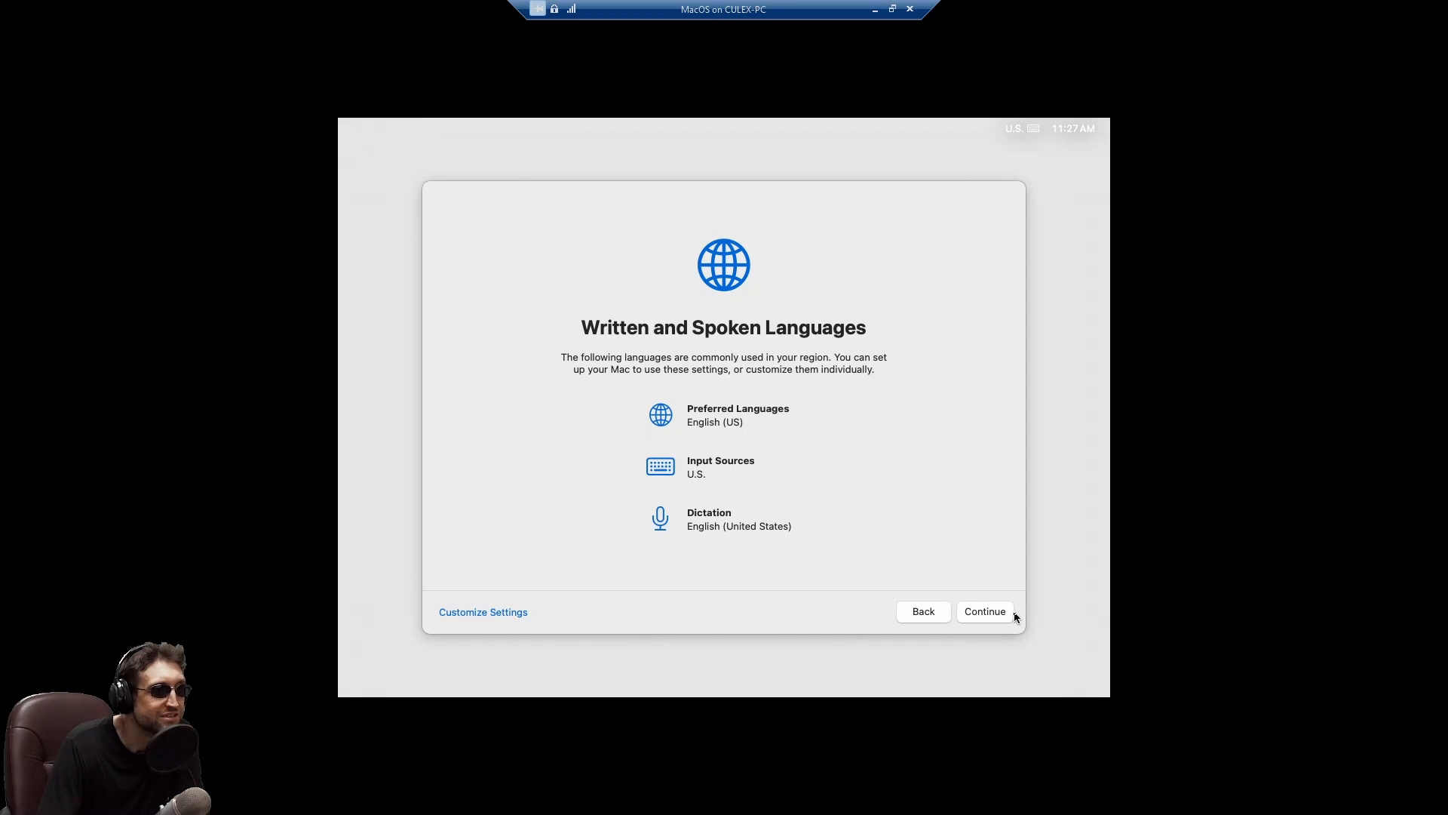
click(984, 611)
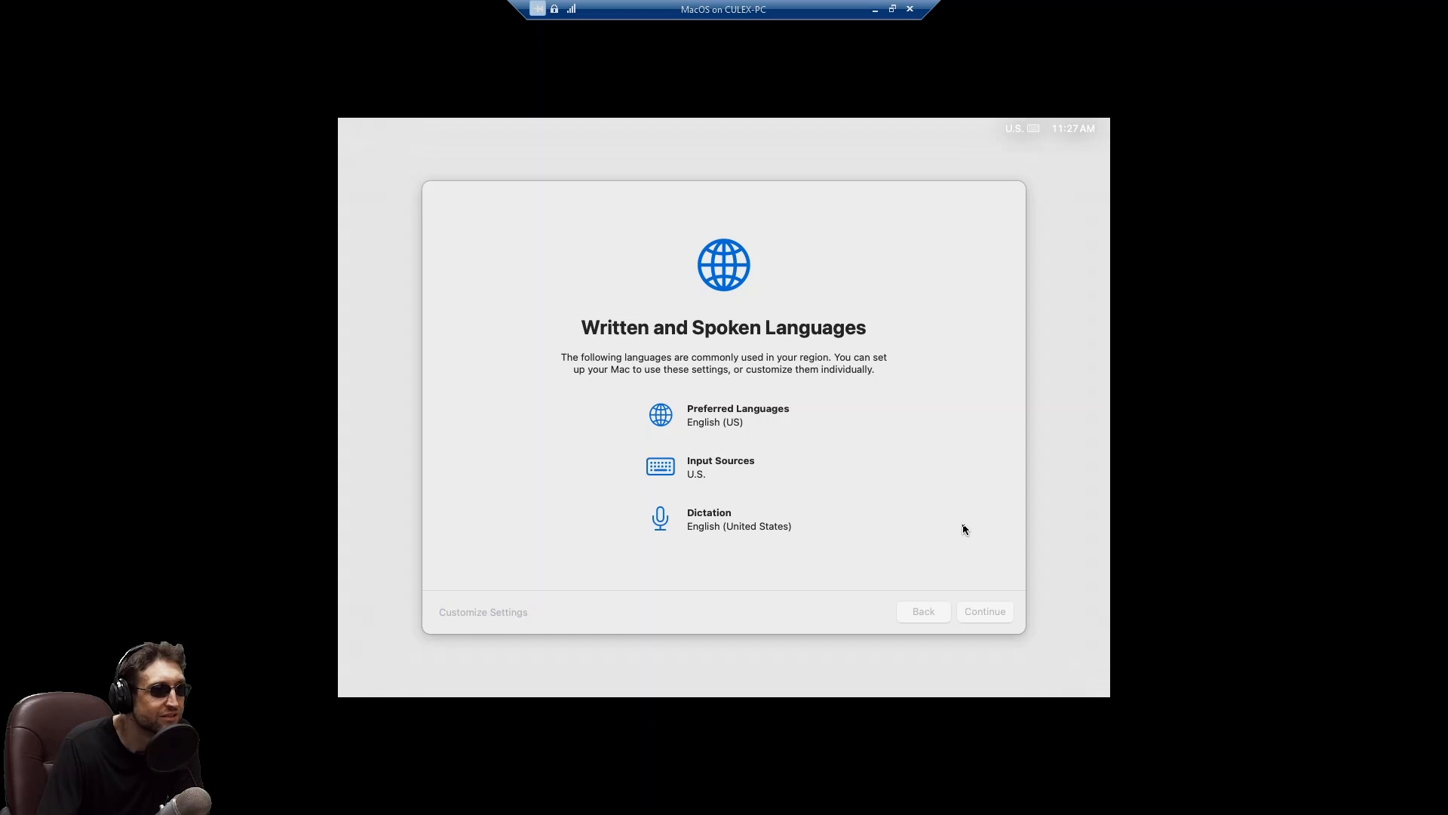
click(985, 611)
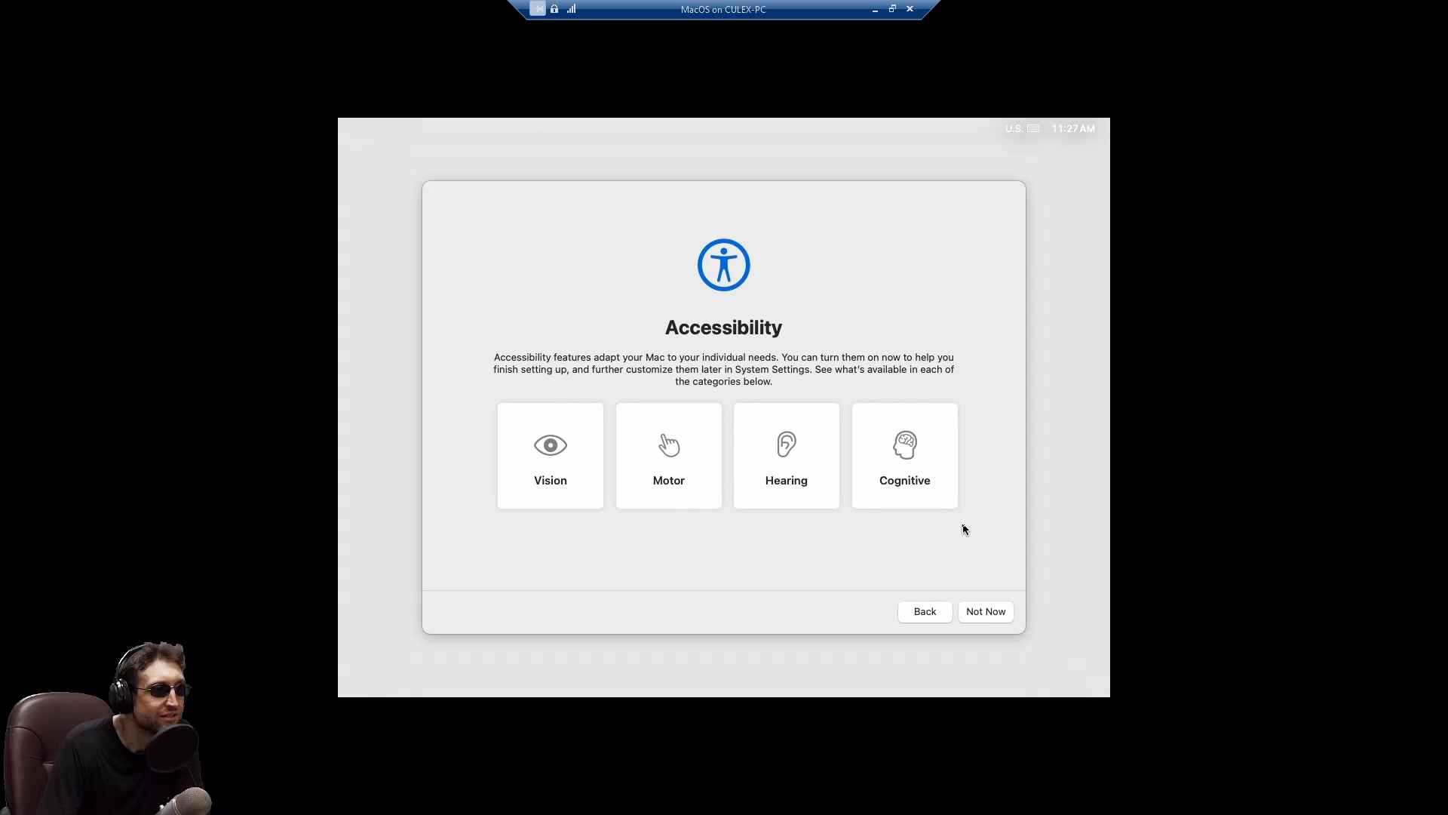
mouse_move(988, 618)
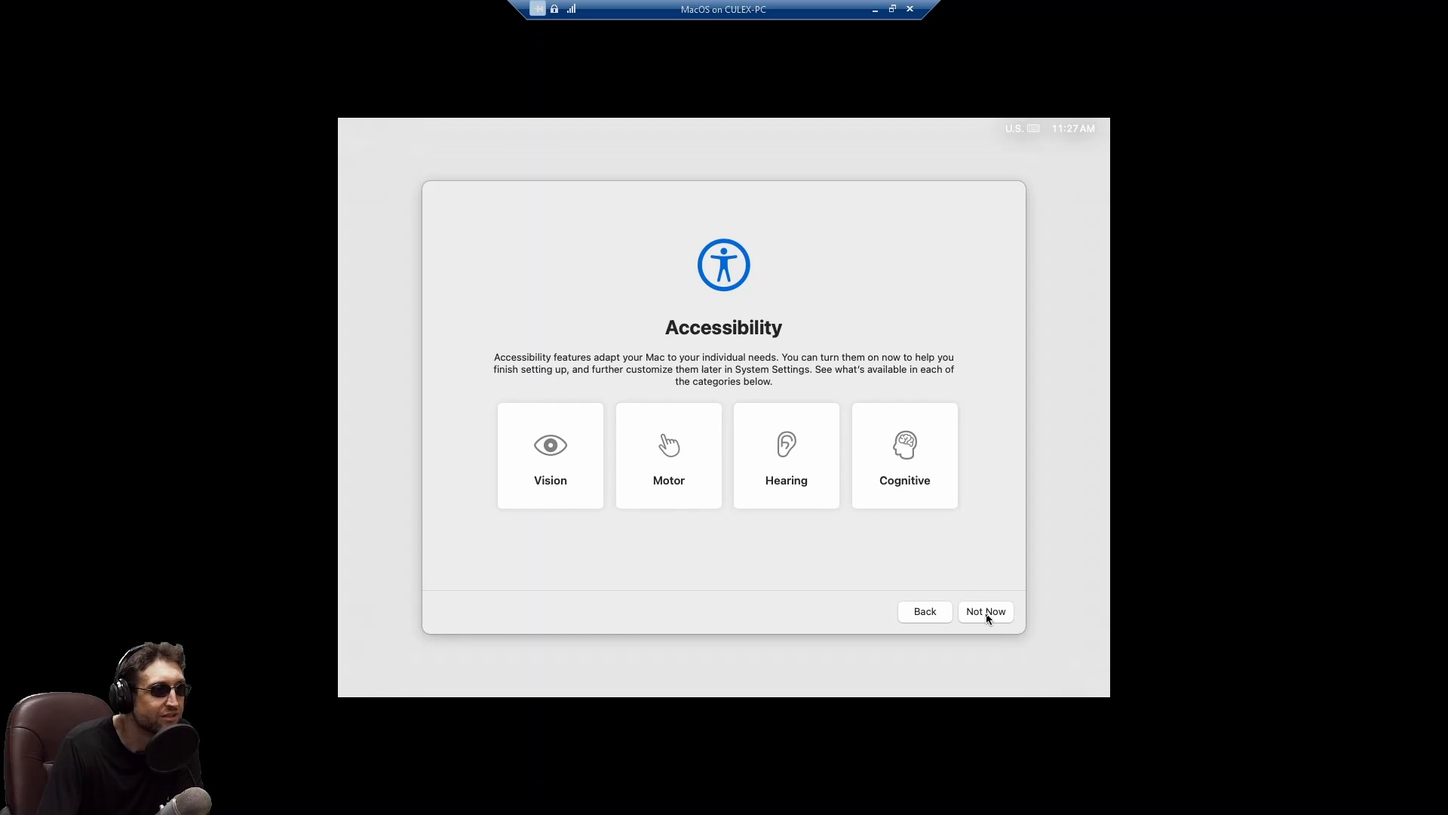
Skip accessibility, data and privacy, migration, and Apple ID sign-in.
click(986, 612)
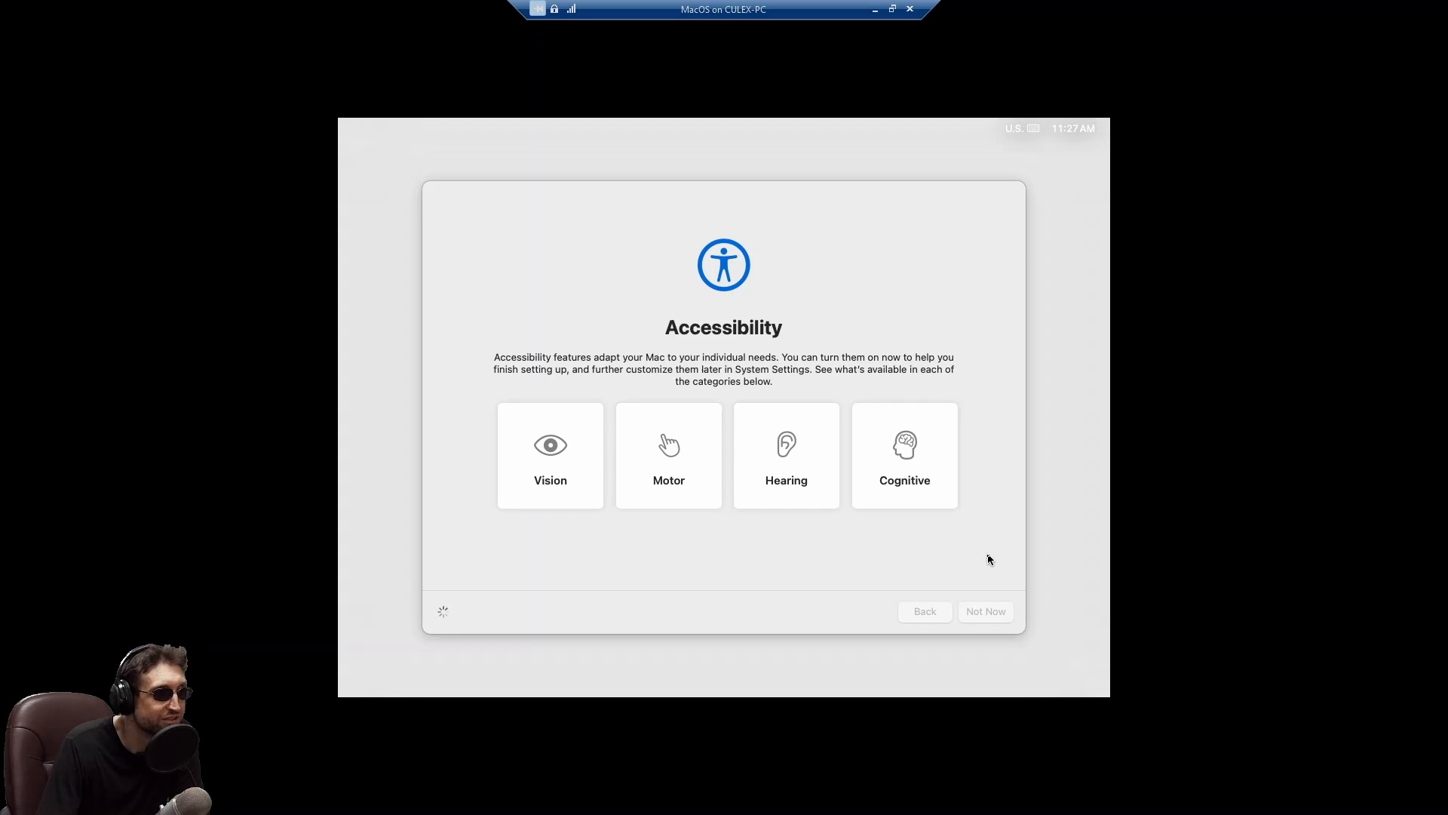
click(985, 611)
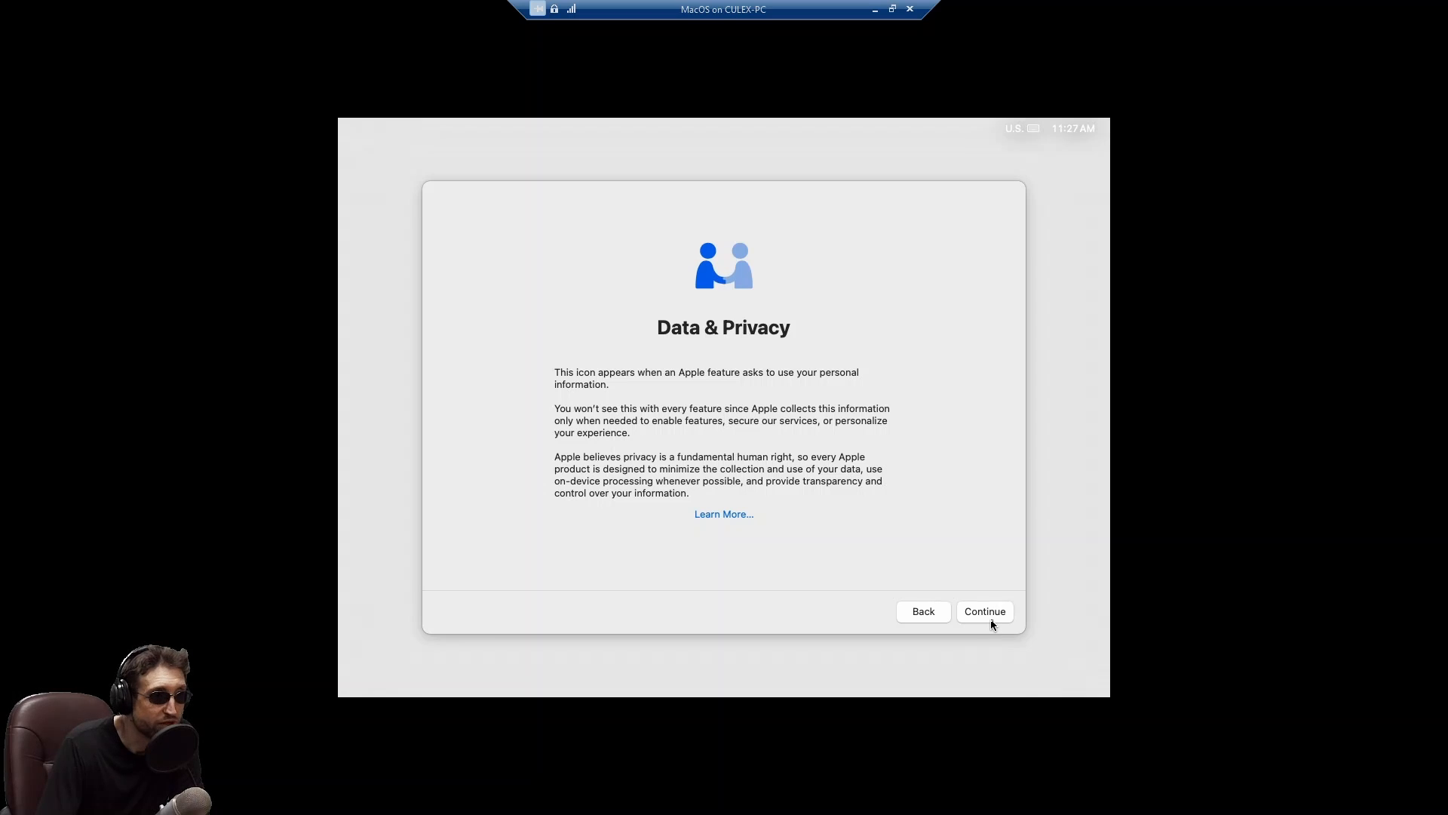
click(985, 611)
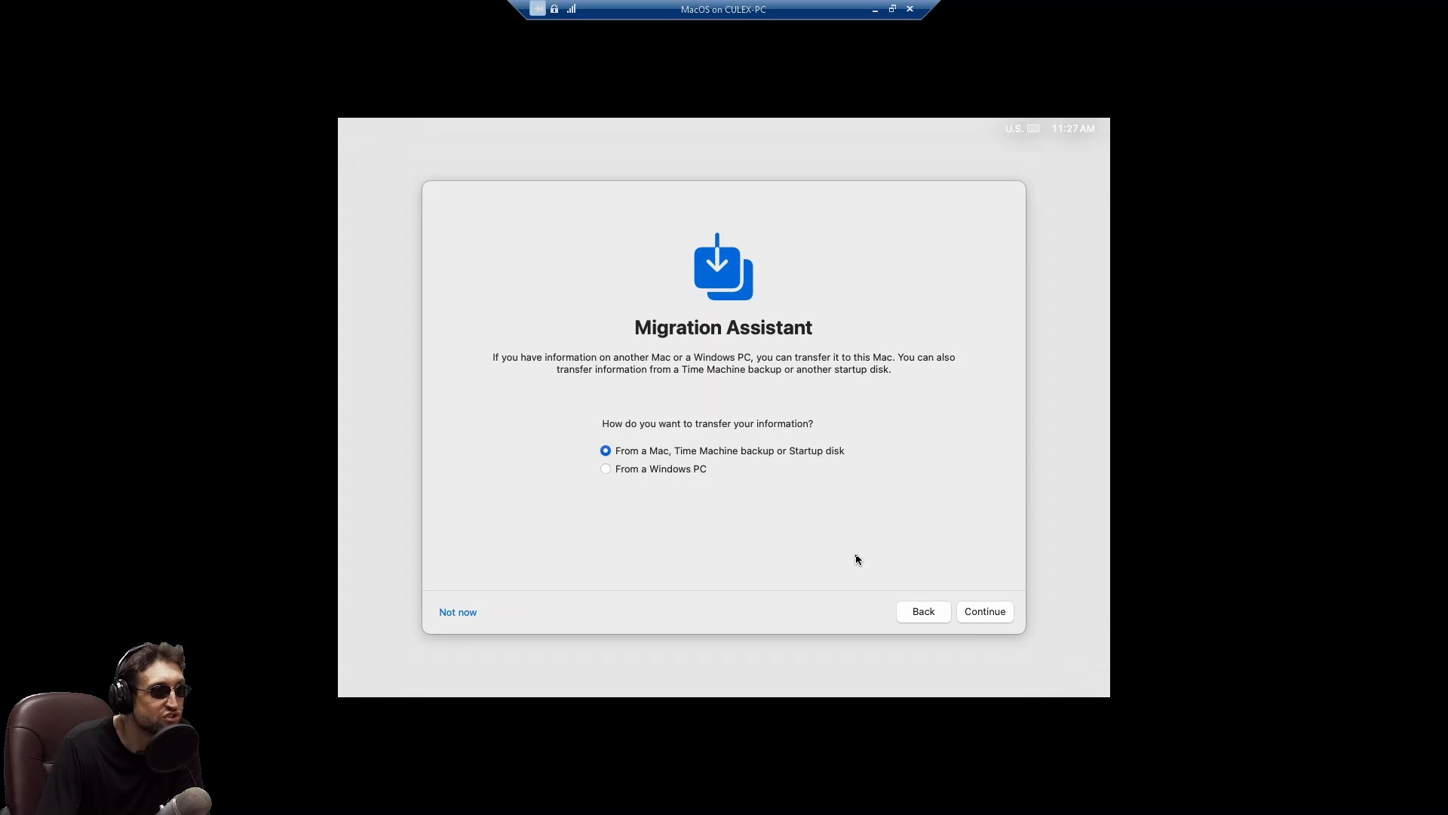
click(606, 469)
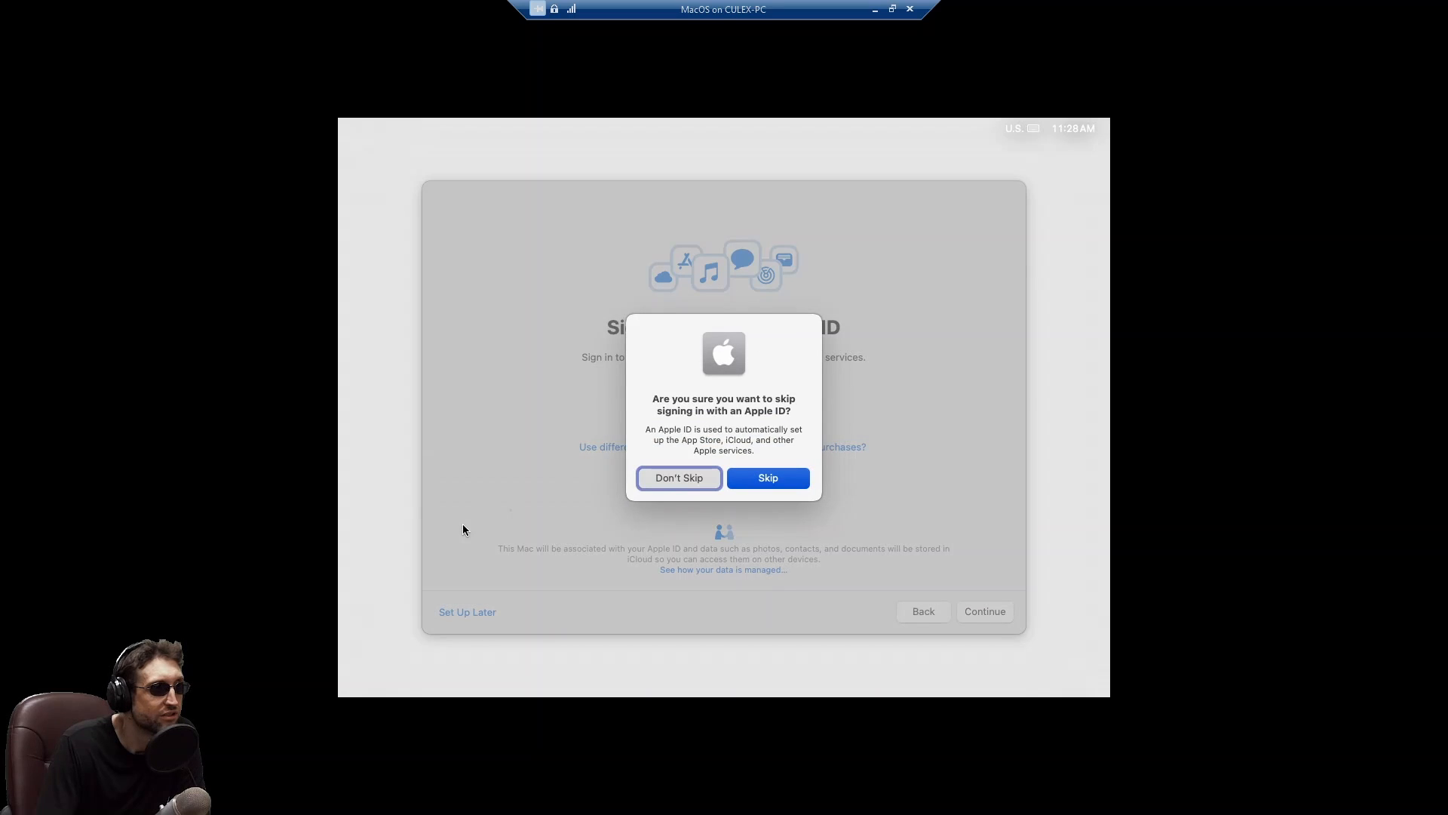
click(767, 478)
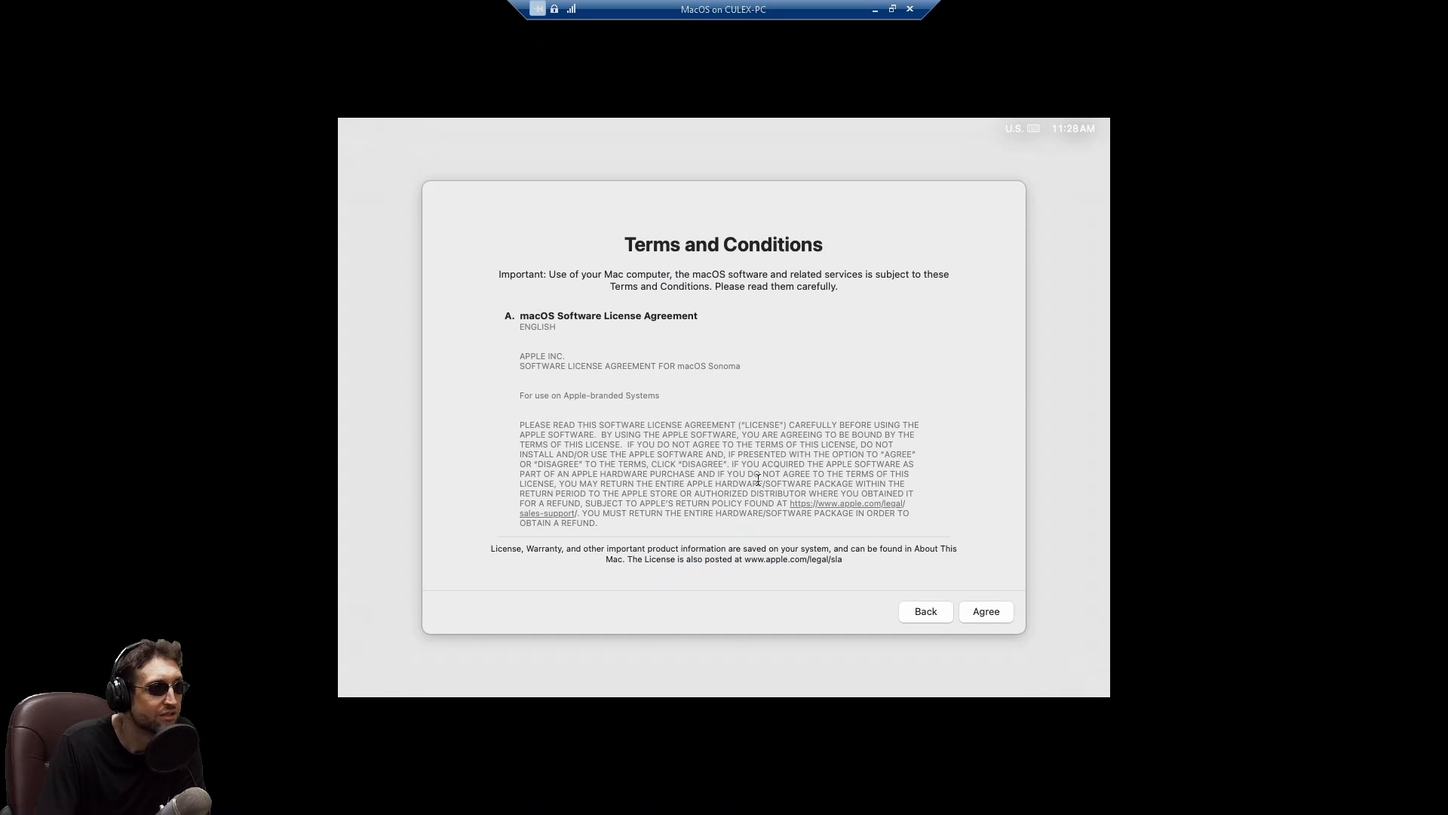
Agree to the terms, create the account with full name Matthew, and decline Location Services.
click(986, 611)
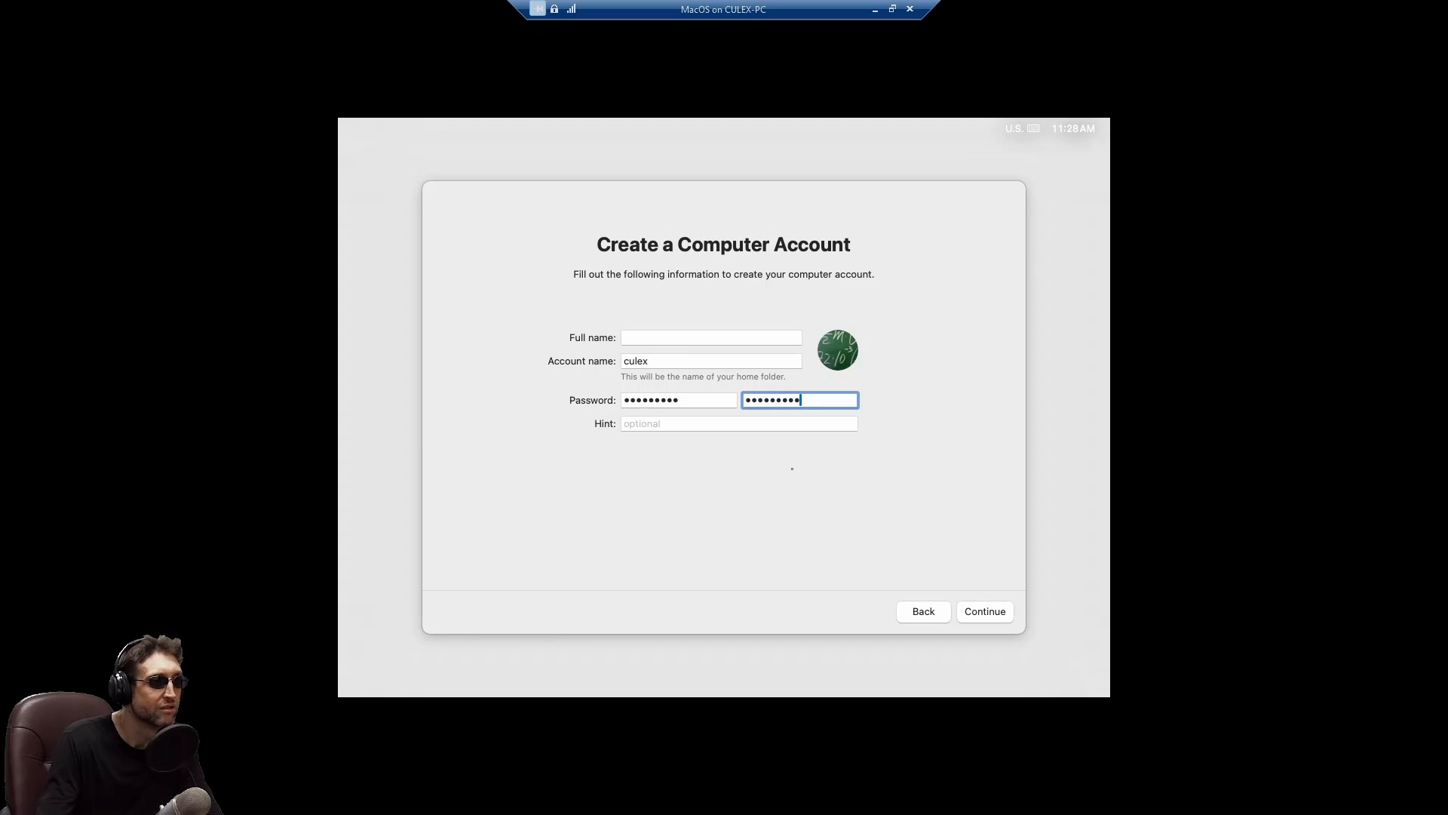
click(985, 611)
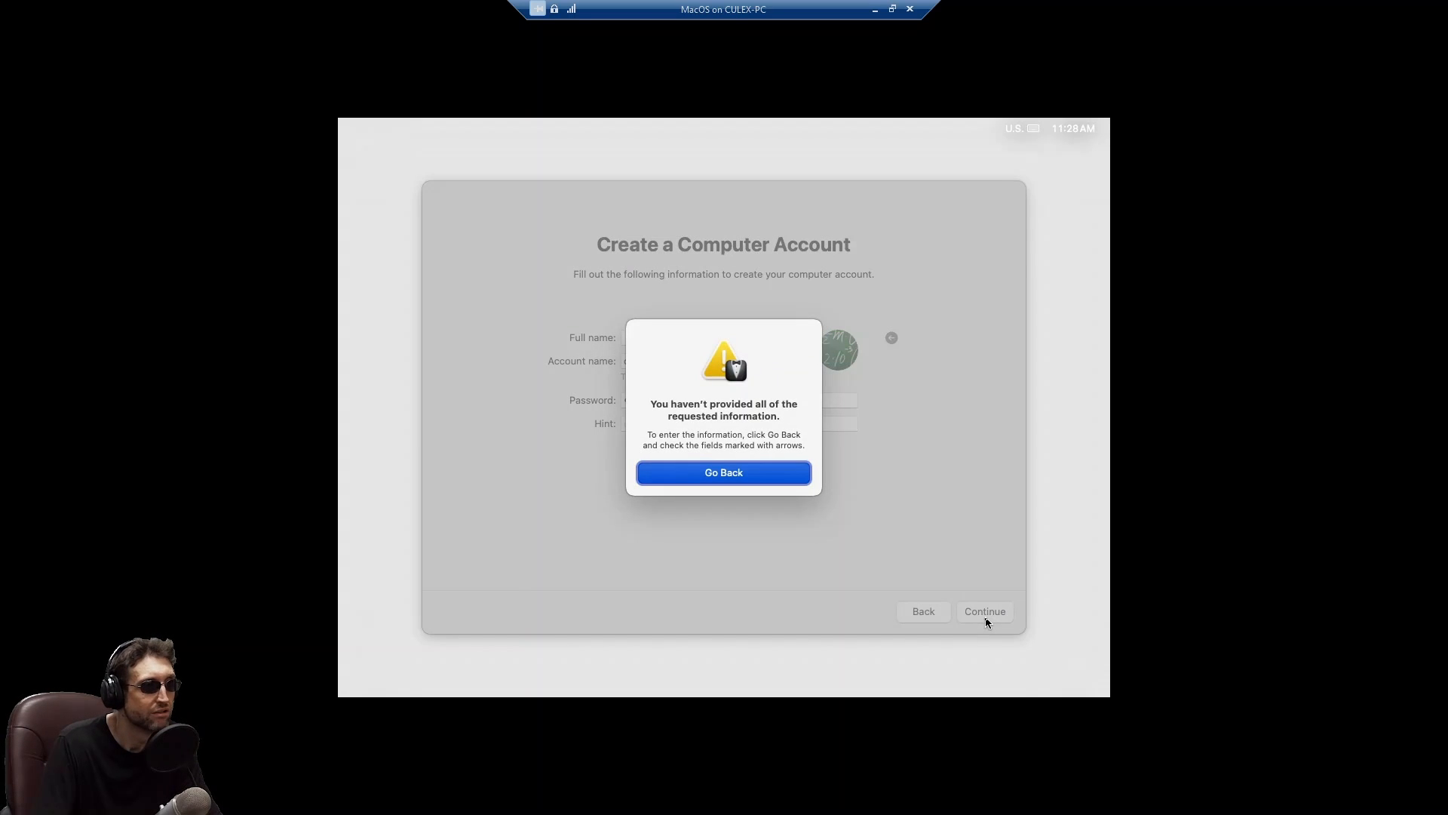
click(724, 472)
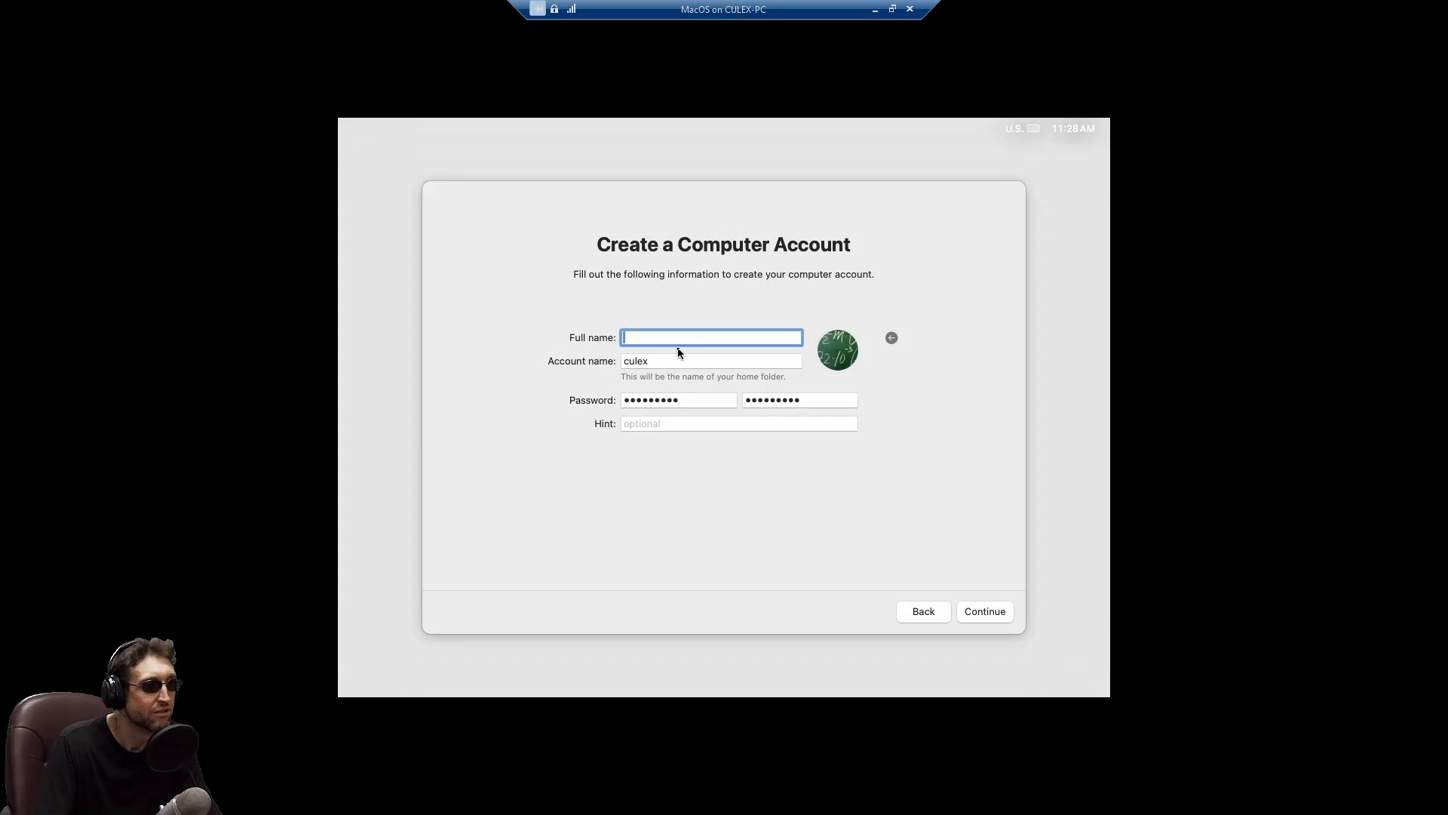
text(Matthew M. Dean)
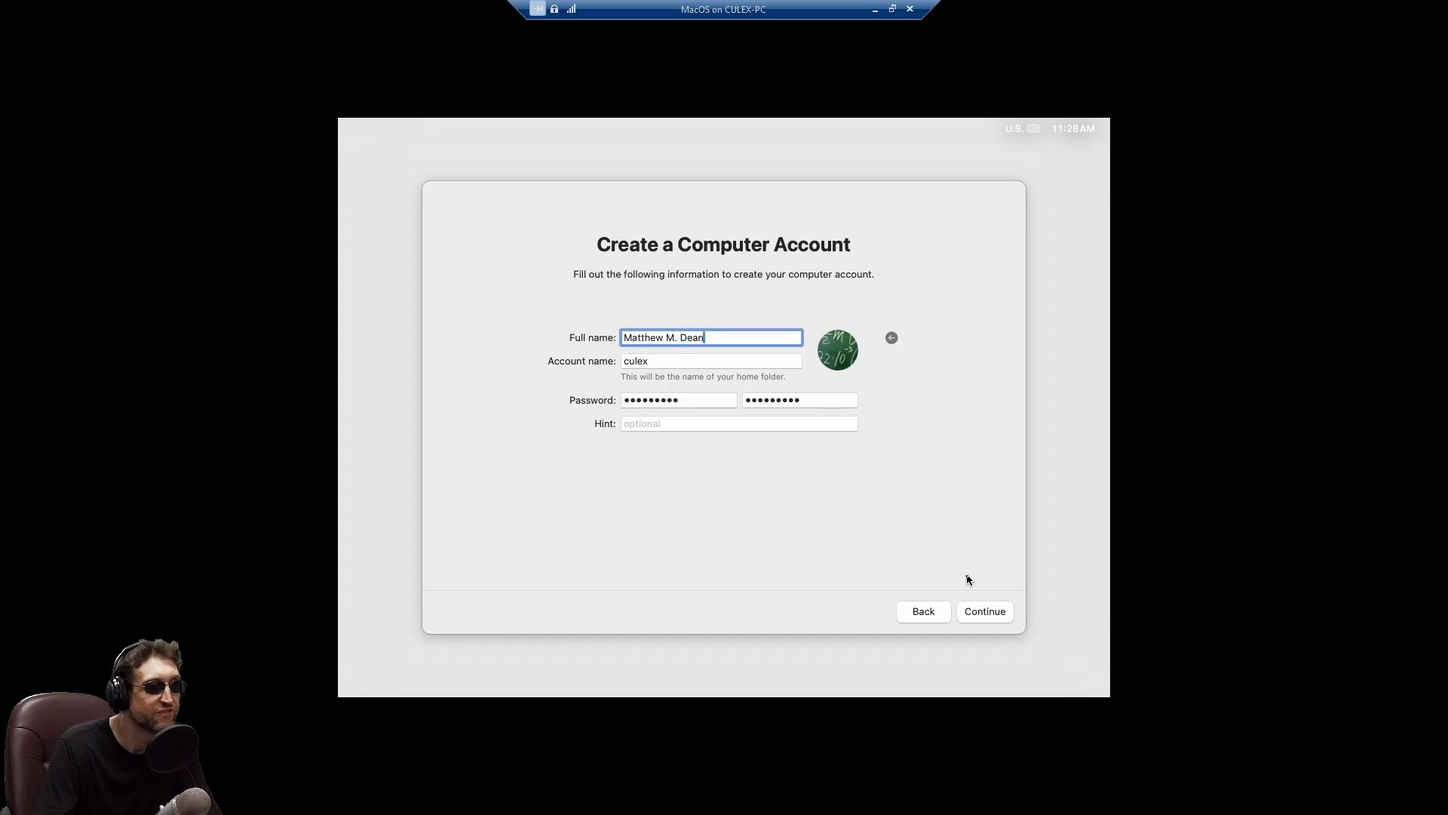
click(985, 611)
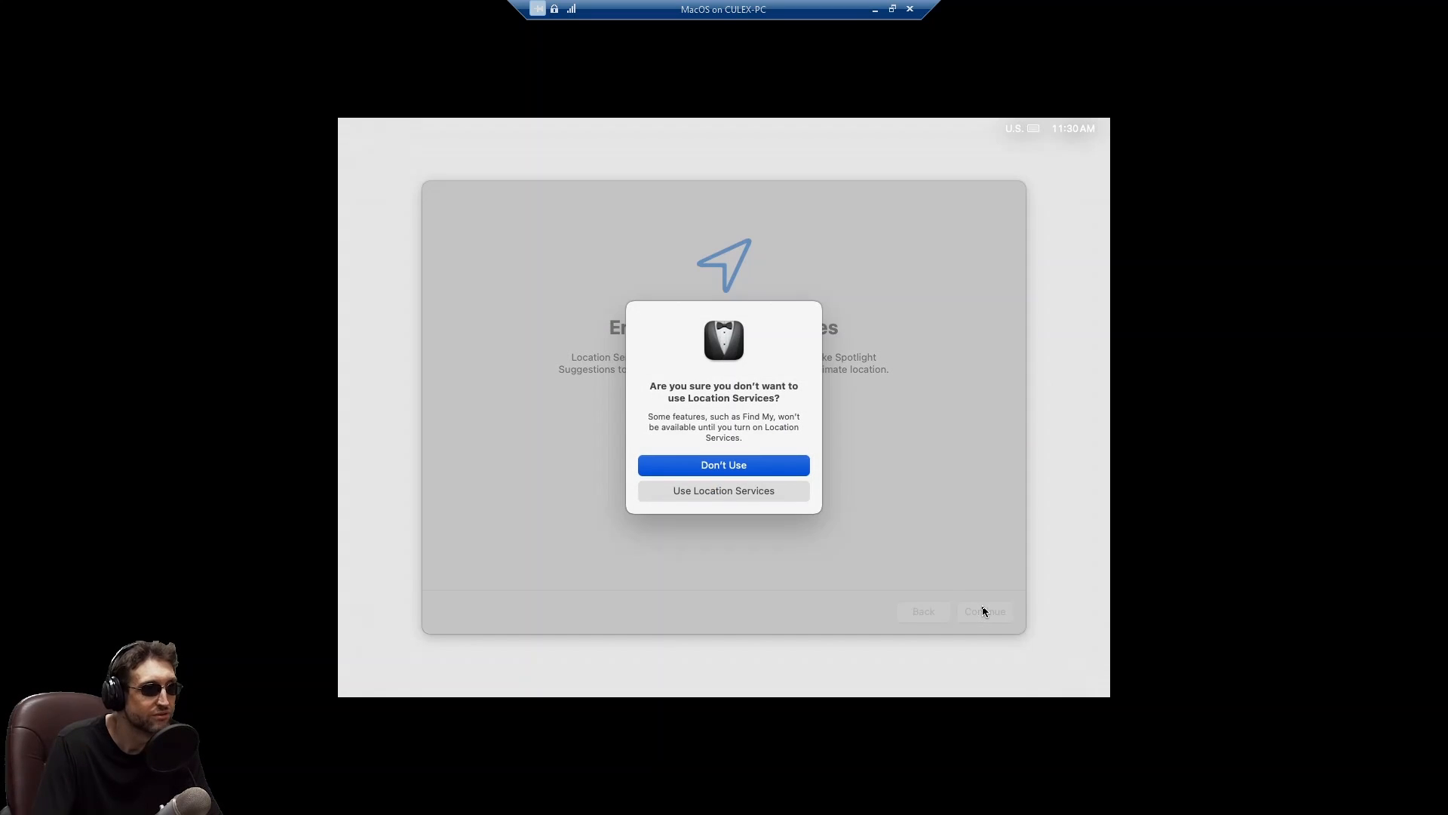
click(723, 465)
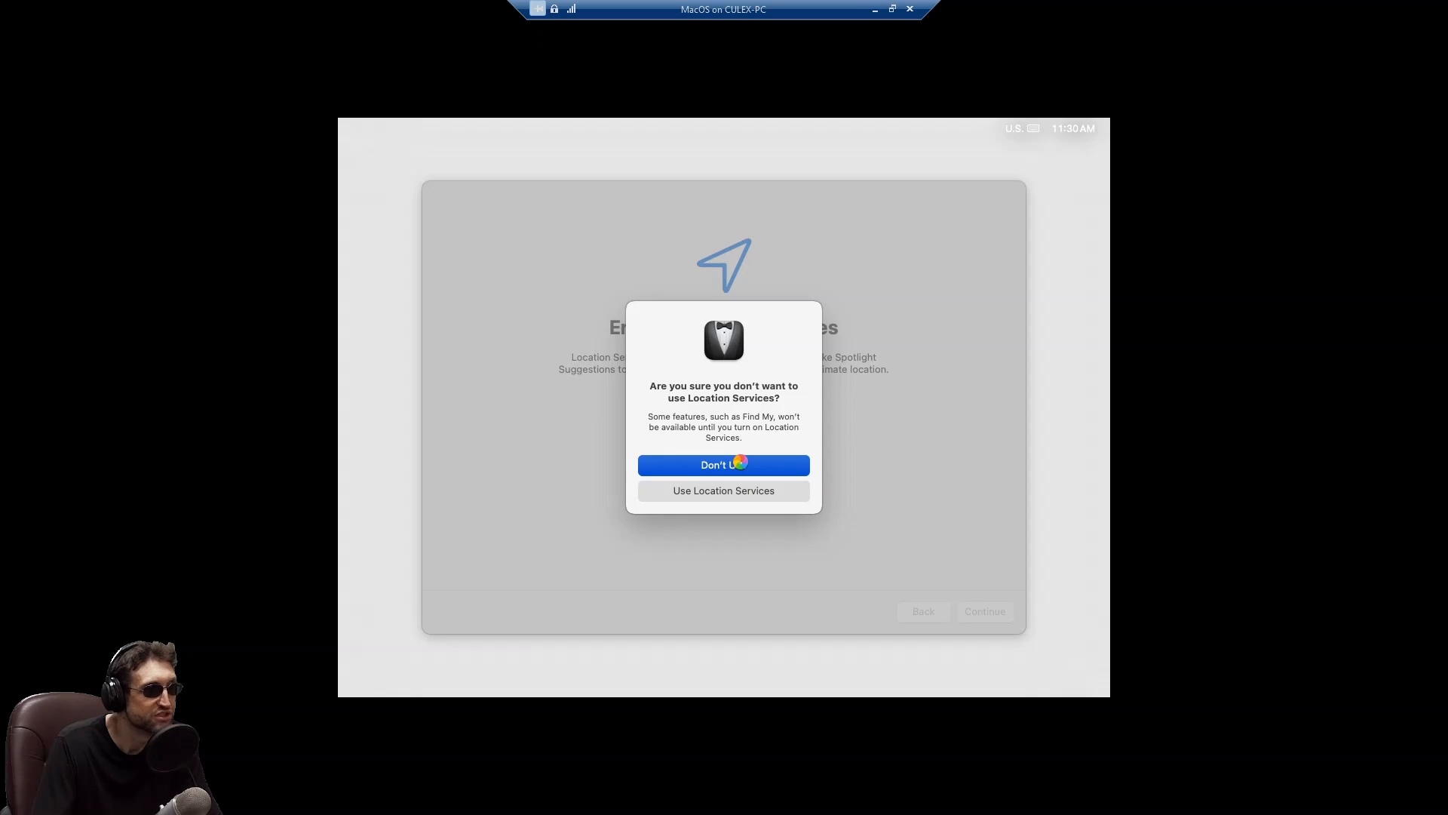
click(724, 465)
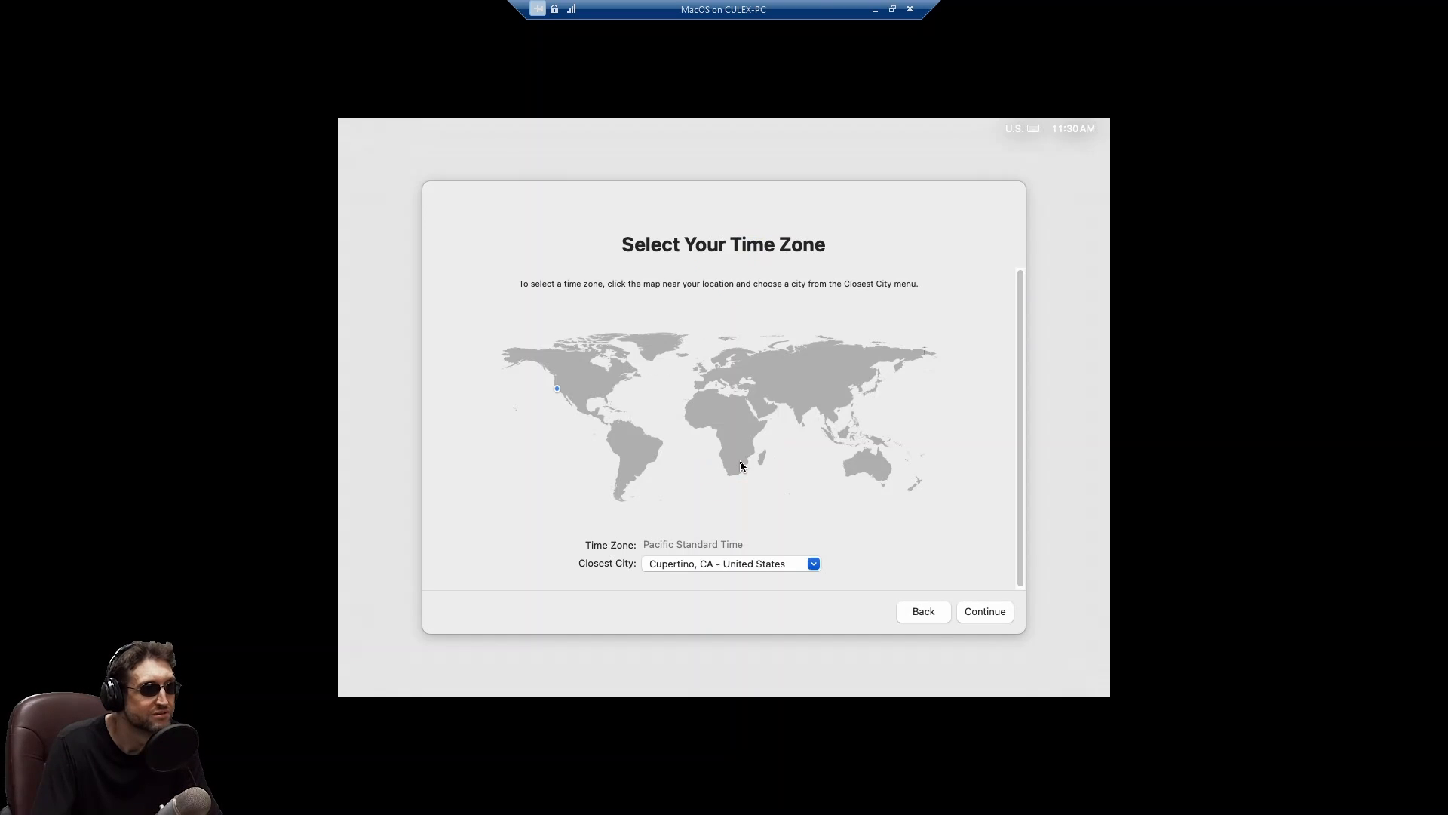
mouse_move(758, 559)
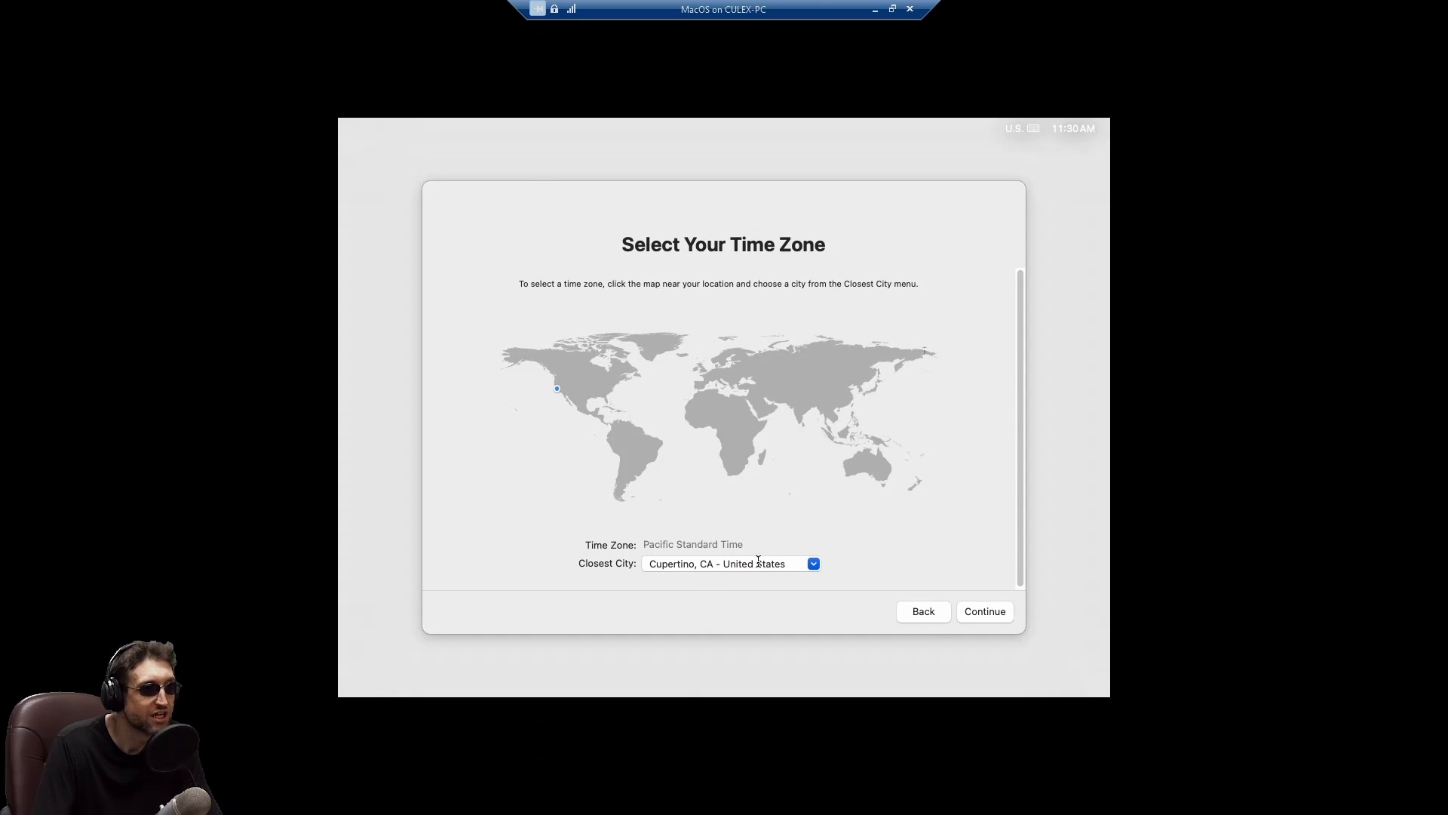
Accept Pacific time zone, default analytics, skip Screen Time, and keep Light appearance.
click(985, 611)
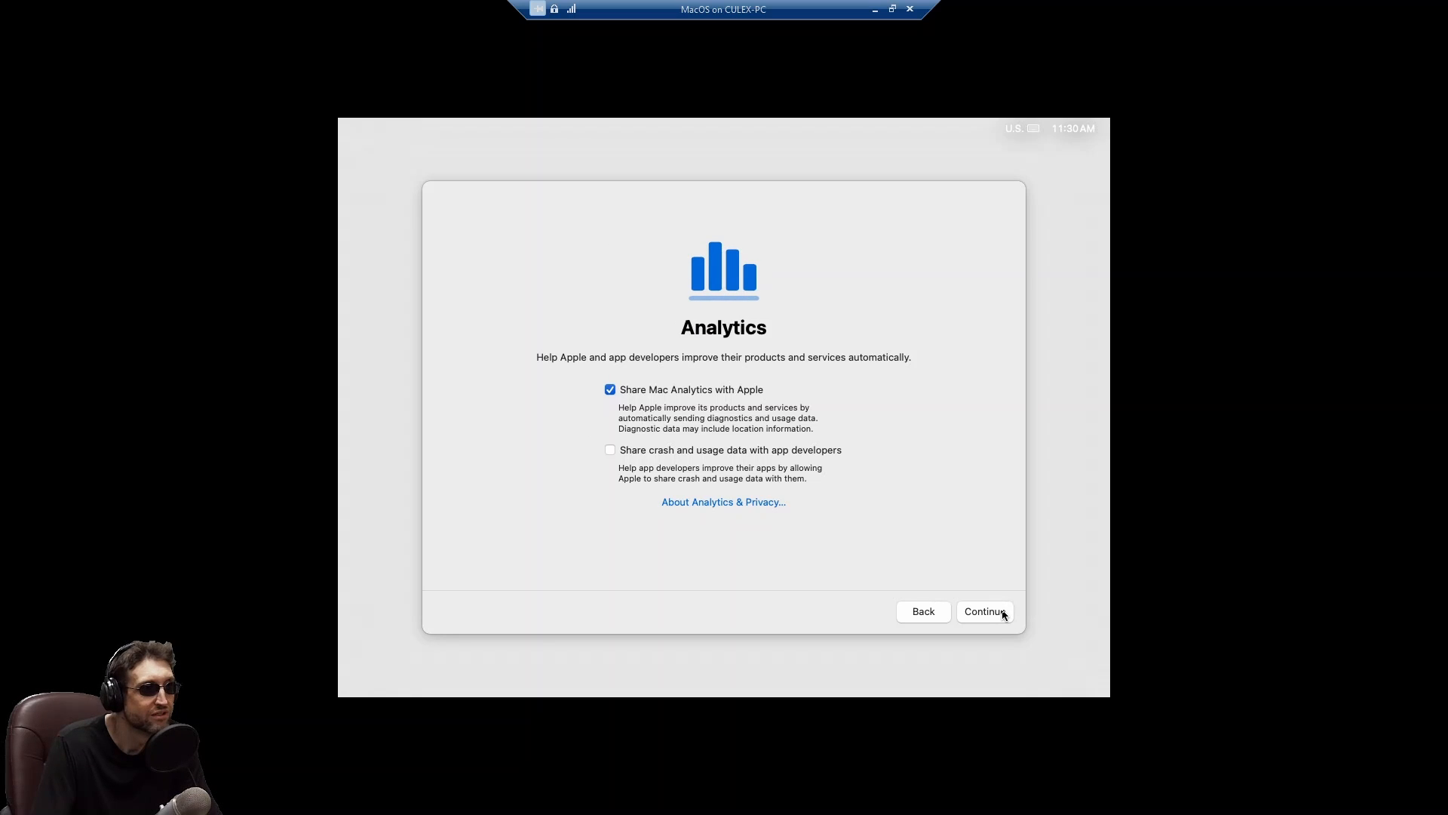
click(985, 612)
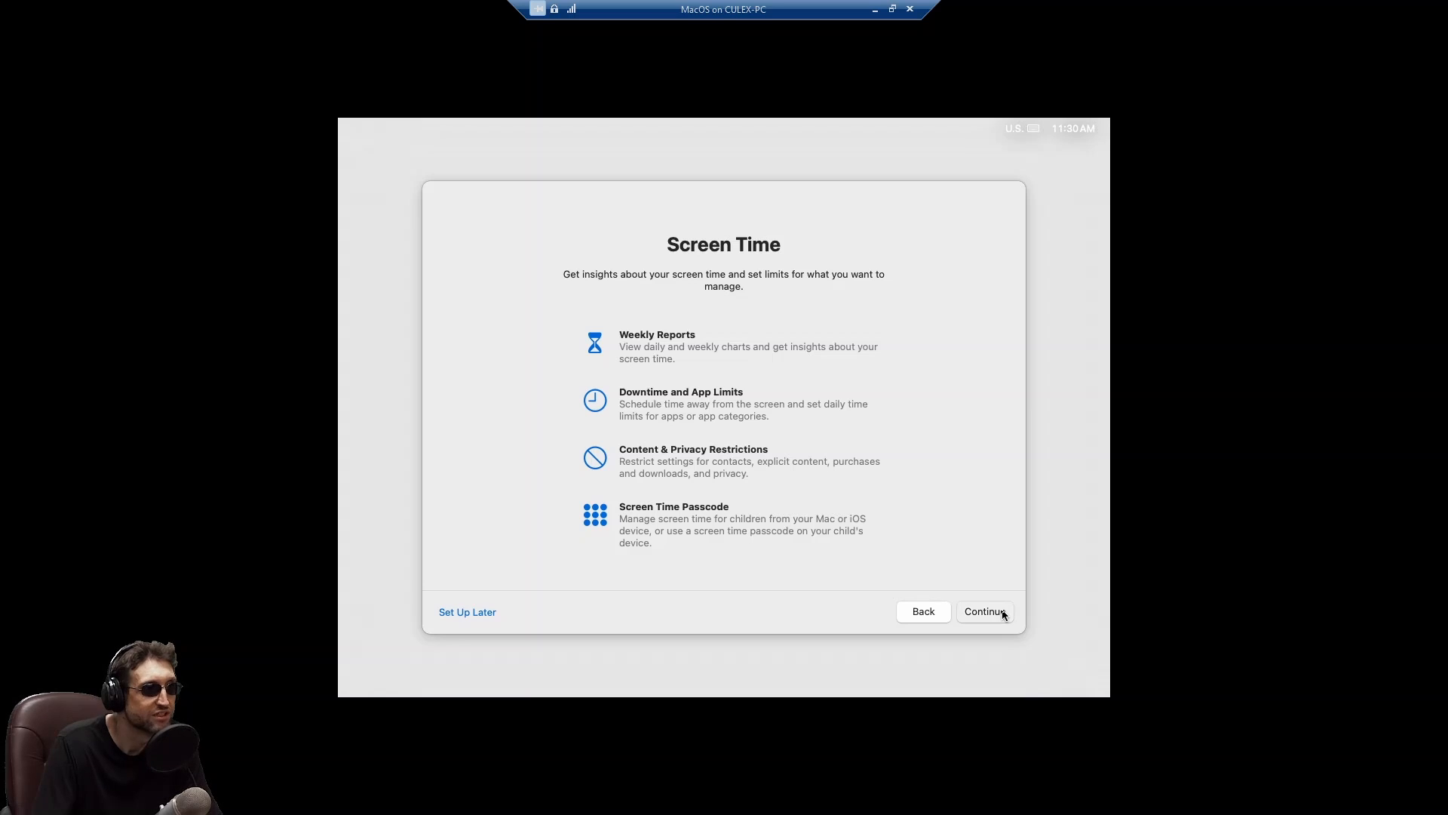
click(985, 612)
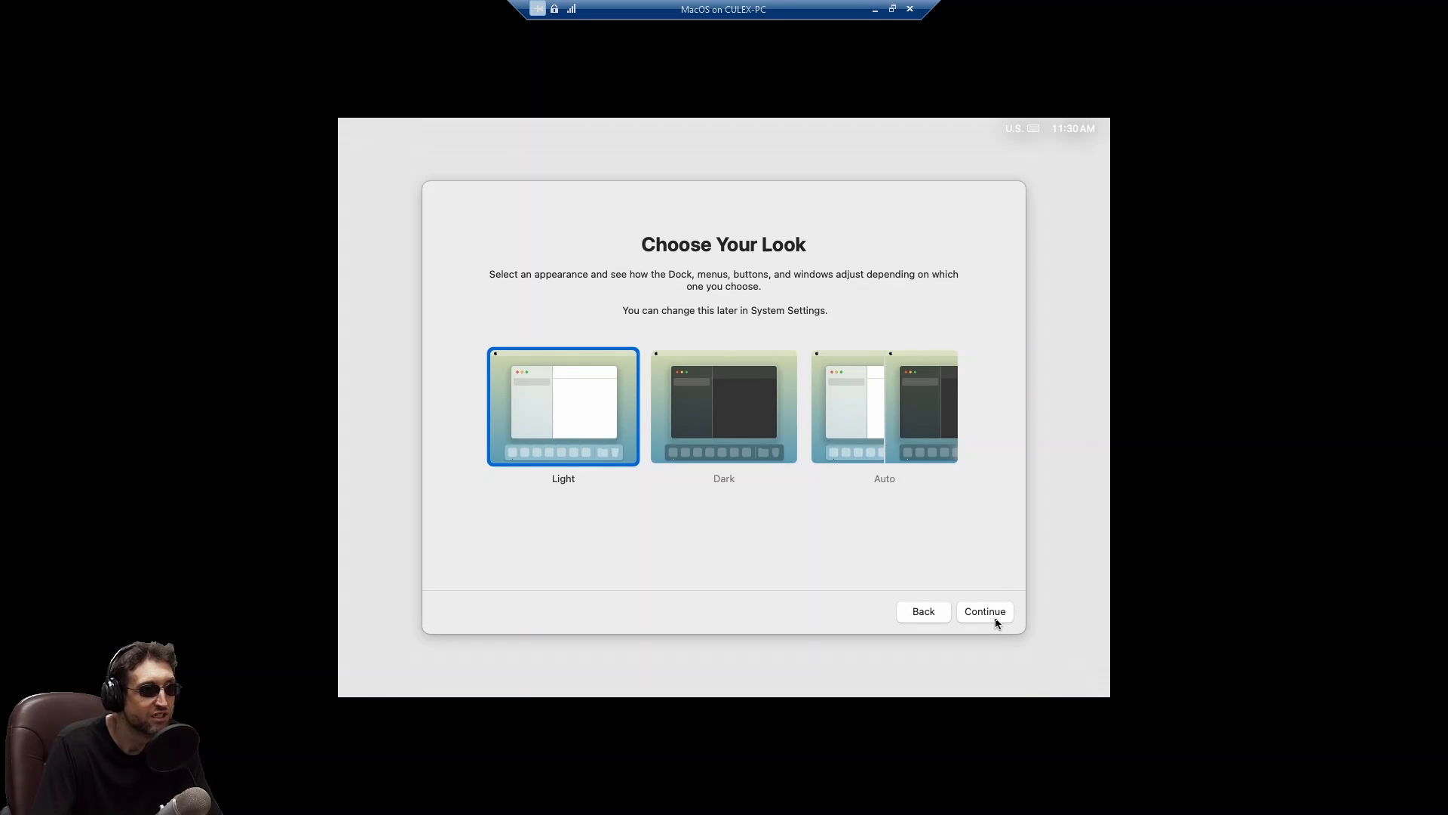
click(985, 612)
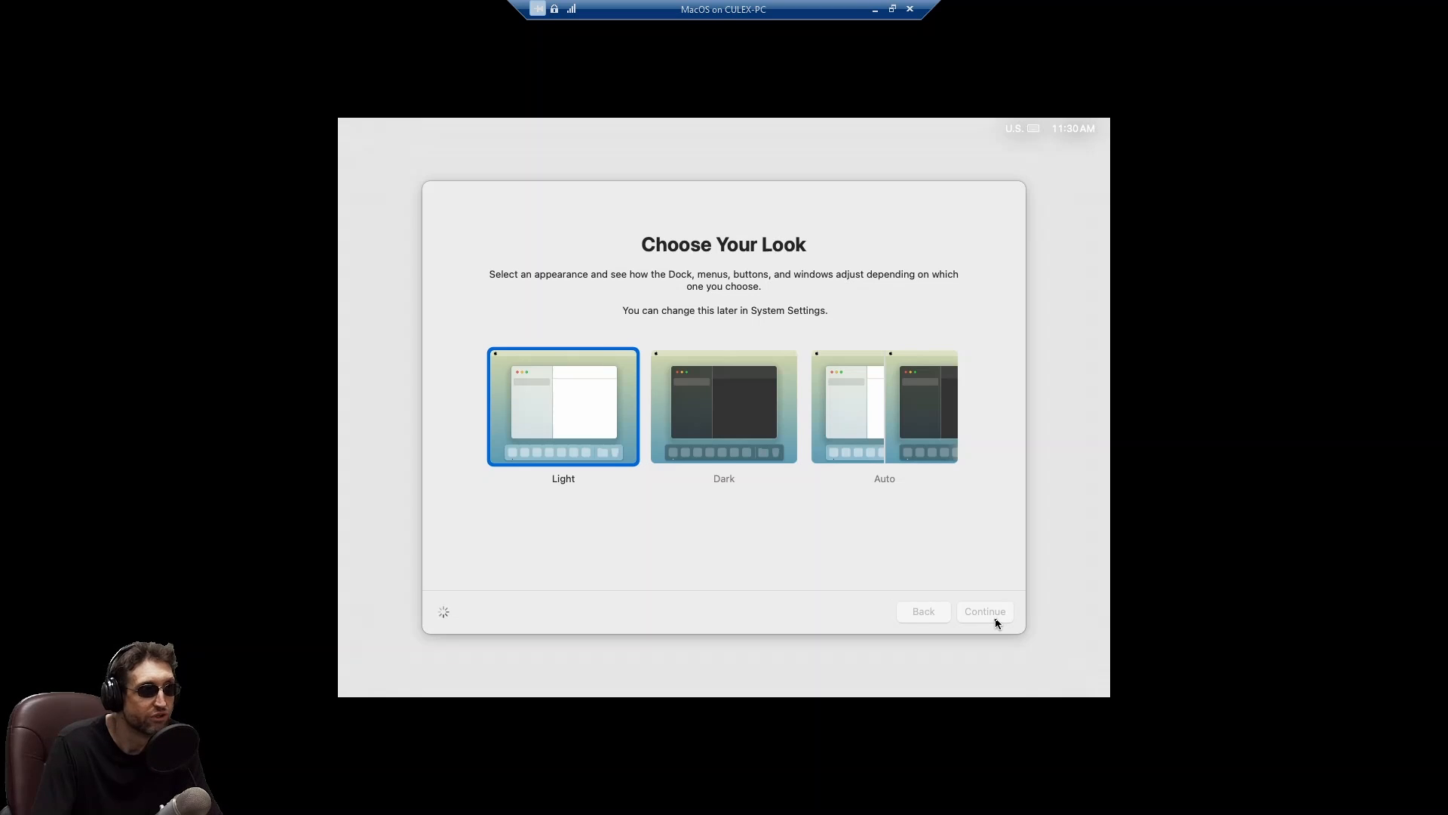
click(984, 611)
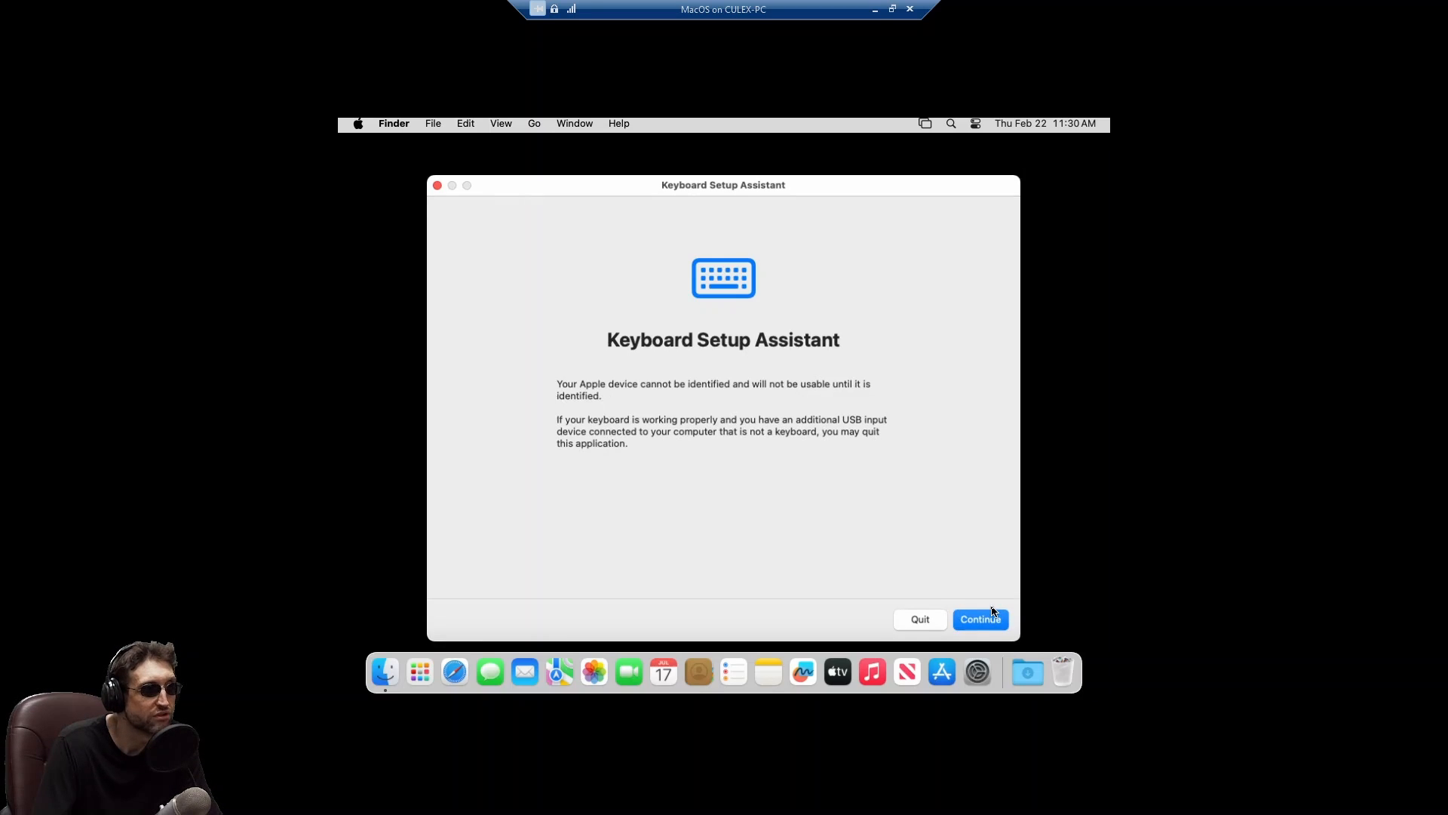
Identify the keyboard as ANSI (U.S.) using the key beside left Shift, then close the assistant.
click(980, 619)
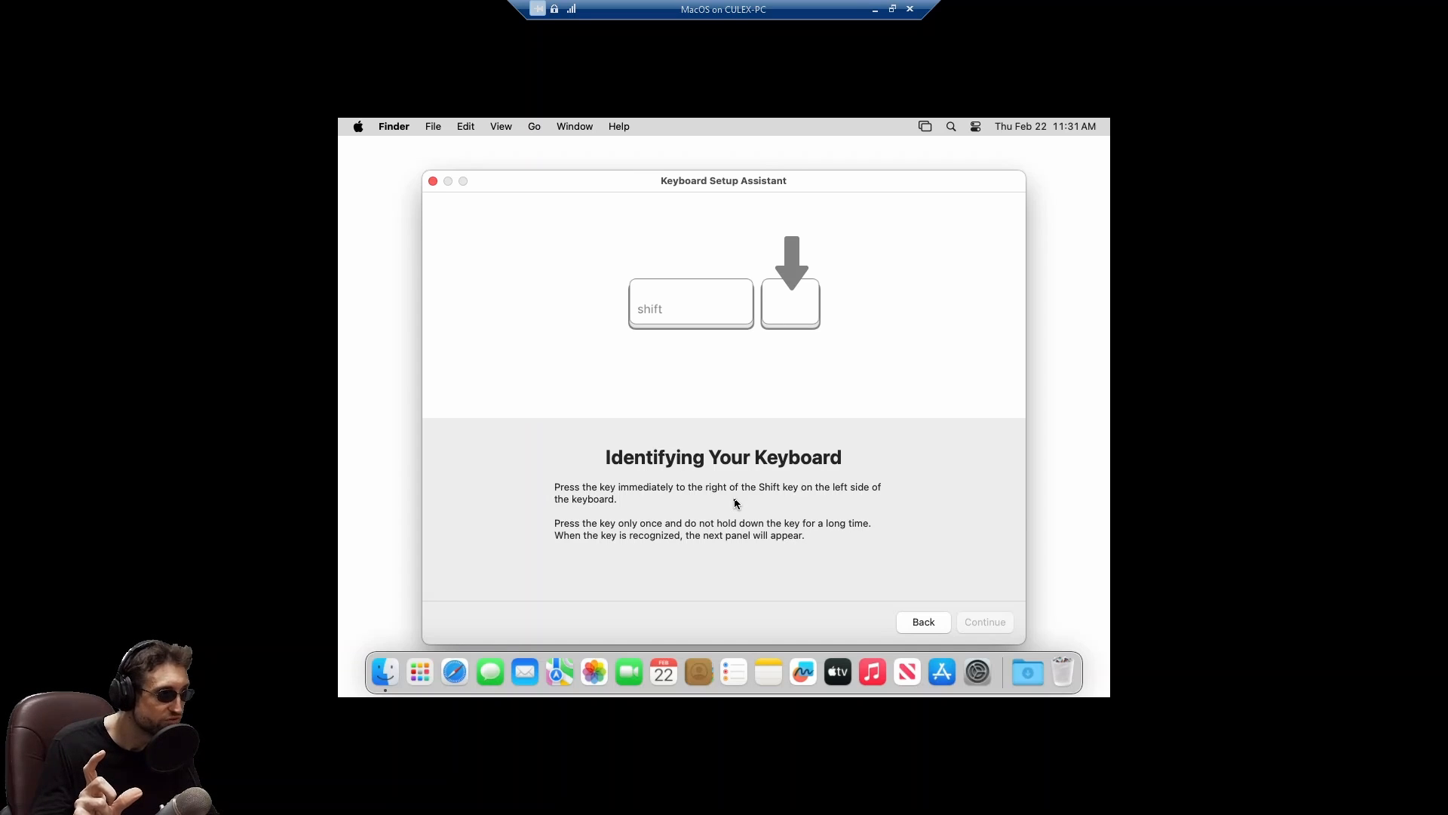
key(shift)
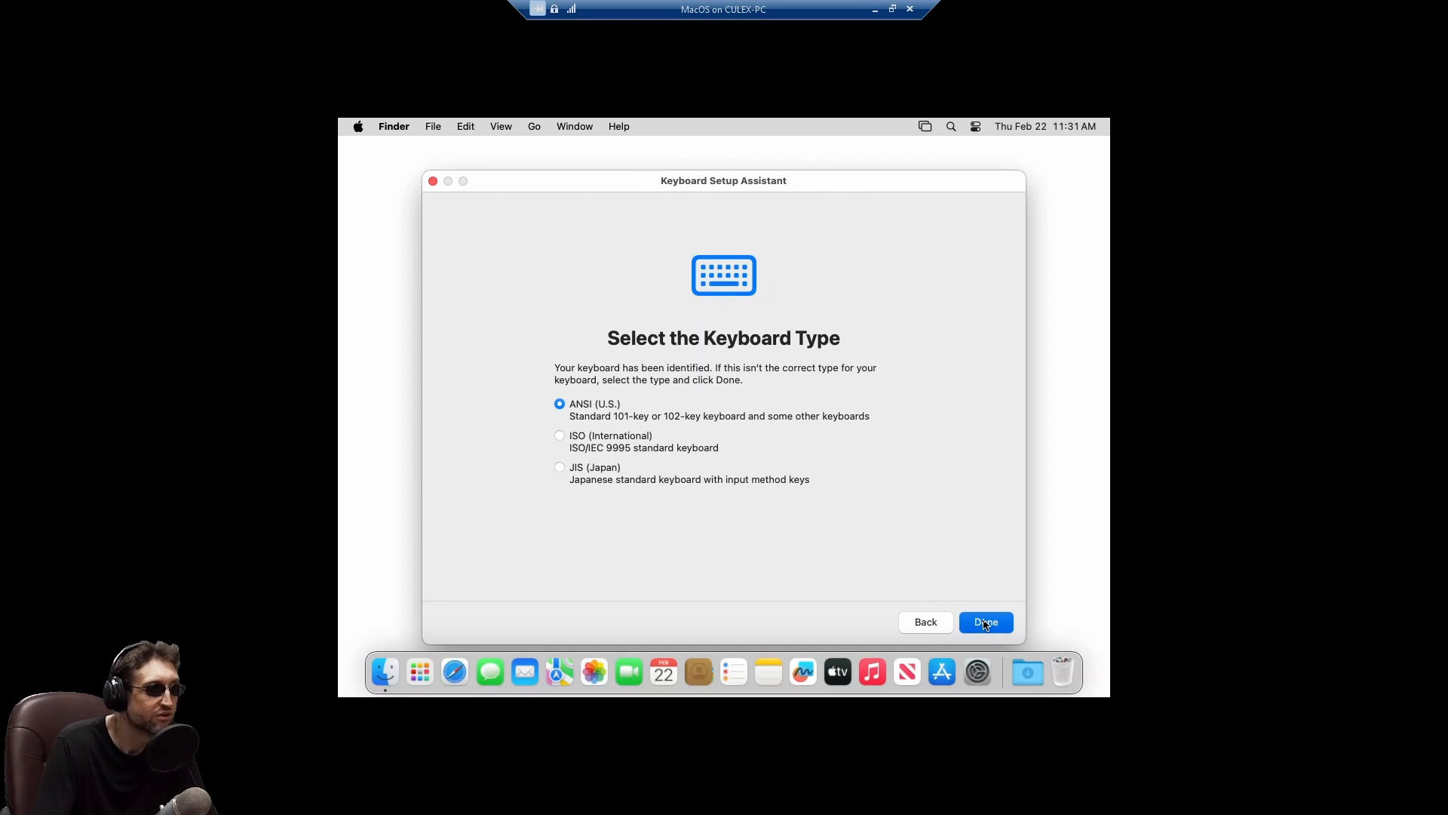
click(986, 623)
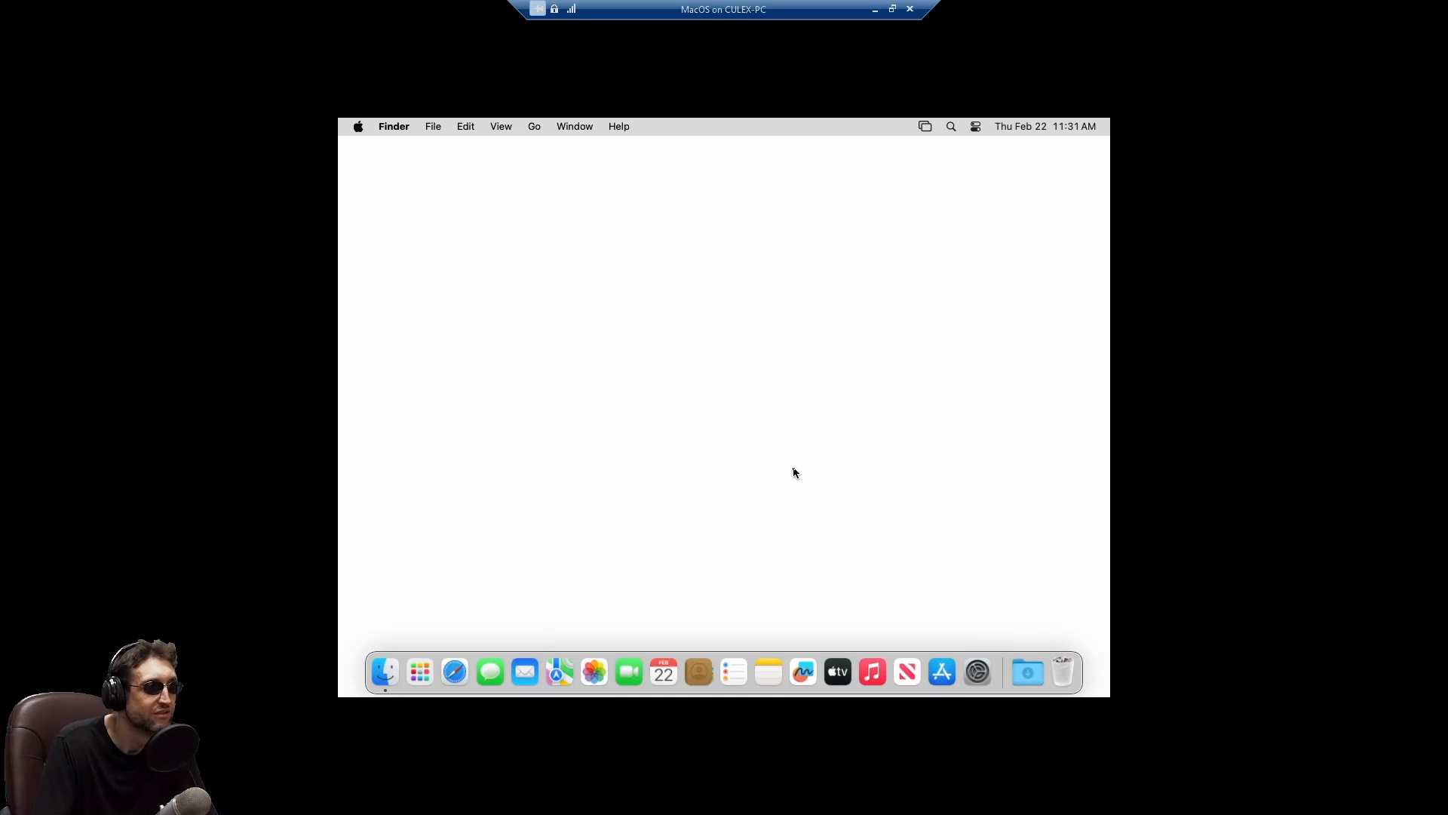